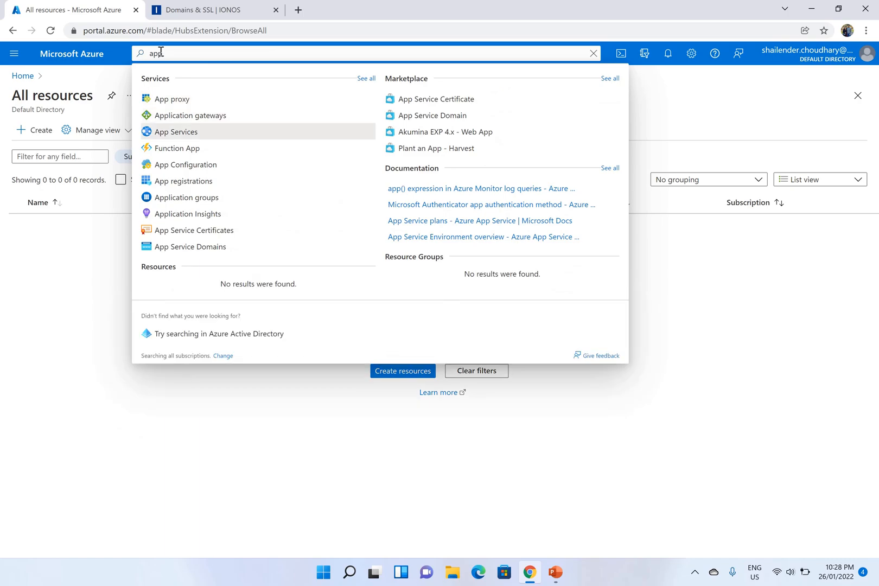
Step: Bring up the App Services list, currently empty
left_click(175, 131)
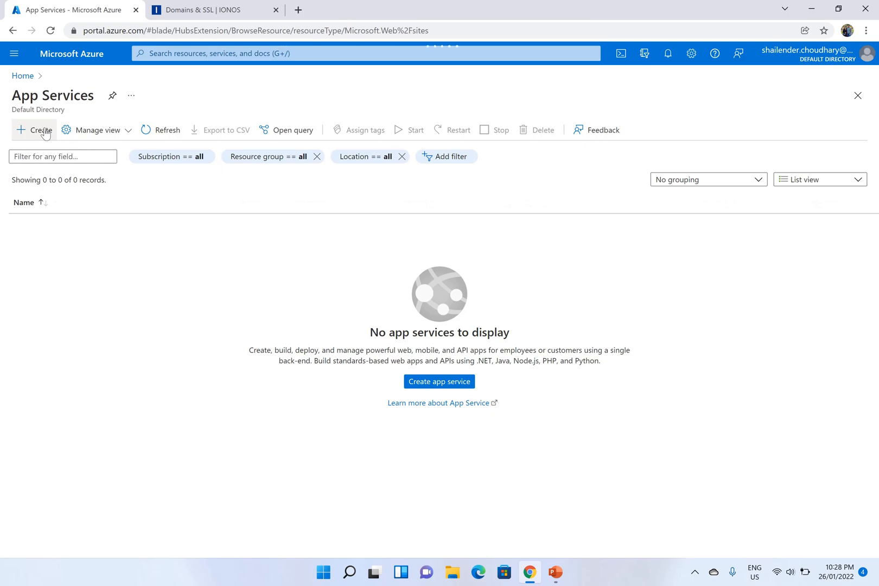
Step: Begin a new web app named shailenderwebapp in the Lab-RG resource group
left_click(34, 129)
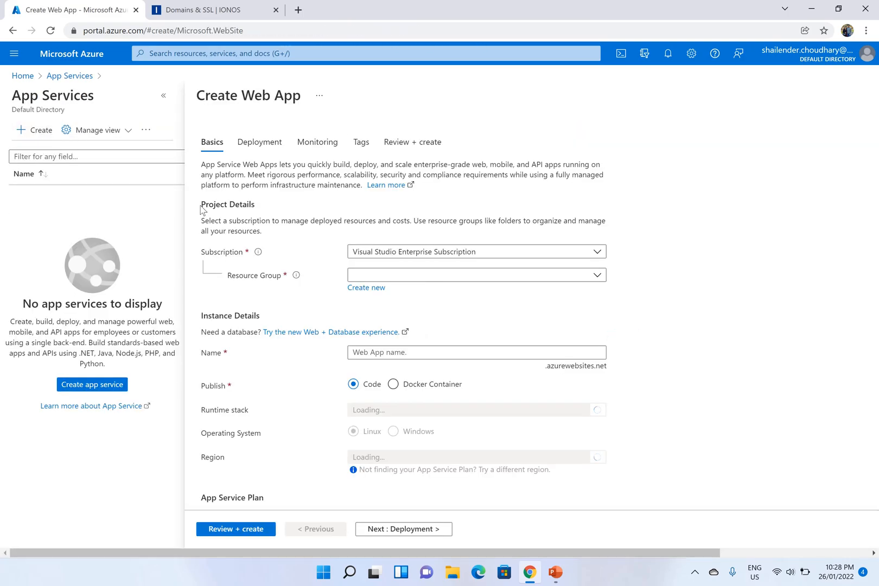
left_click(477, 275)
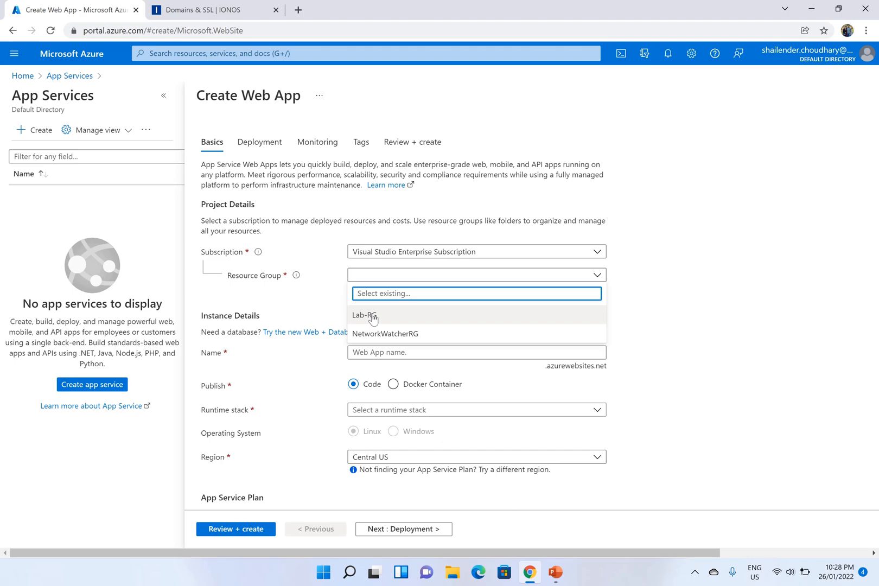
left_click(363, 314)
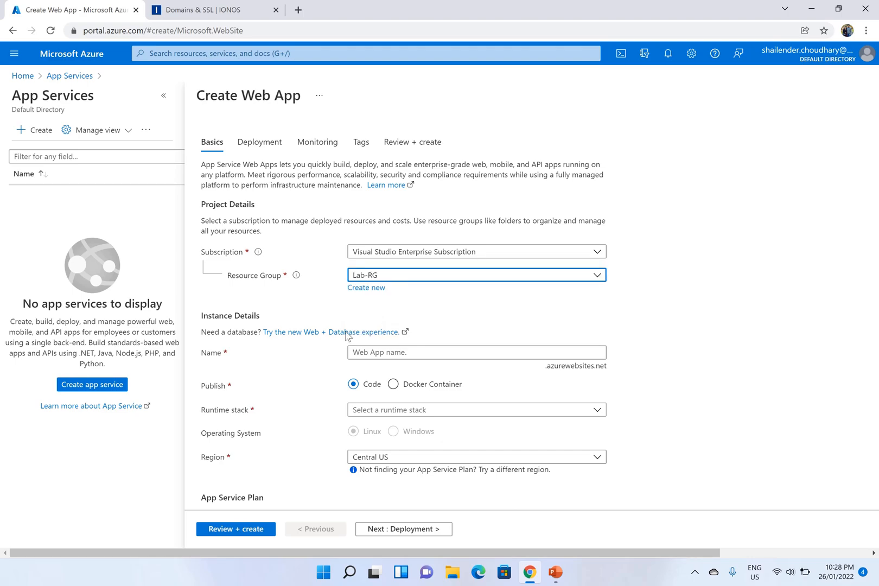
left_click(476, 353)
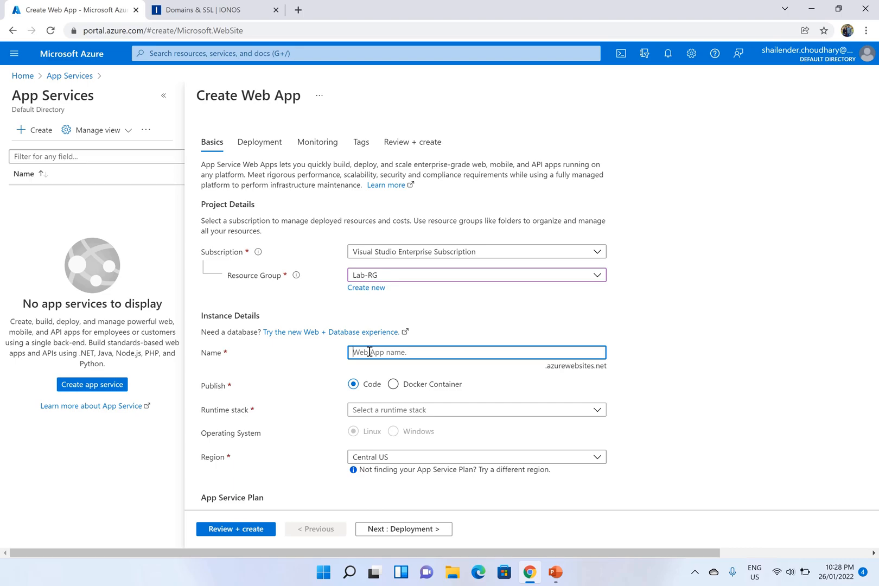
type("shailender")
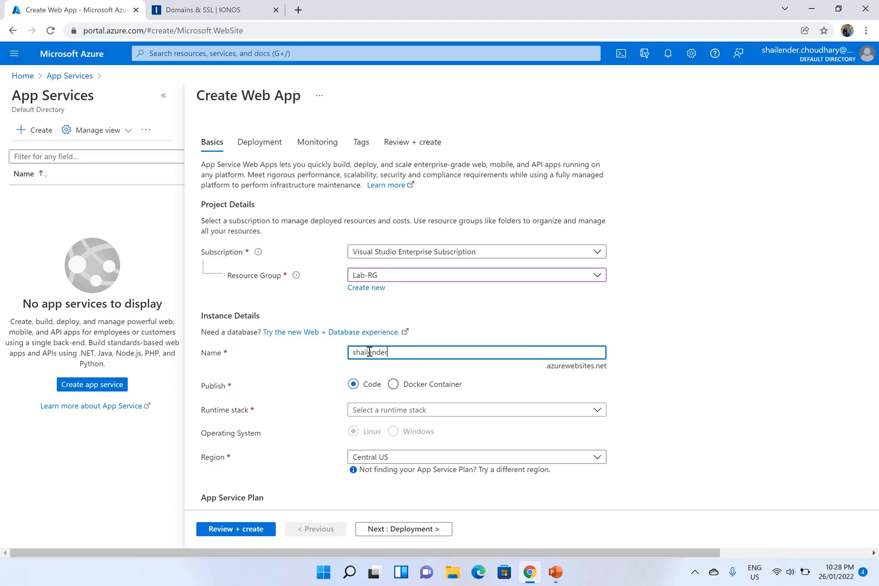
type("webapp")
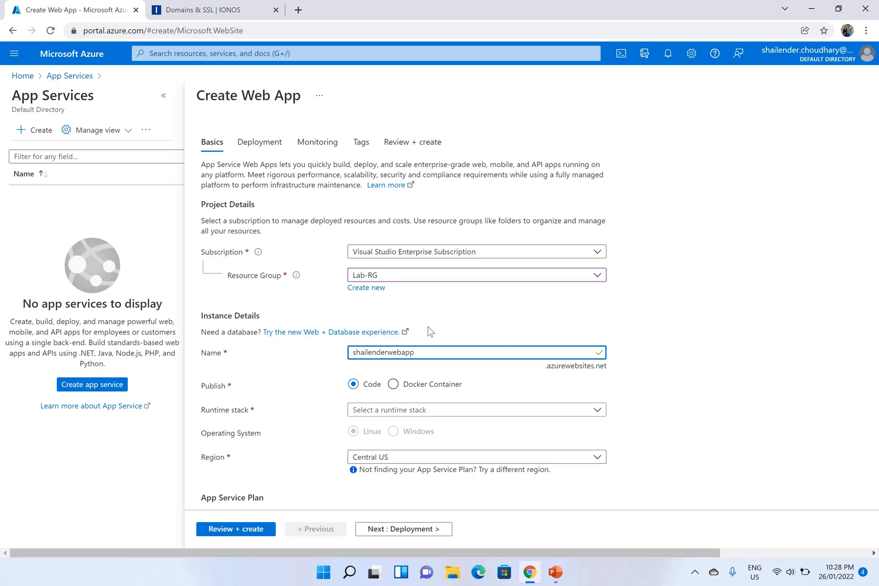
Step: Set the runtime stack to .NET 6 (LTS) and the region to Australia East
left_click(477, 409)
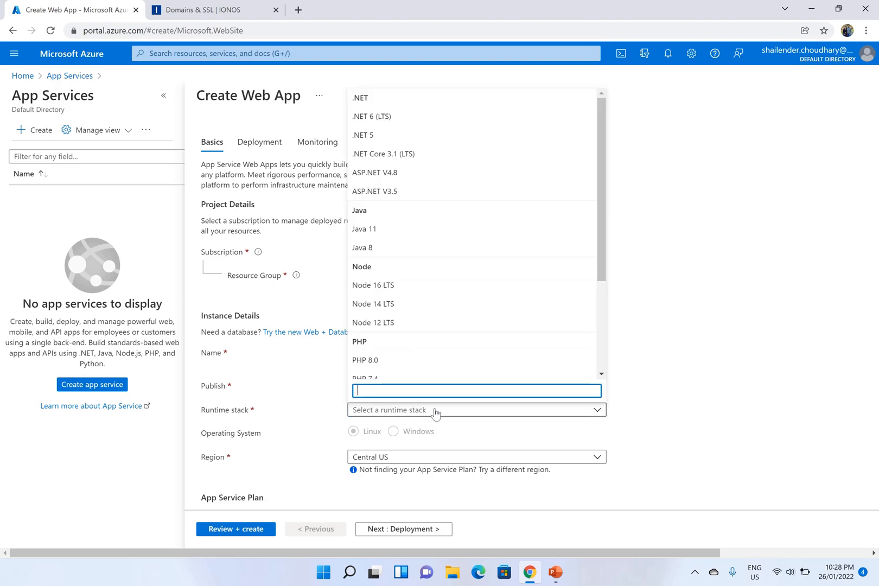
mouse_move(378, 116)
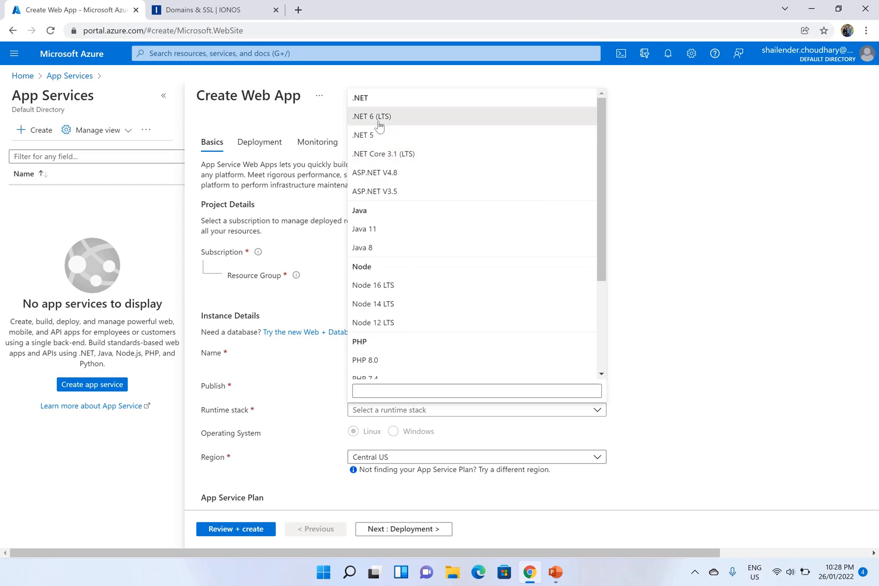
left_click(371, 116)
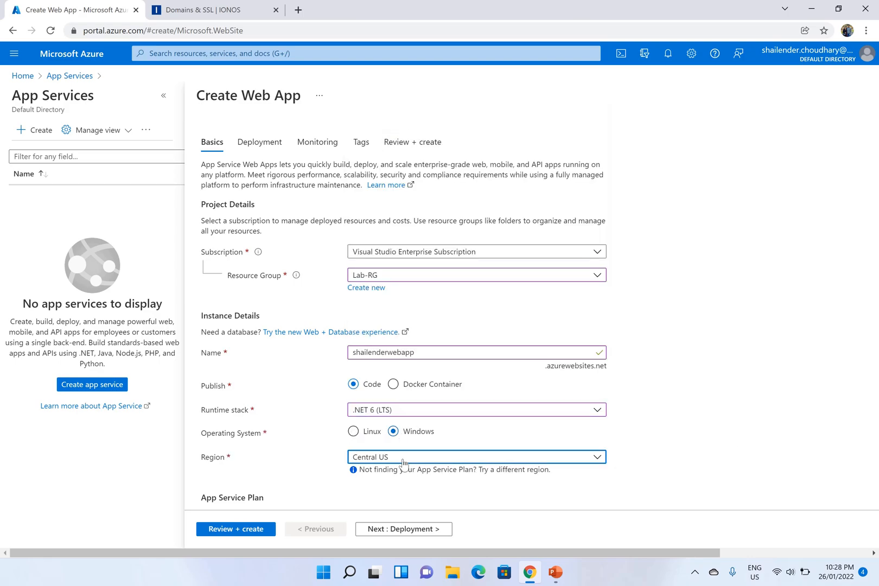
left_click(476, 457)
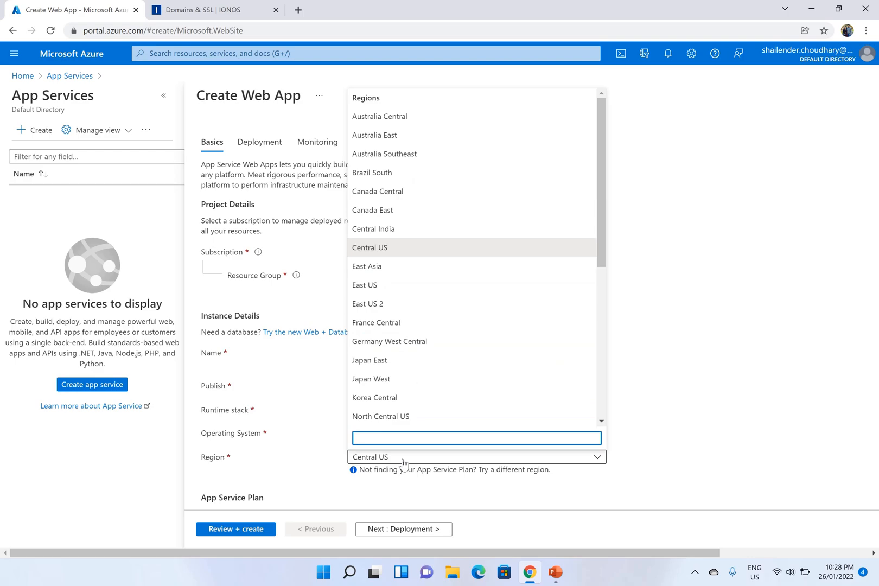
mouse_move(397, 139)
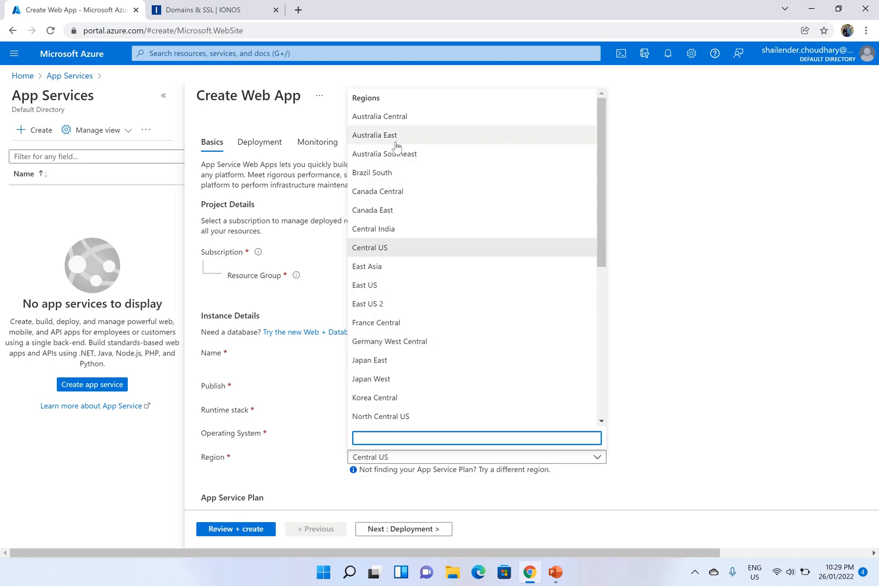
left_click(374, 135)
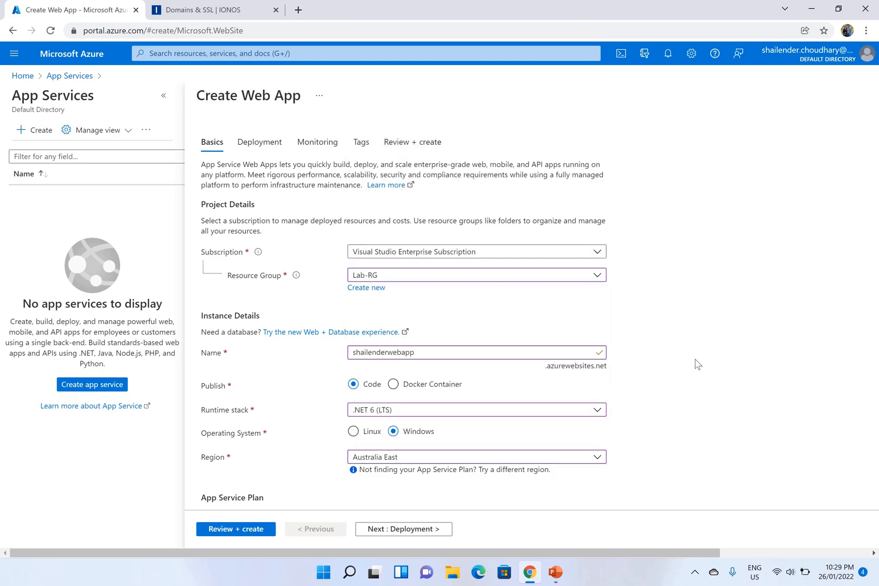
scroll("down", 3)
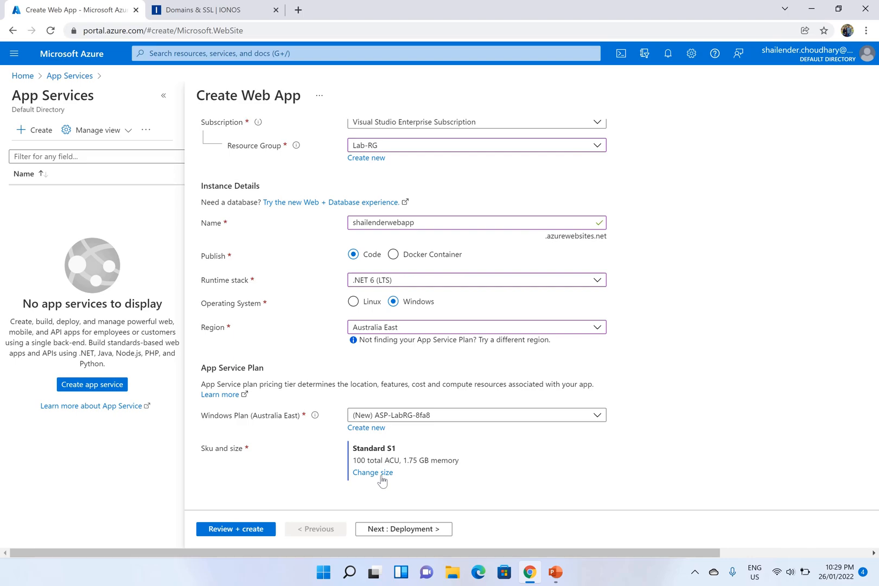
mouse_move(375, 481)
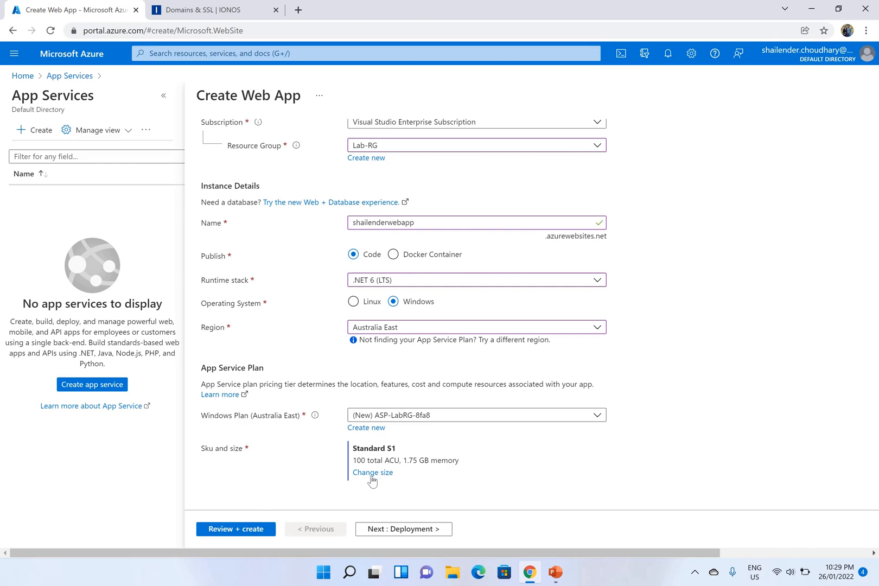
Step: Bring up the plan's pricing tiers and look at the Dev/Test D1 shared tier
left_click(373, 471)
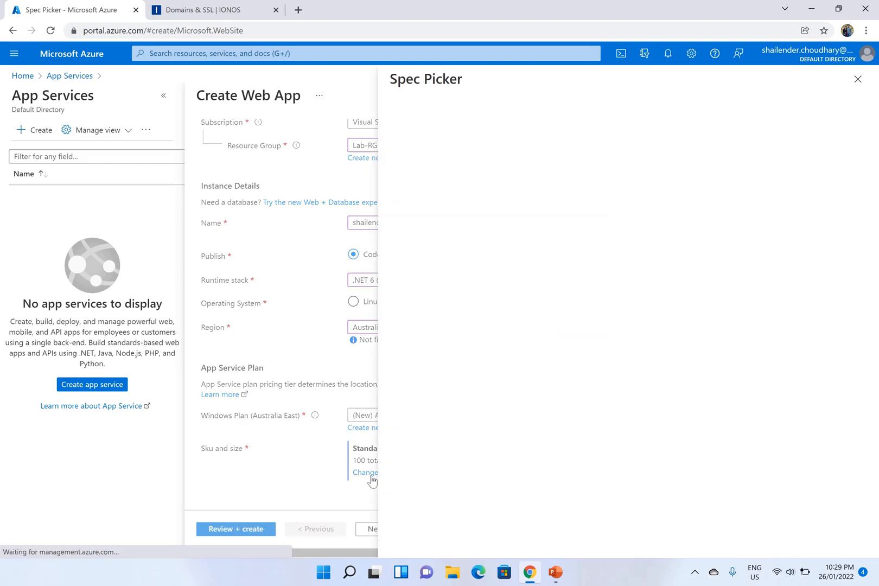
left_click(365, 472)
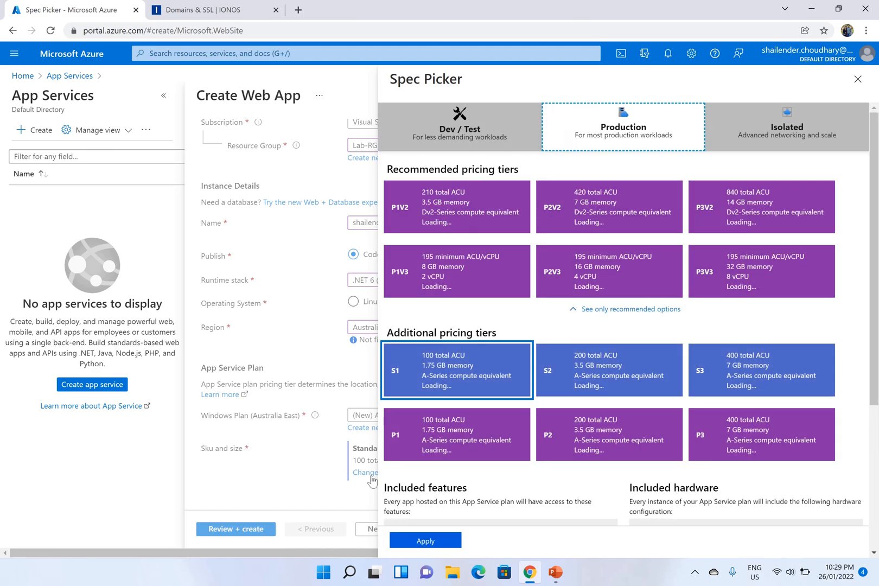
mouse_move(426, 440)
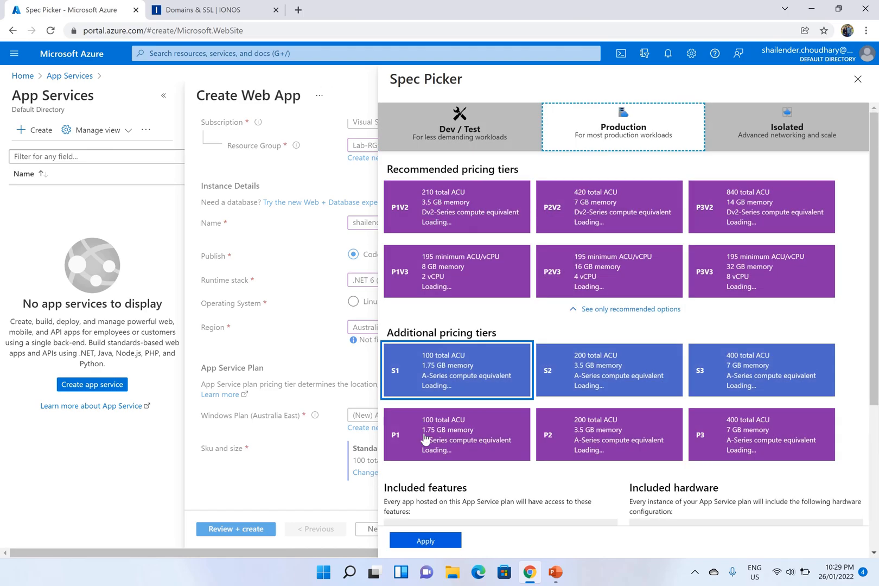
left_click(459, 125)
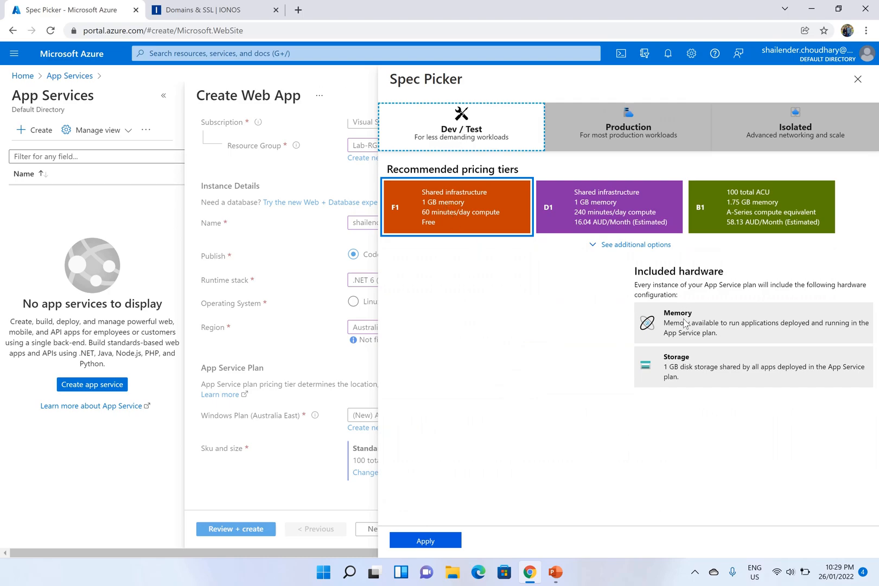
left_click(608, 206)
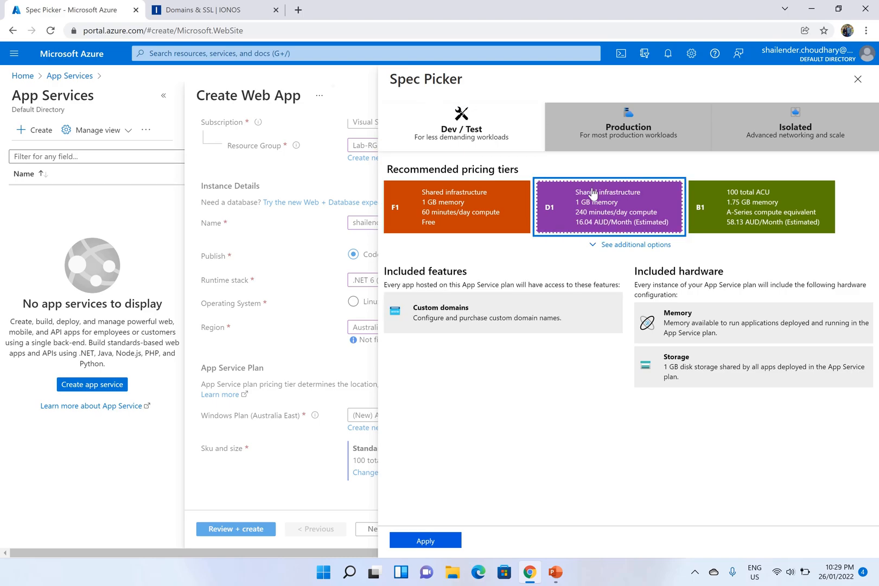
Step: Return to the Production tiers and review the S1 tier's included features
left_click(627, 126)
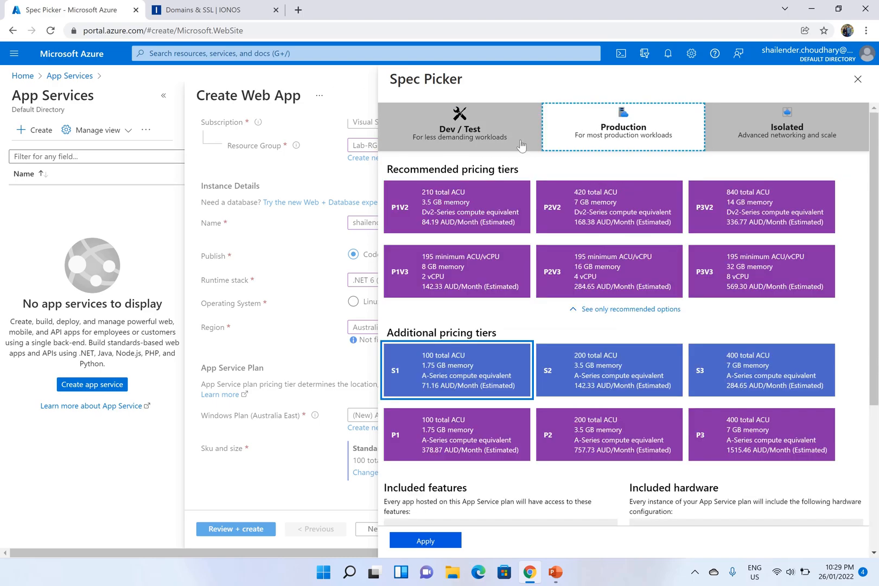
scroll("down", 3)
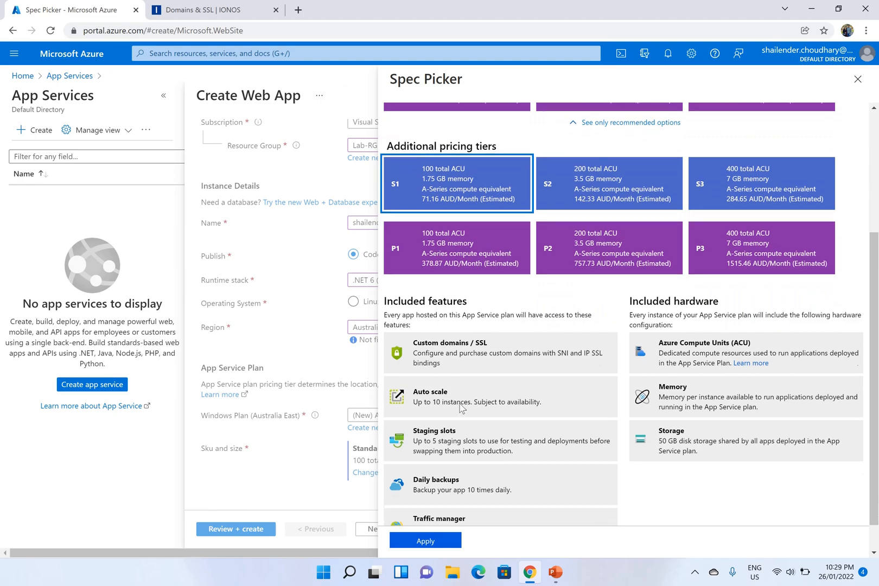
scroll("down", 3)
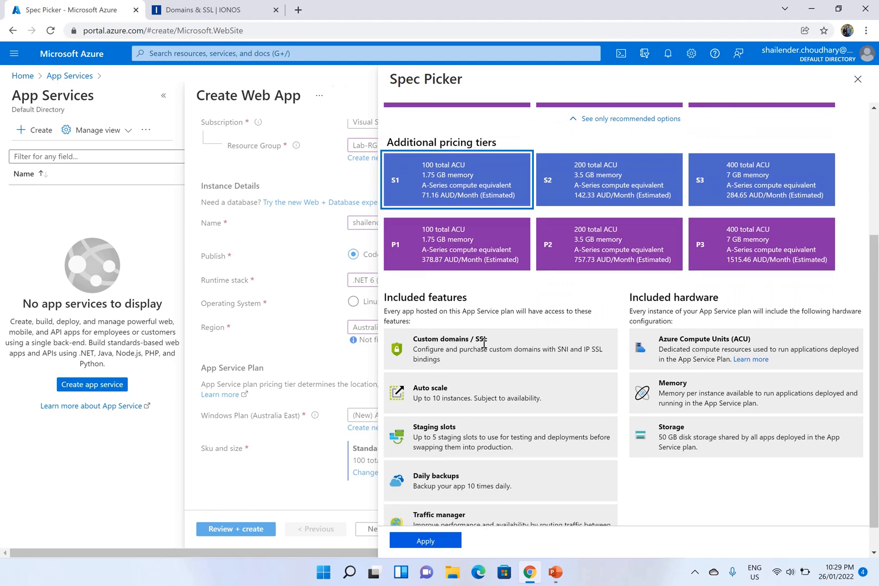
mouse_move(446, 312)
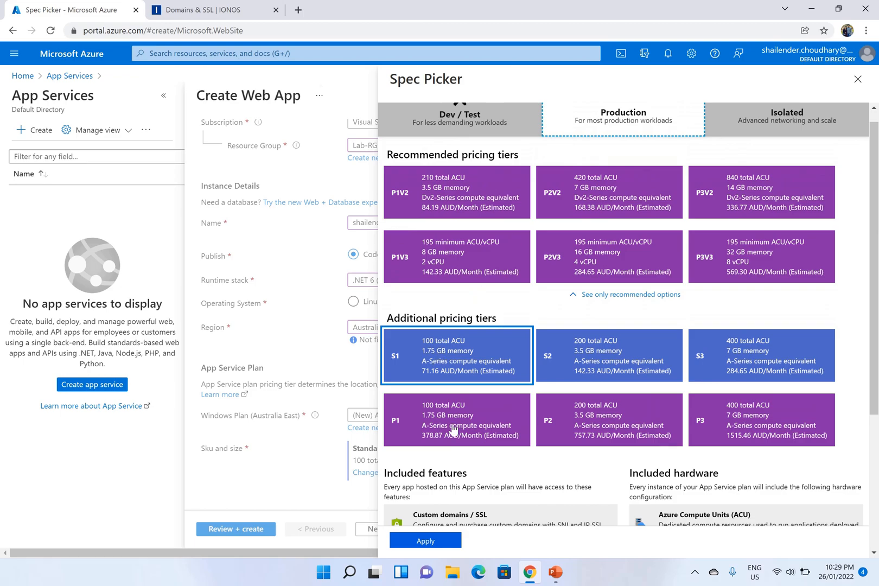
Step: Keep the Standard S1 tier and move through the deployment and monitoring settings
left_click(425, 540)
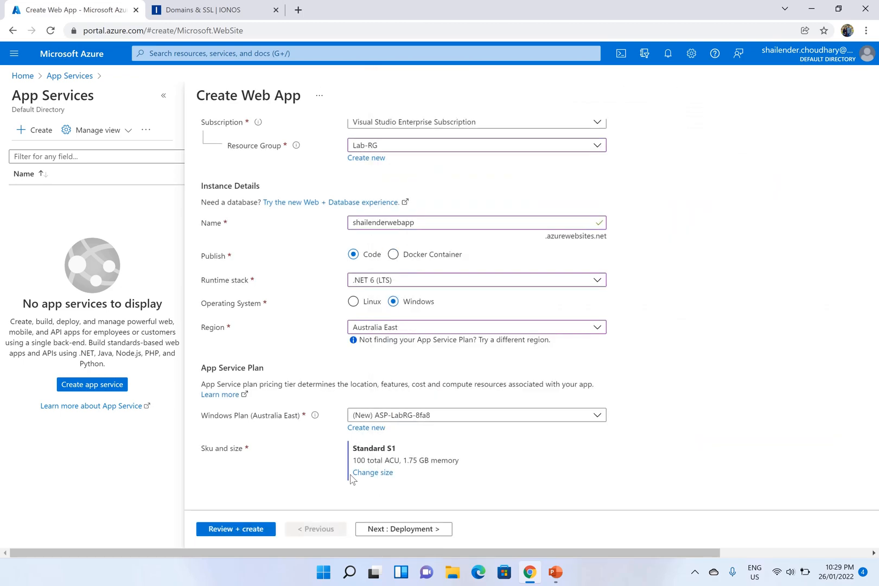
mouse_move(376, 511)
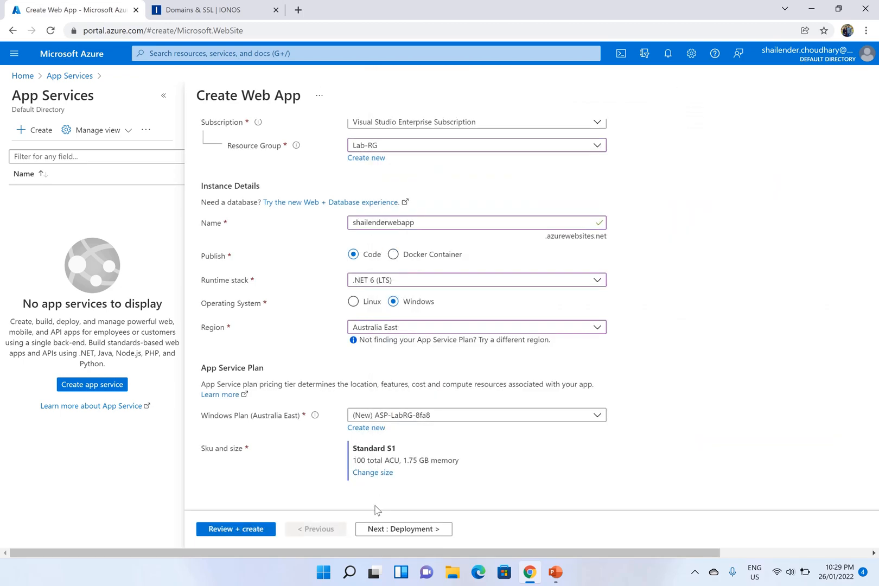
left_click(402, 528)
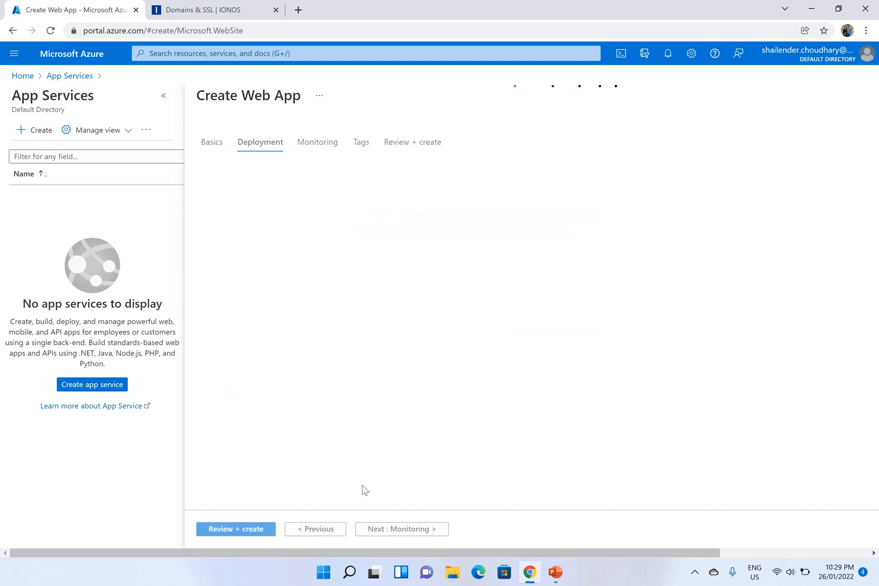
left_click(260, 142)
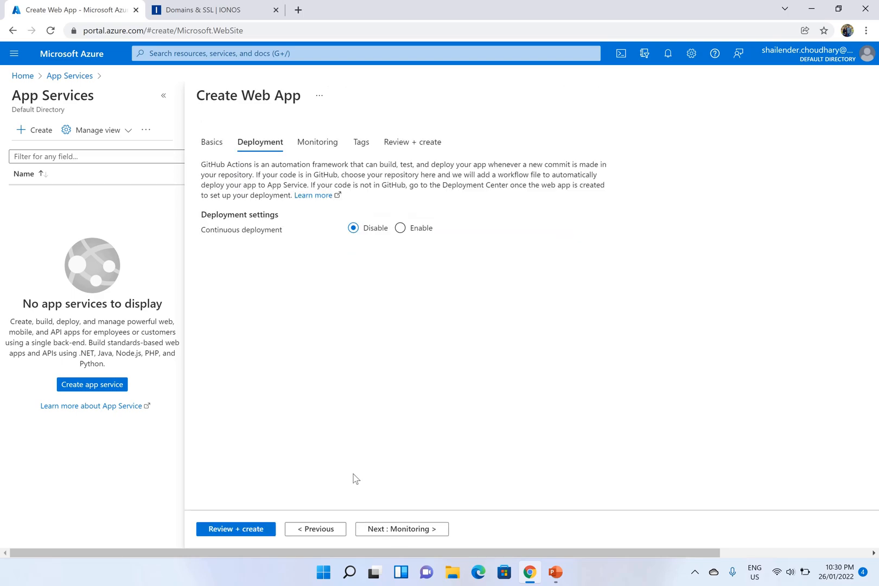
left_click(400, 528)
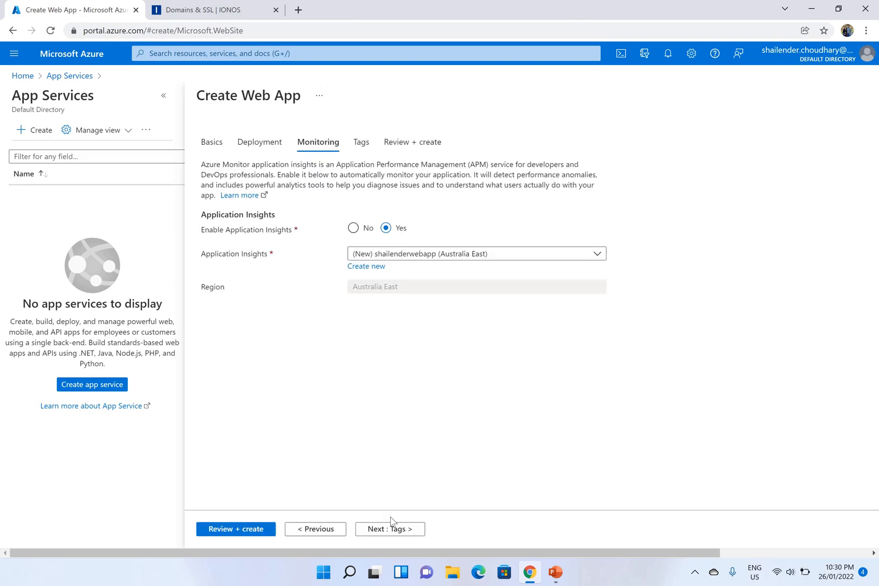
Step: Pass the tags settings and reach the Review + create summary
left_click(389, 529)
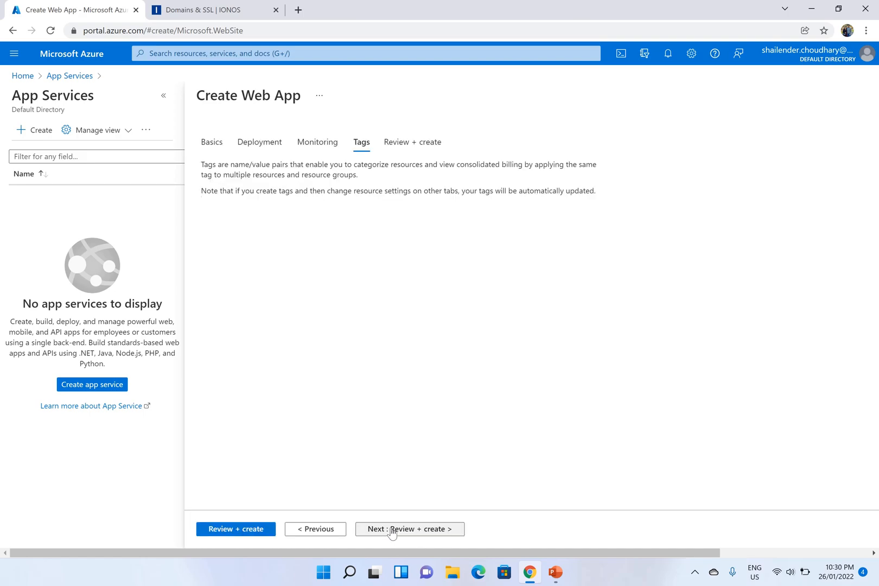
left_click(361, 142)
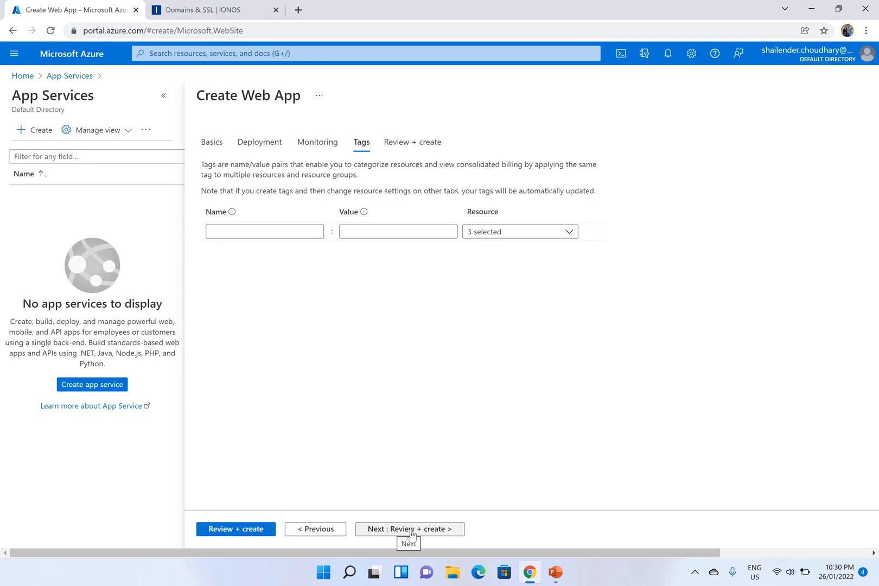
left_click(409, 528)
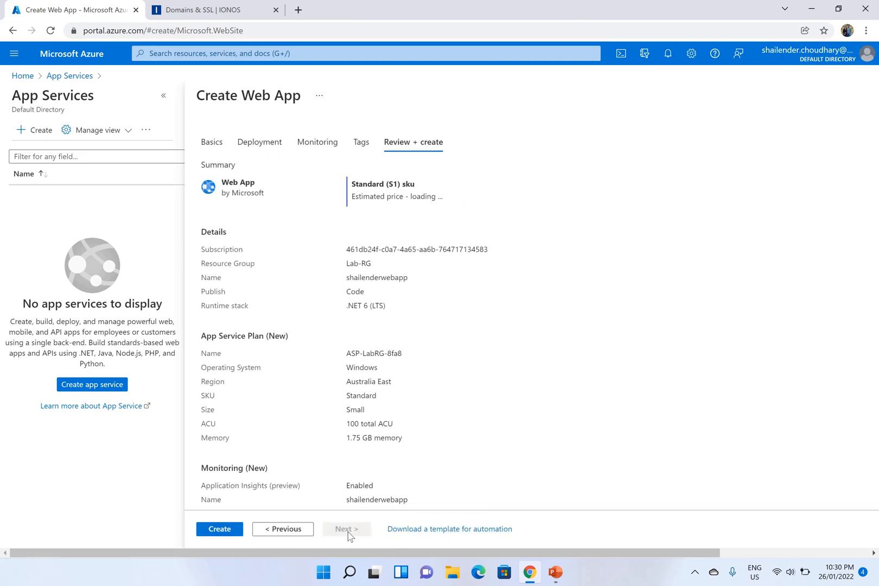
Step: Create shailenderwebapp and watch the deployment to Lab-RG until it succeeds
left_click(219, 528)
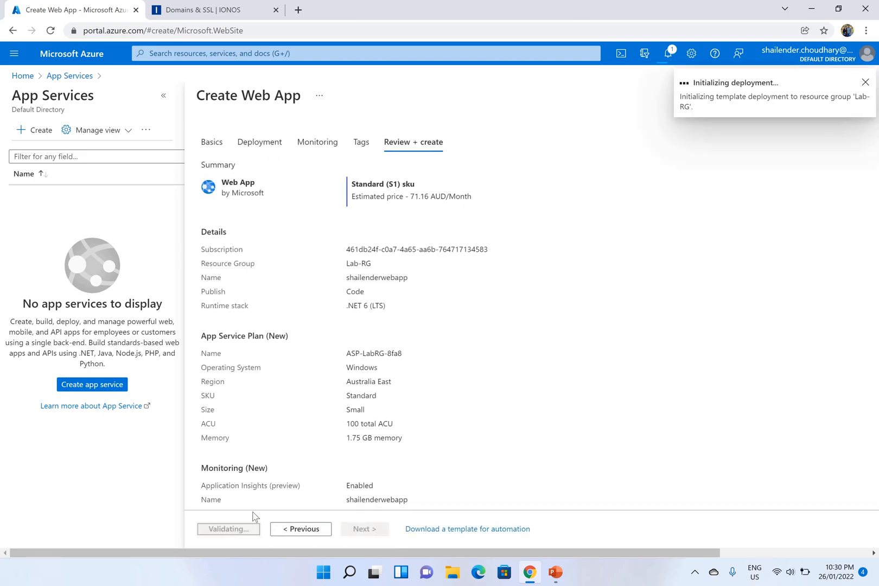
left_click(228, 528)
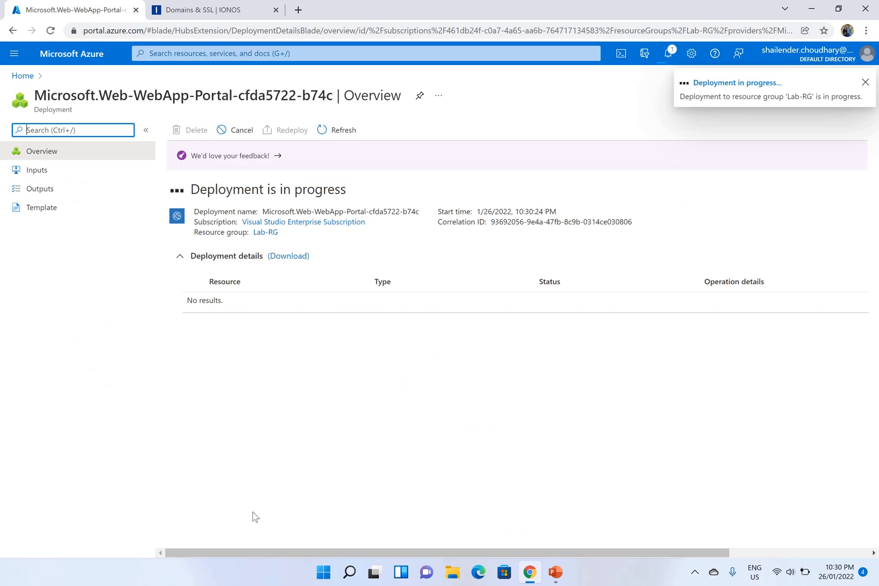
left_click(865, 81)
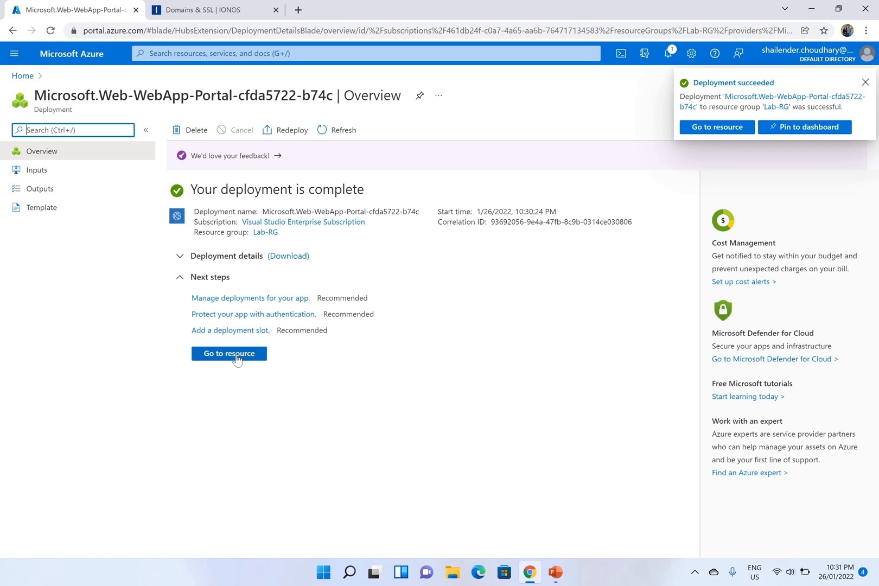
Step: Go to the new web app, review Lab-RG's resources, and return to the app overview
left_click(229, 353)
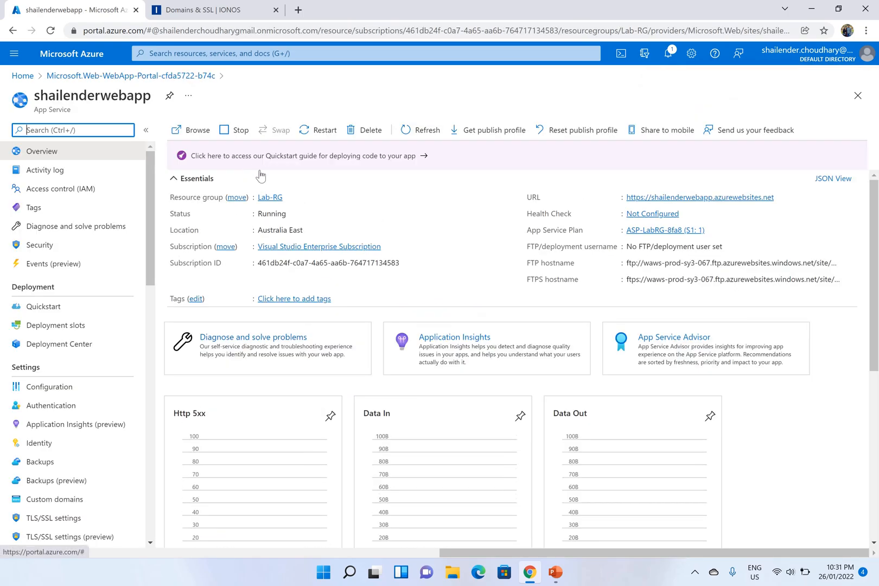
left_click(269, 197)
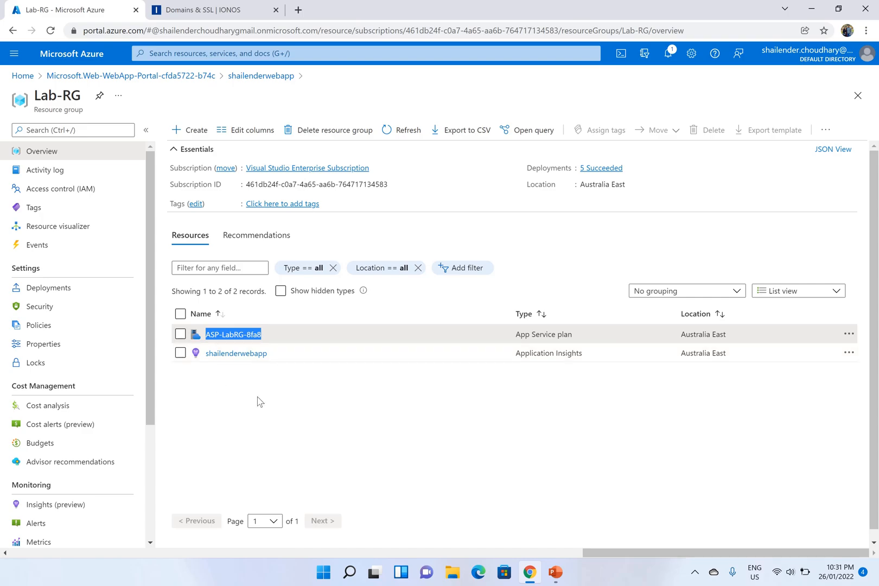
mouse_move(236, 354)
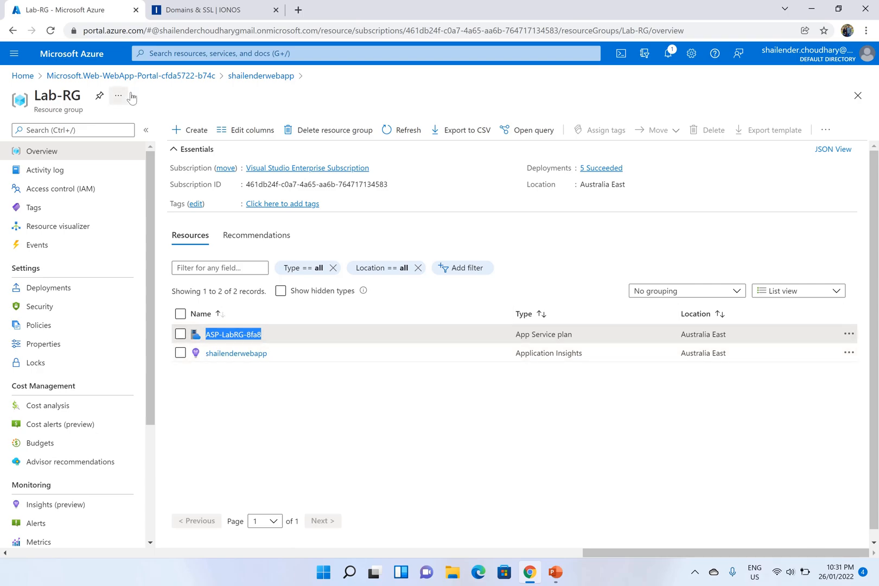
left_click(235, 352)
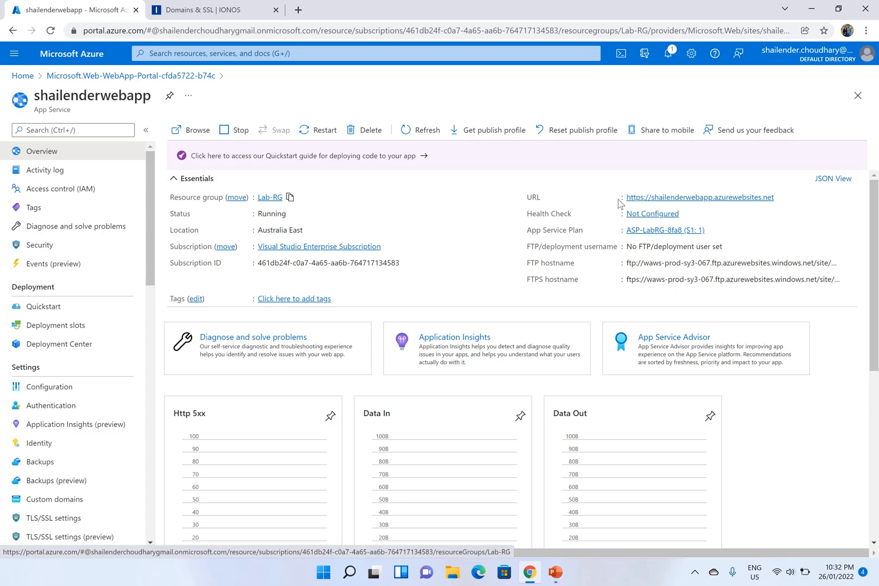
mouse_move(732, 209)
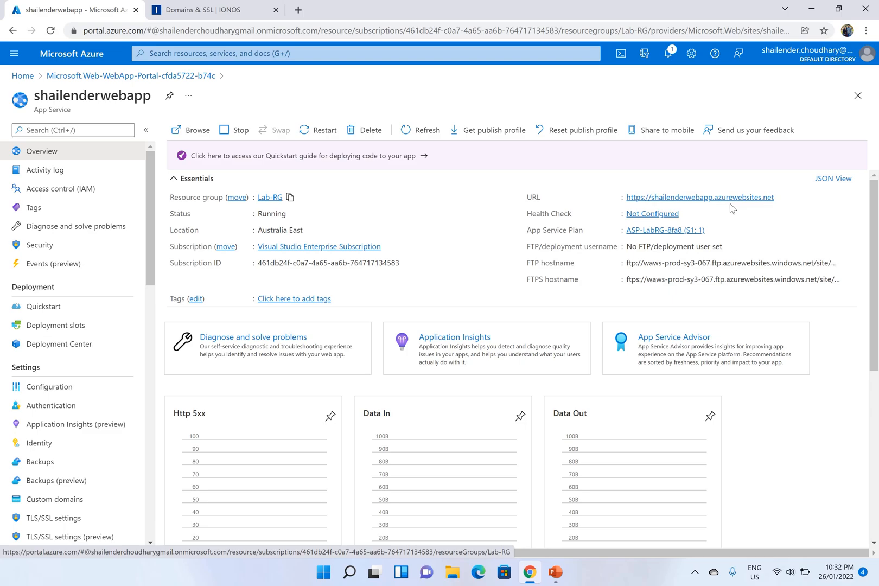
mouse_move(697, 196)
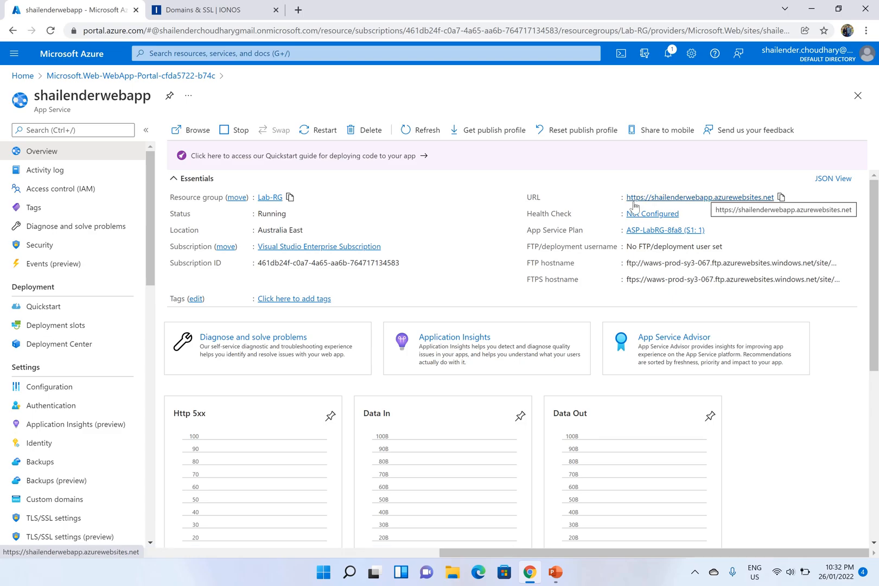
mouse_move(637, 207)
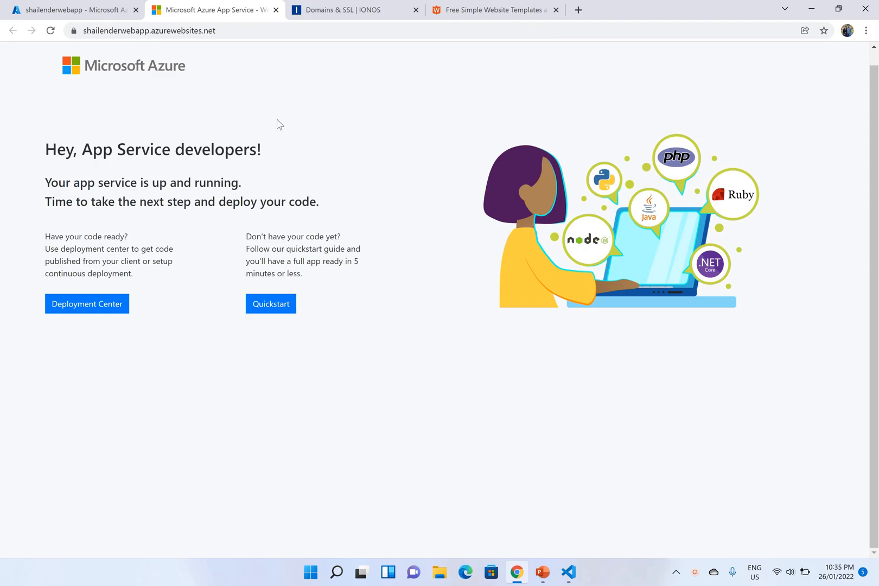
Step: Browse WebThemez Coming Soon templates and choose Trender's free licence download
left_click(493, 9)
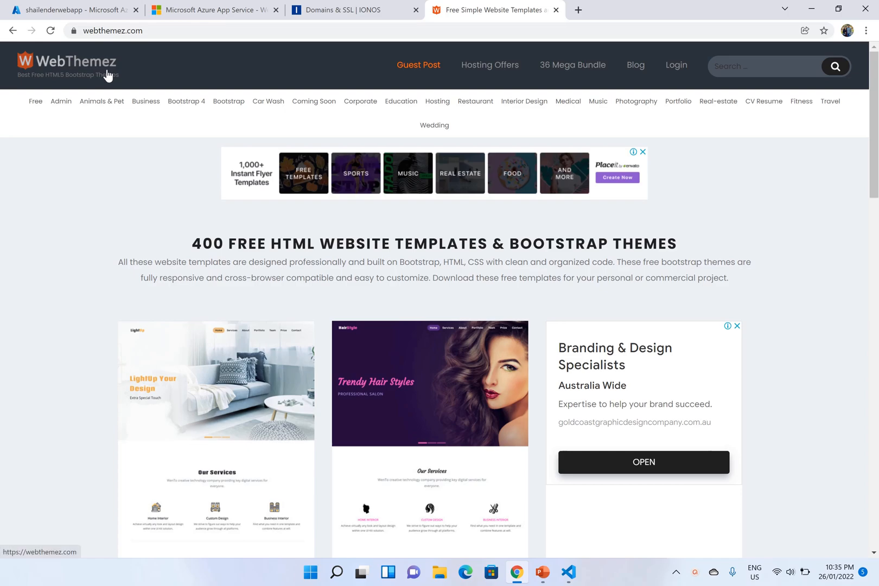
left_click(314, 102)
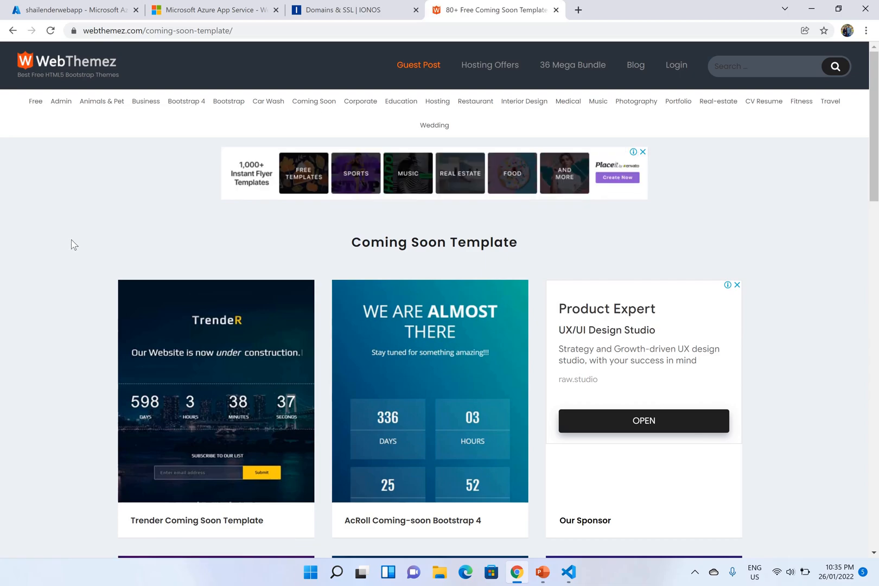
scroll("down", 3)
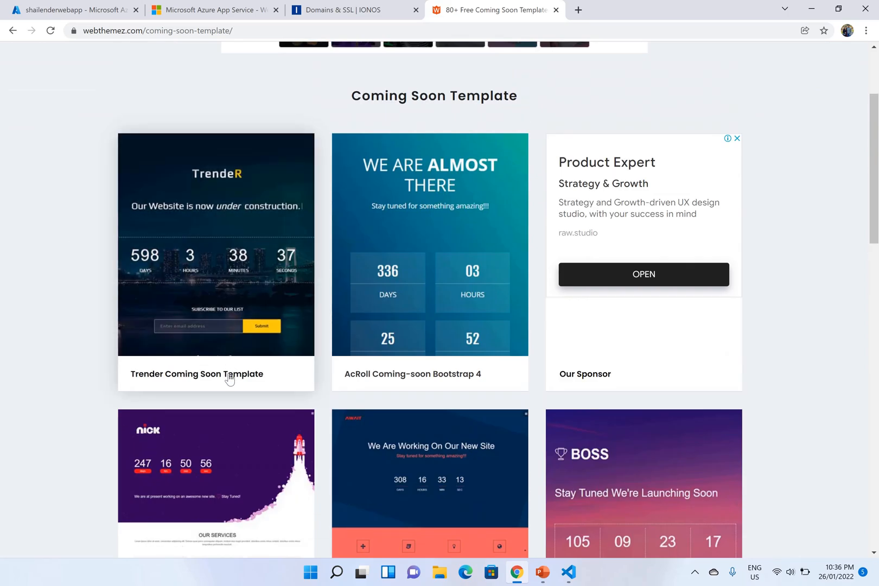
left_click(196, 374)
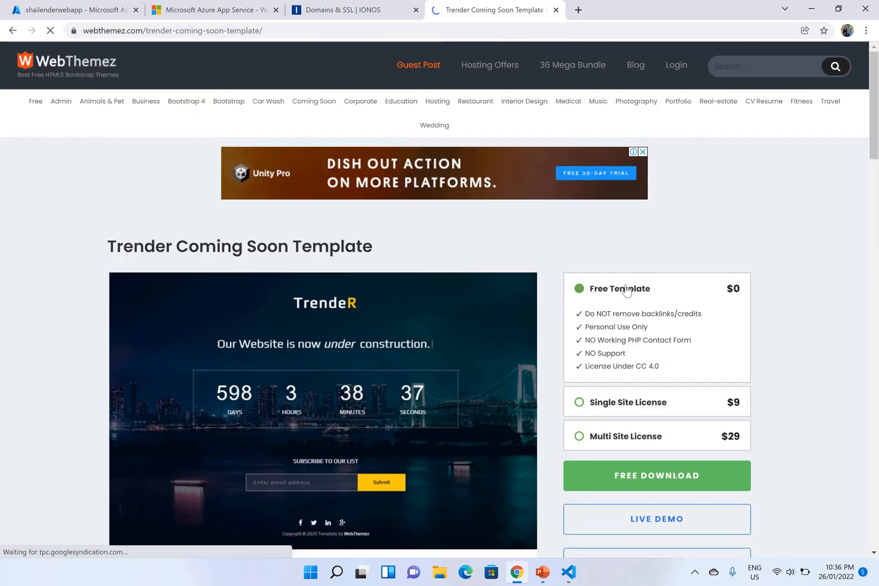
left_click(655, 476)
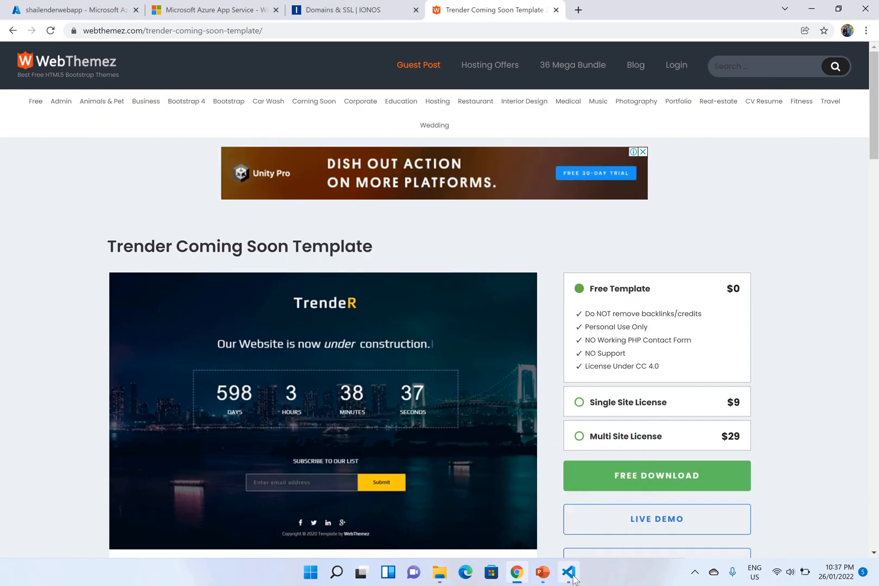
Step: Open the glips template folder from Downloads as the VS Code project and list its files
left_click(568, 573)
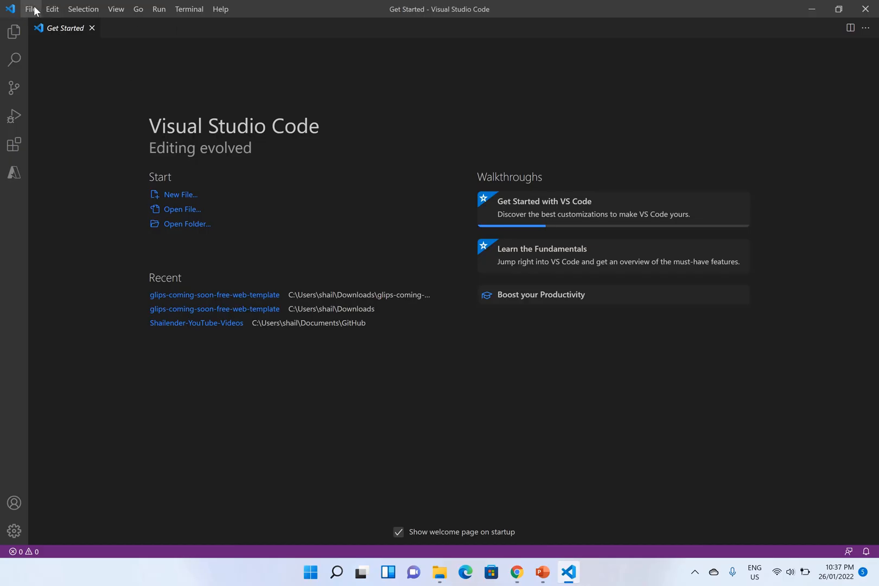
mouse_move(65, 93)
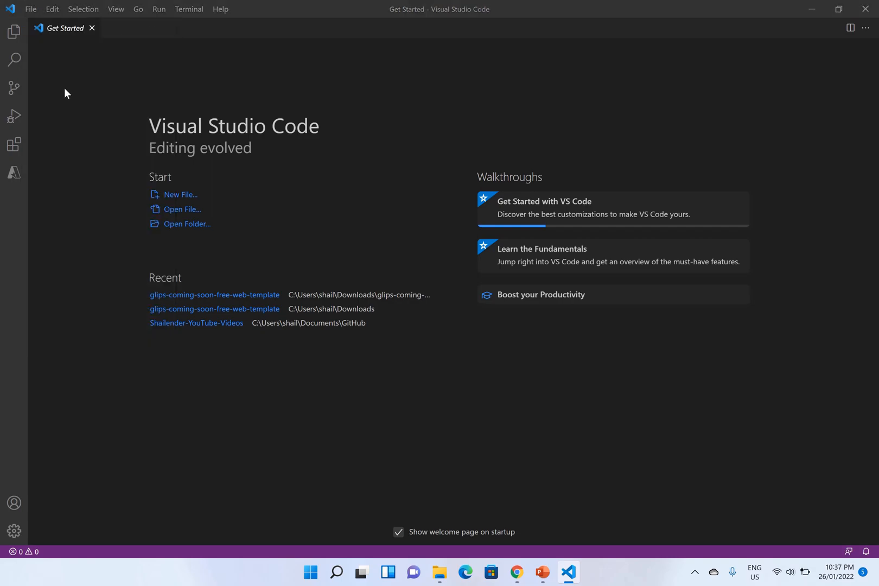
left_click(187, 224)
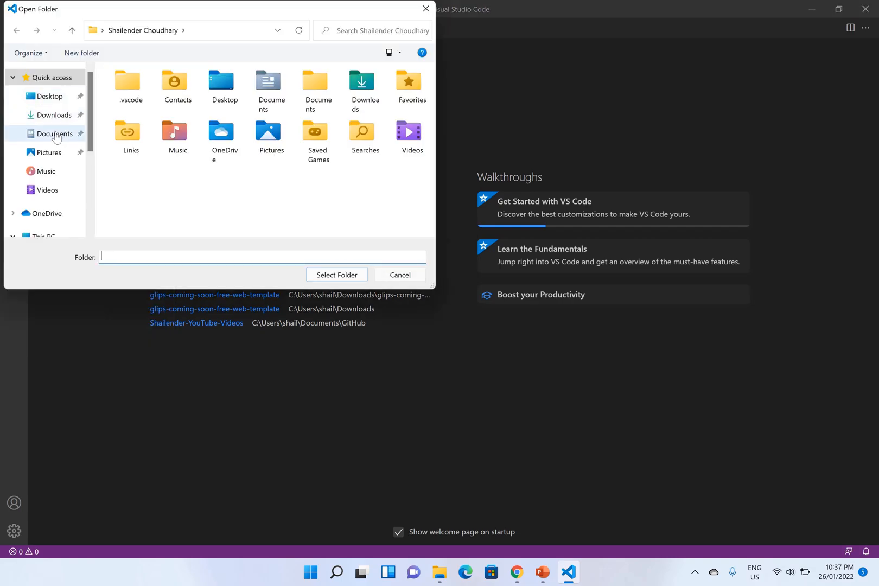
left_click(55, 115)
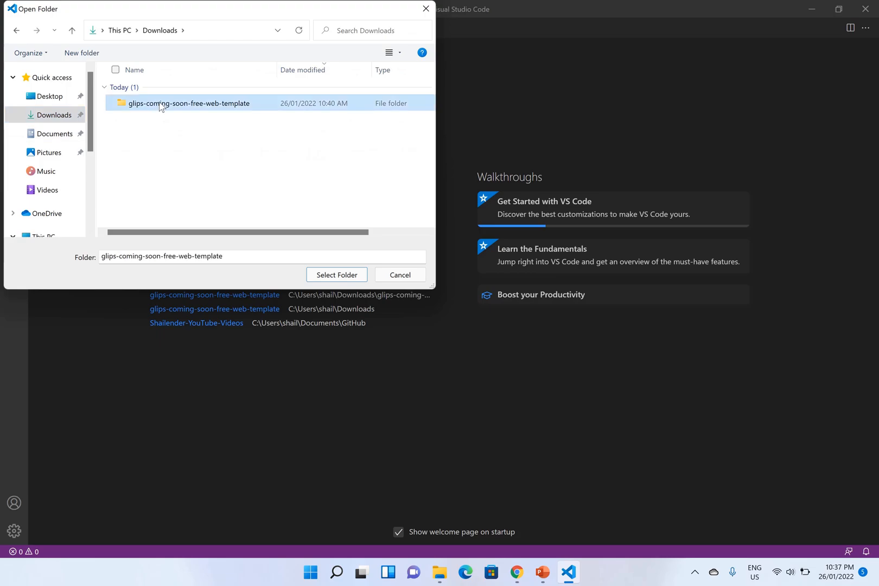
double_click(189, 103)
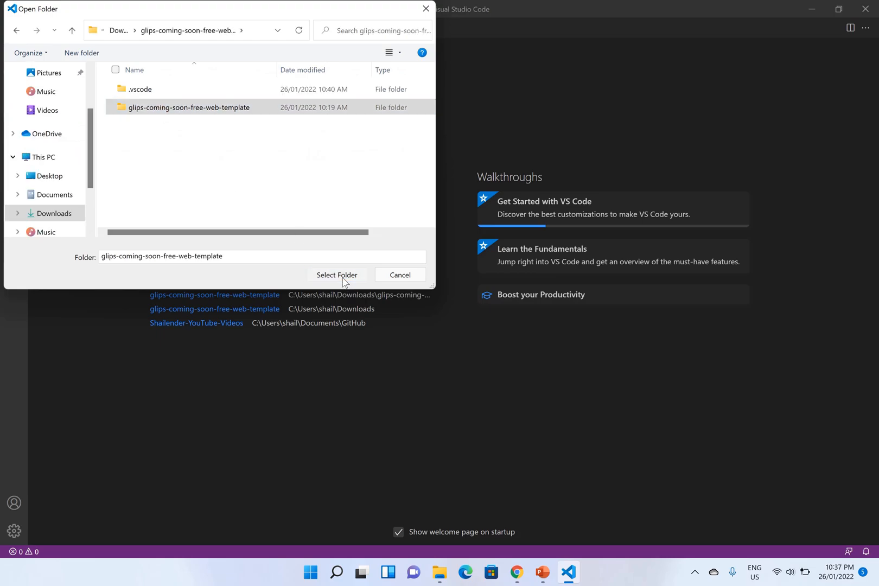
left_click(336, 276)
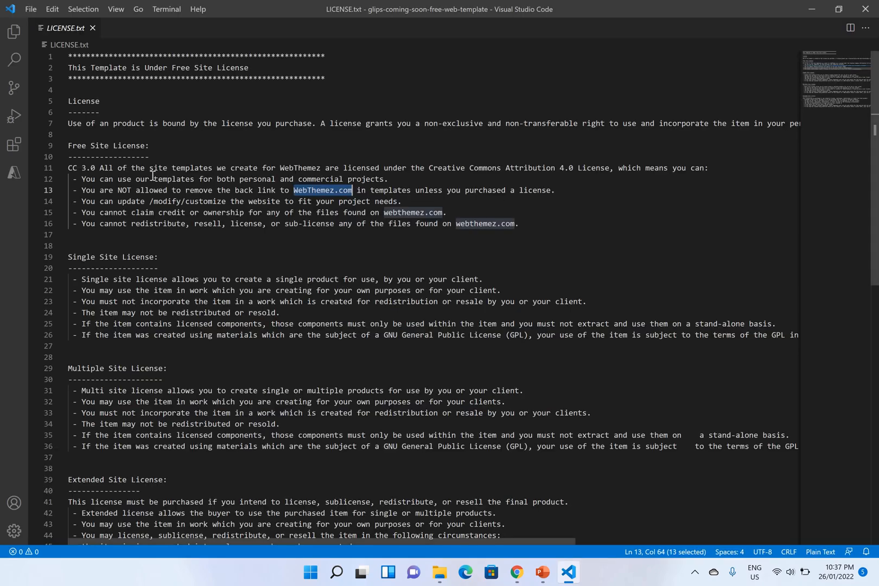
left_click(15, 31)
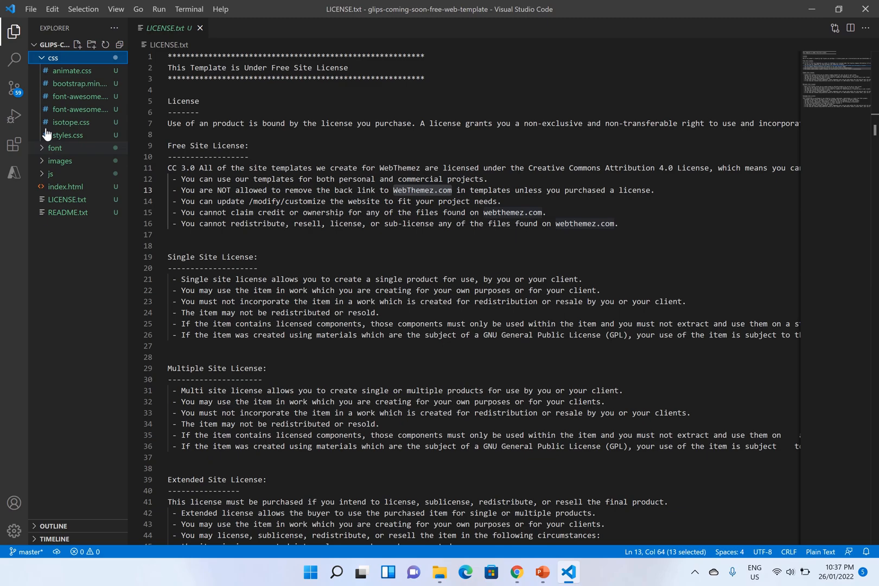
Step: Search extensions for 'app serv', confirm Azure App Service is installed, and show the Azure panel
left_click(52, 58)
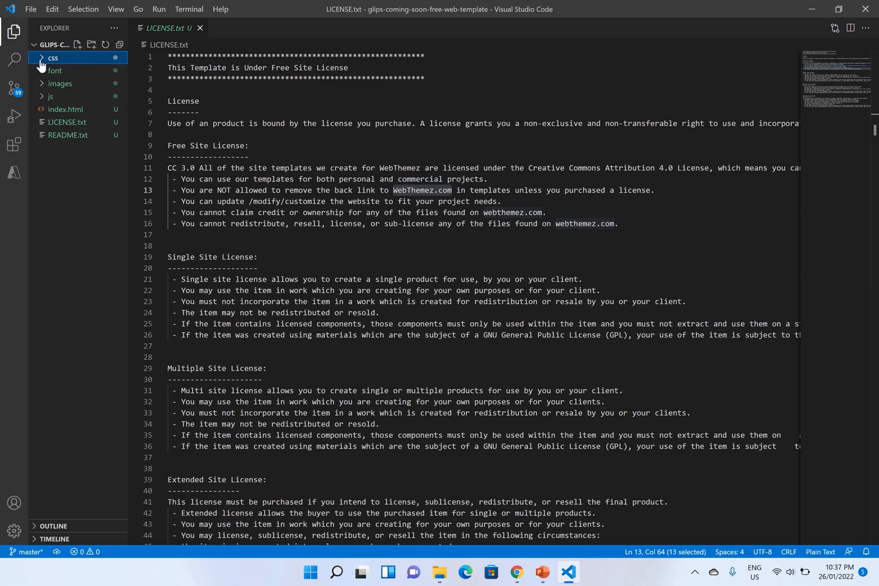
mouse_move(28, 91)
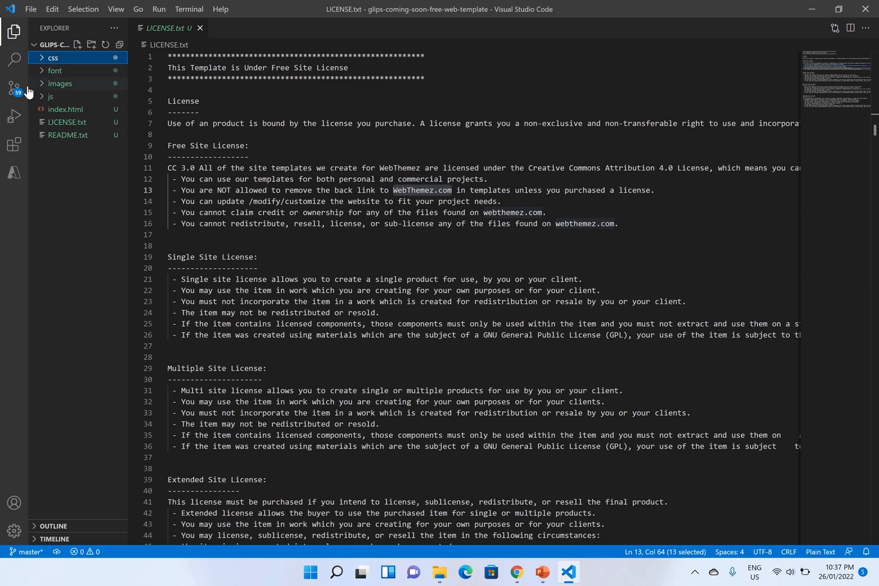
left_click(14, 174)
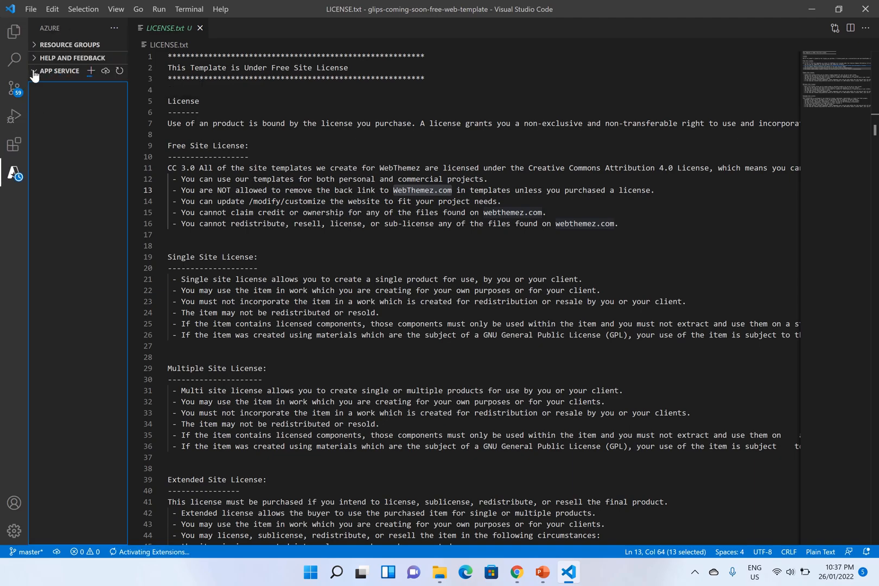
left_click(13, 144)
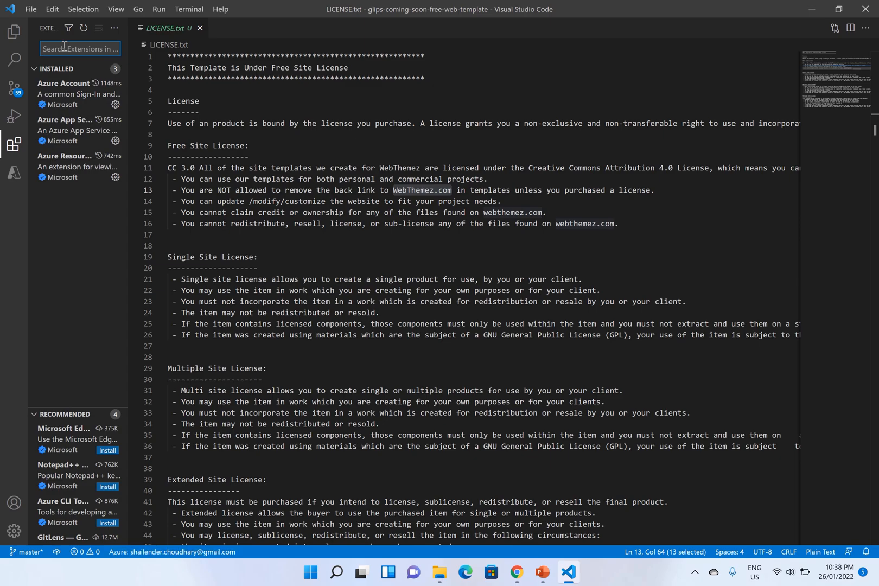
type("apap")
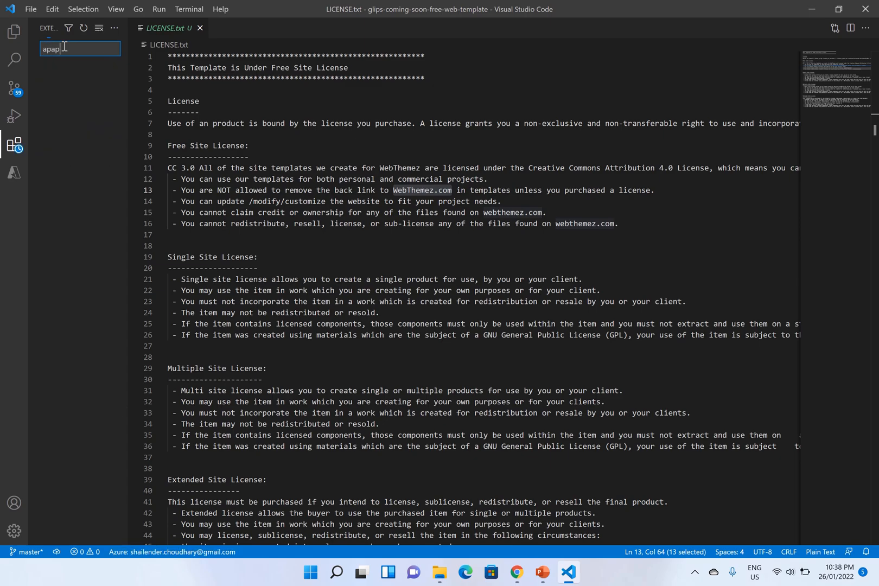
type("app service")
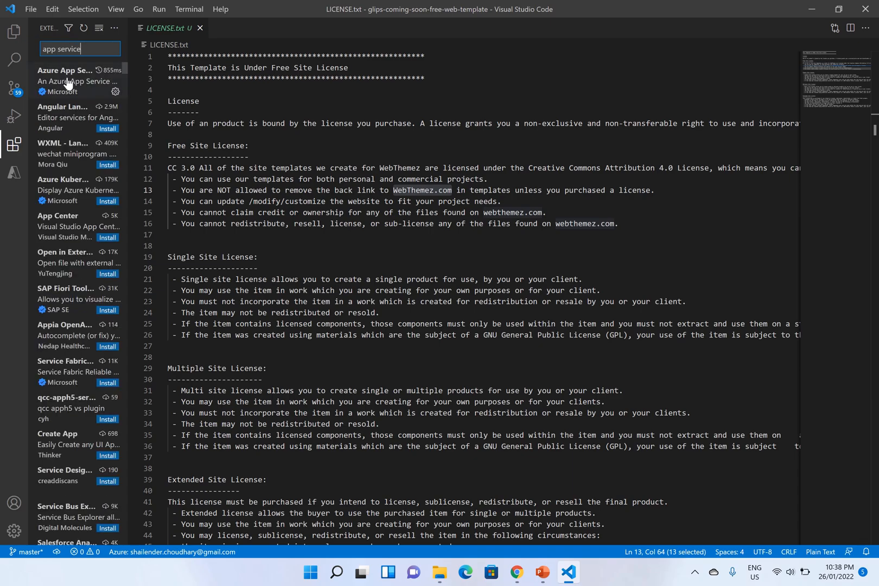
left_click(65, 80)
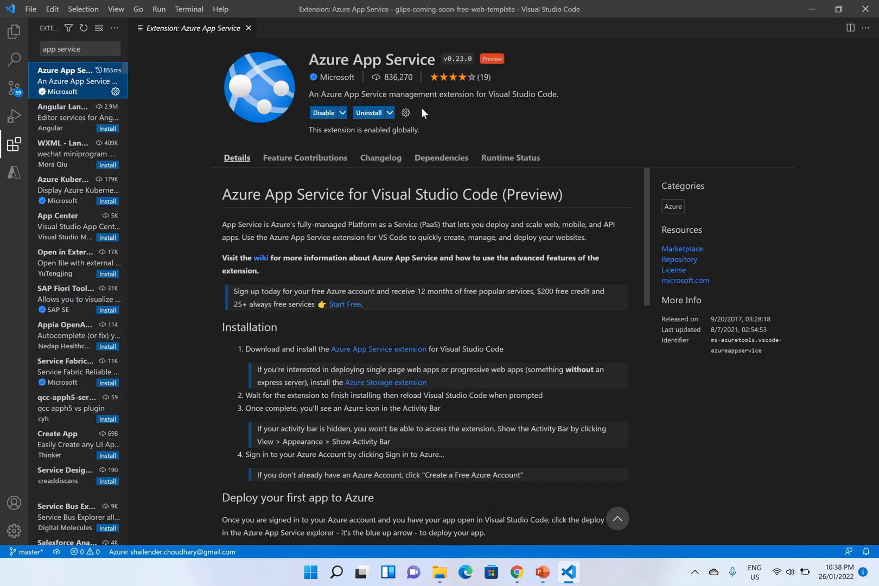
mouse_move(13, 172)
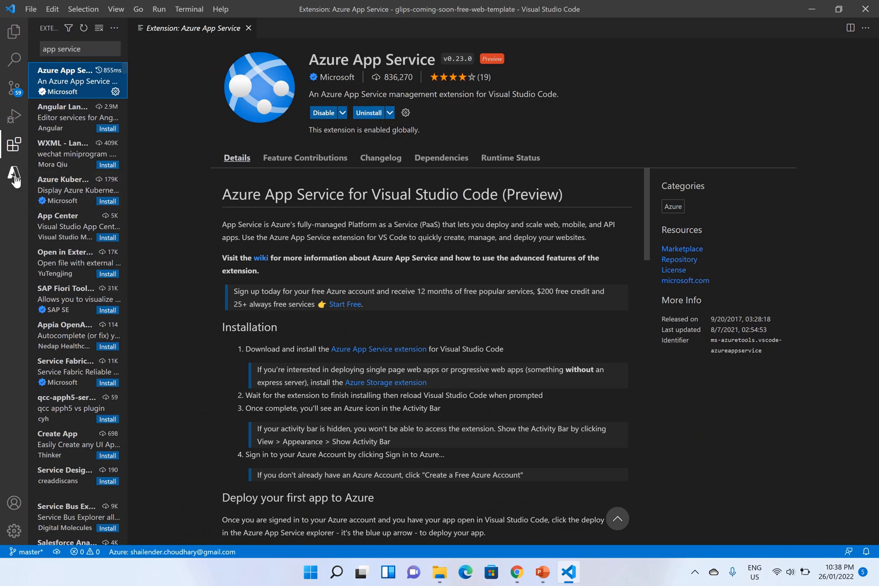
left_click(13, 175)
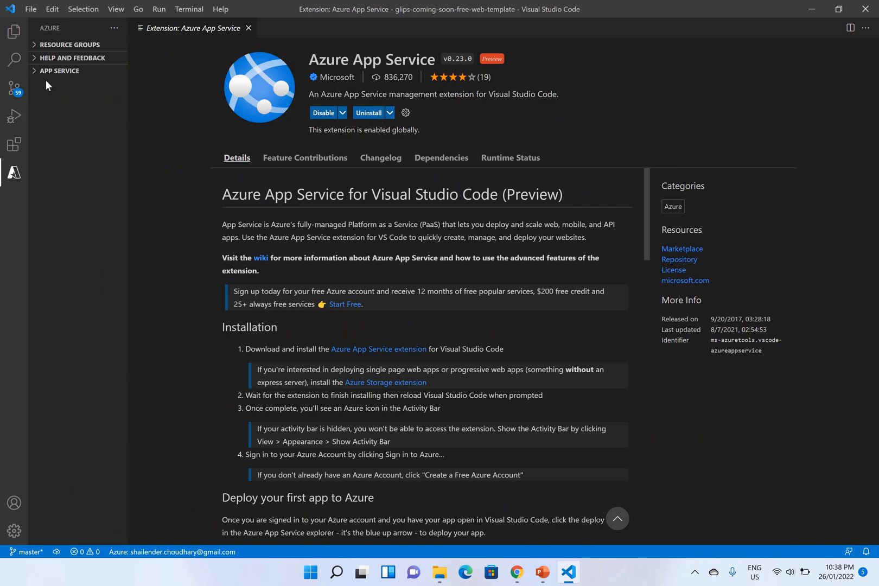
Step: Deploy the workspace to shailenderwebapp, declining to always deploy there
left_click(58, 70)
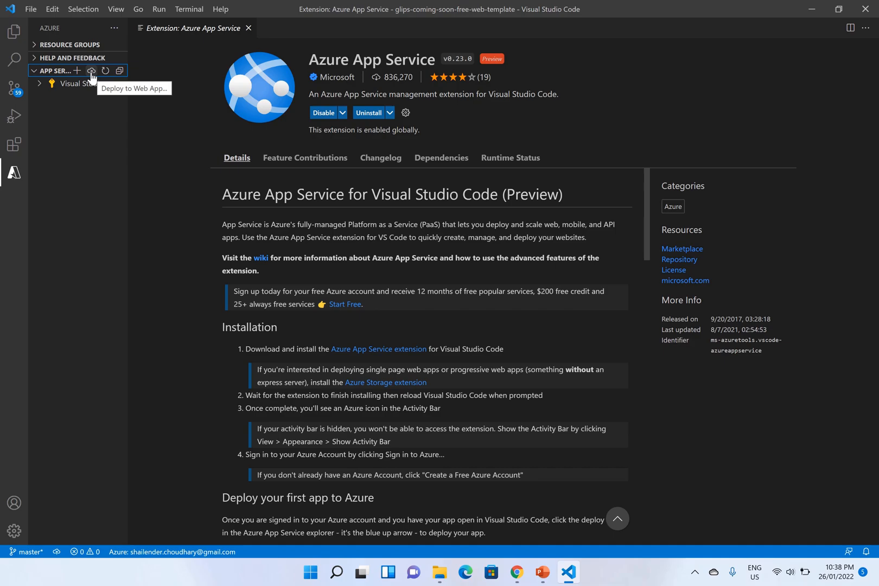
left_click(91, 70)
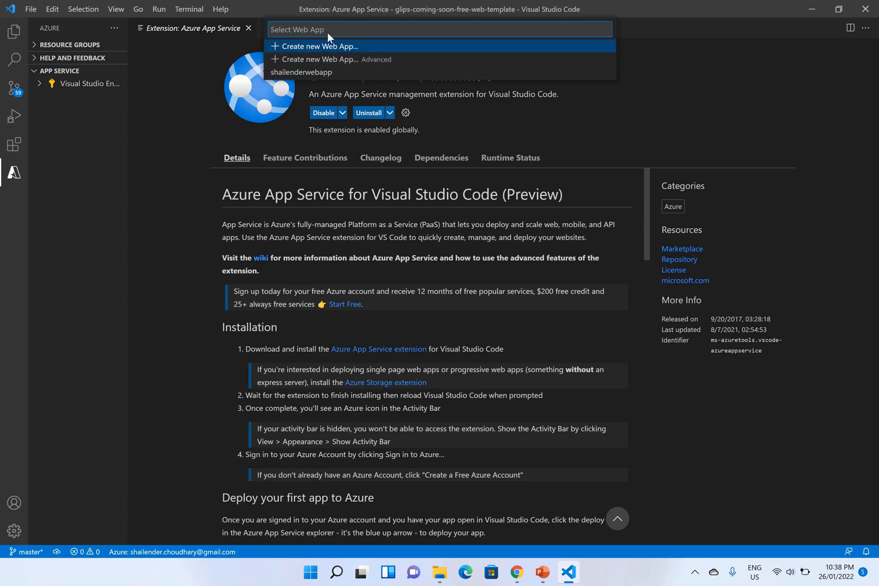
mouse_move(307, 77)
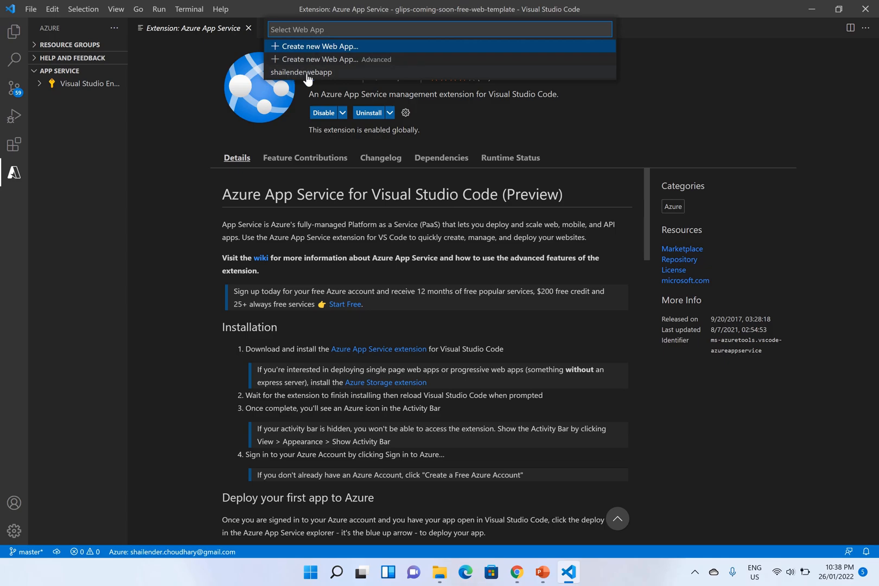
key("Escape")
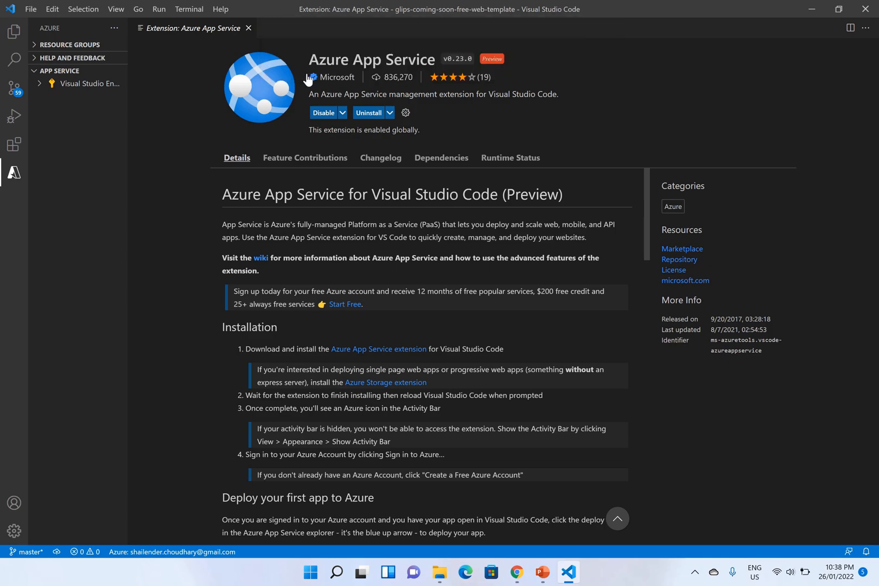
mouse_move(527, 298)
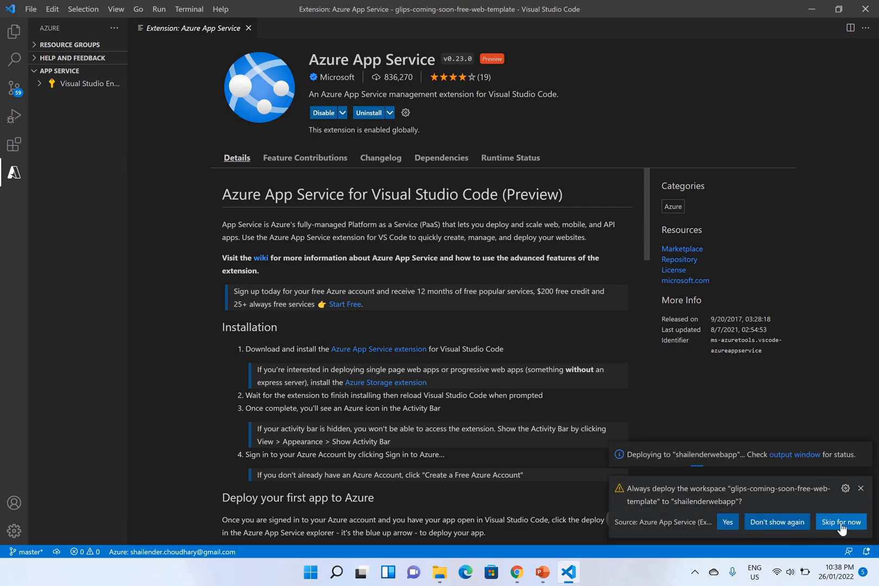
left_click(839, 522)
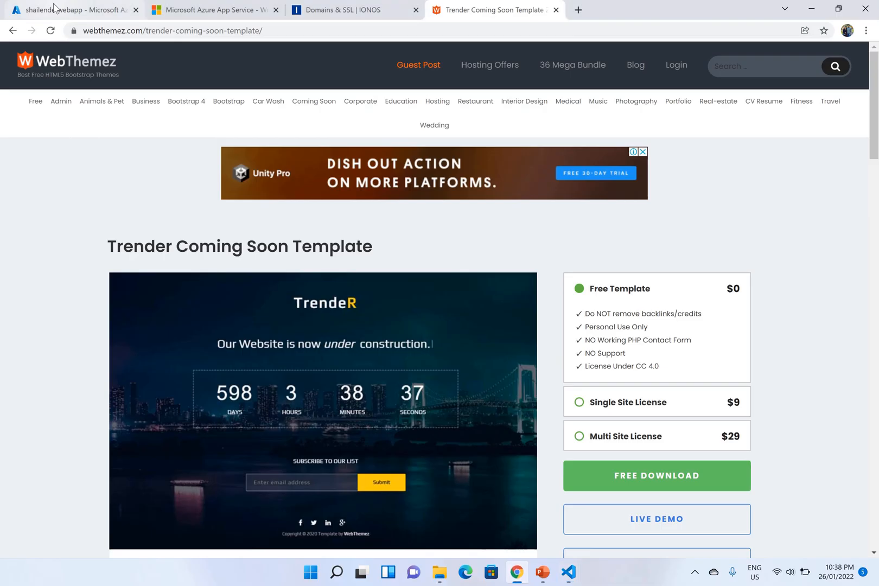
Step: Launch Kudu Advanced Tools with a CMD debug console, then bring up App Service Editor (Preview)
left_click(73, 10)
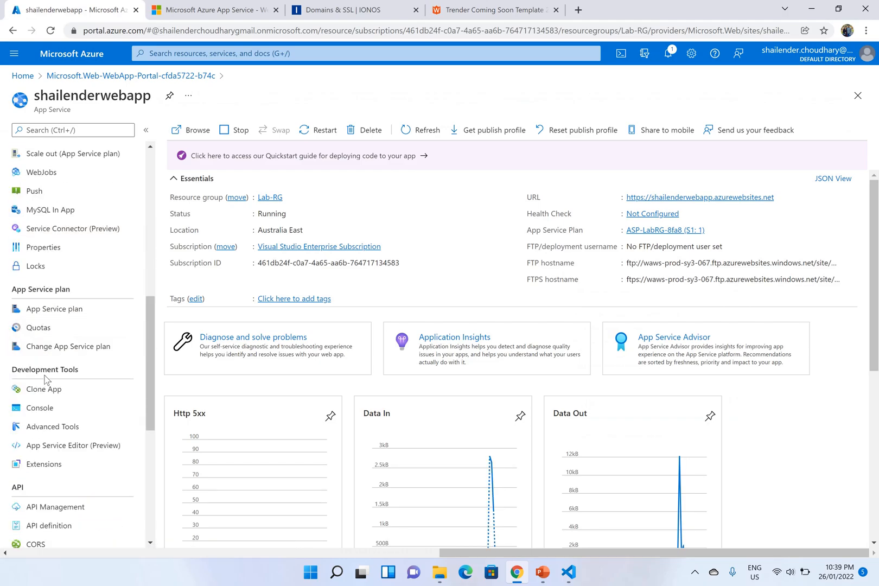
mouse_move(39, 407)
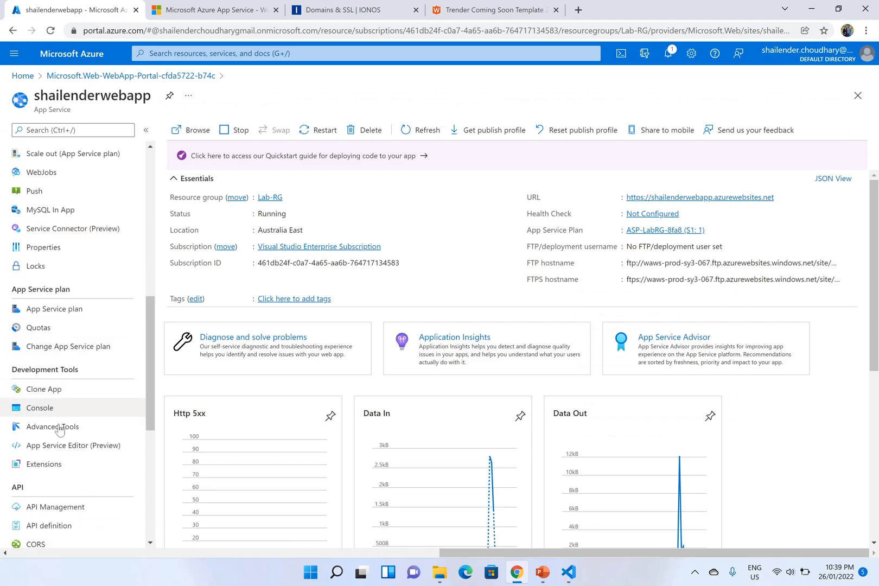
left_click(52, 426)
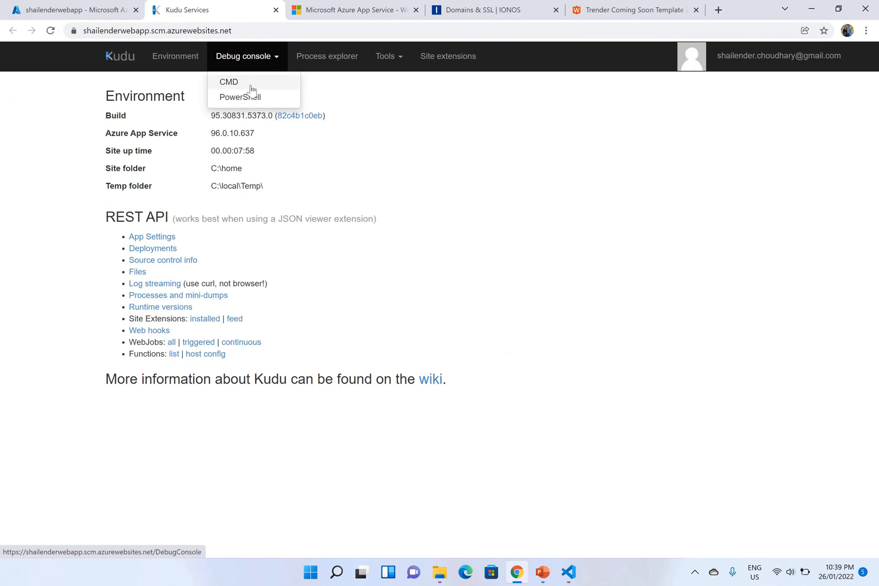
left_click(239, 97)
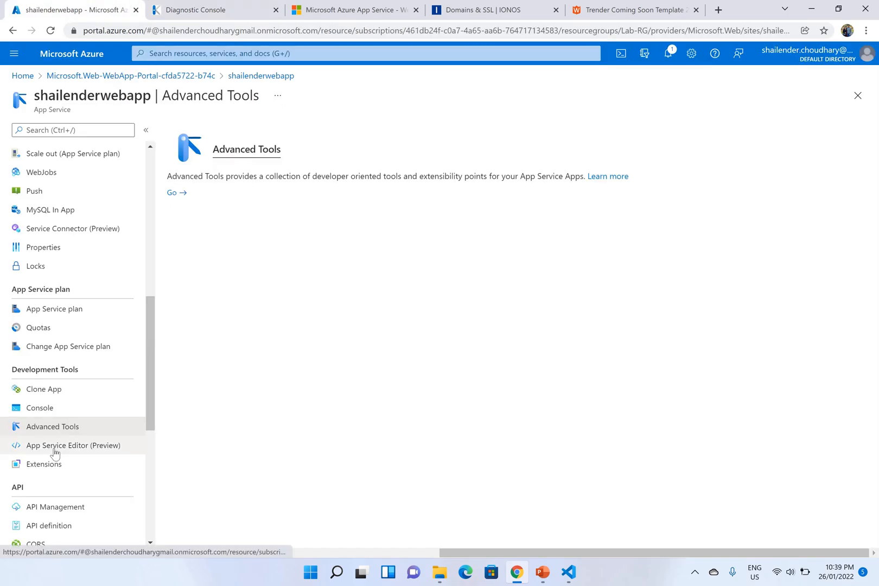
left_click(71, 444)
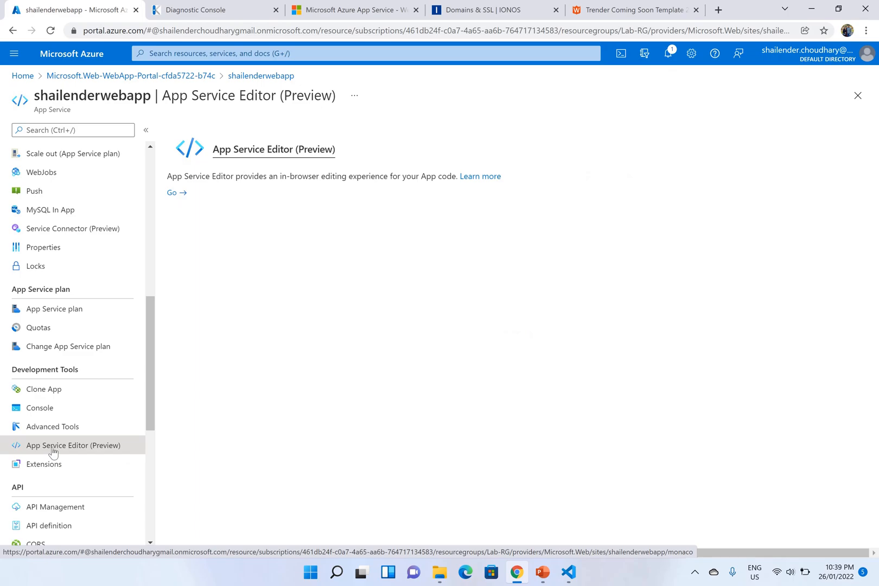
Step: Browse the deployed wwwroot files in App Service Editor and return to the web app overview
left_click(174, 193)
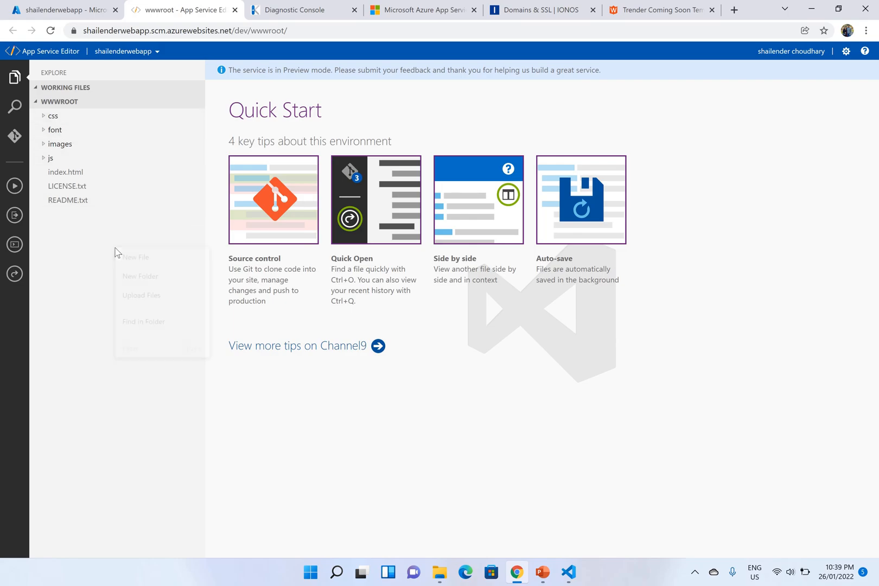
mouse_move(151, 280)
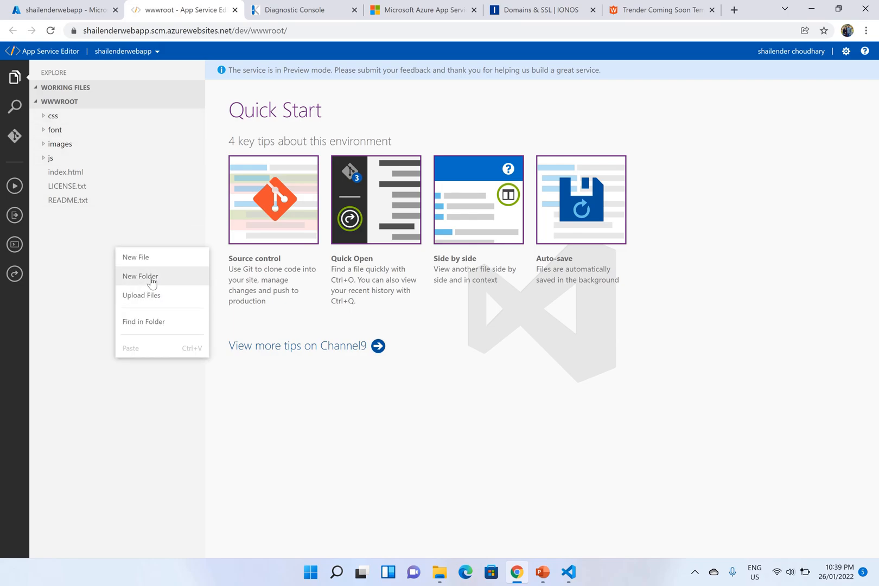
left_click(66, 234)
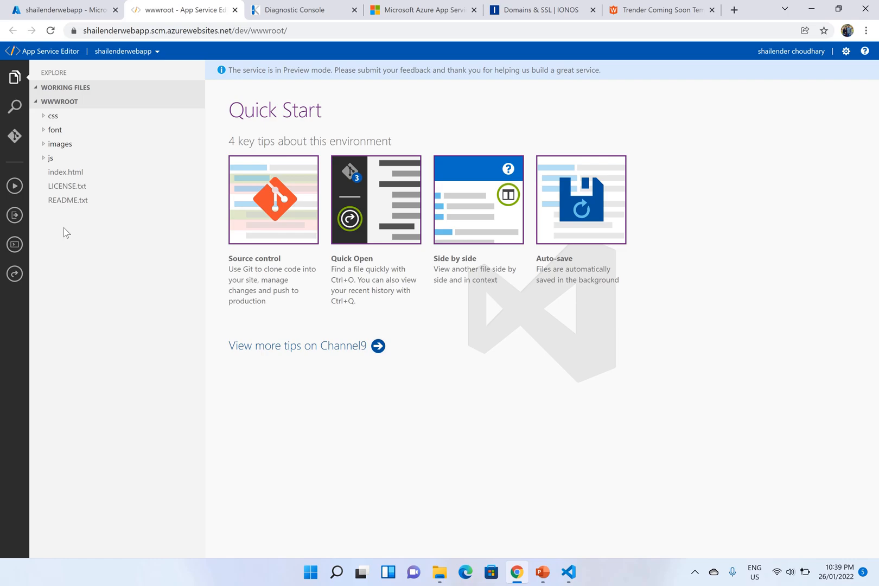
left_click(63, 10)
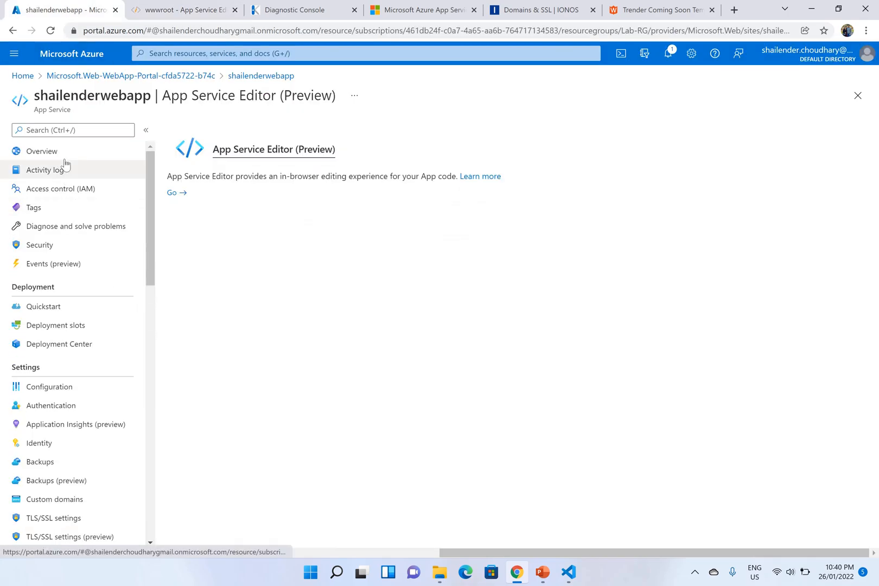
left_click(41, 152)
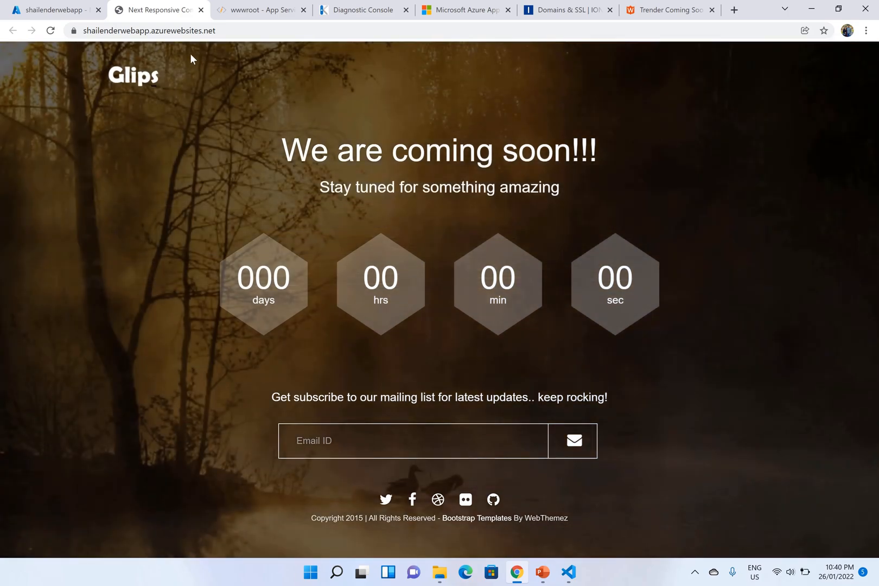
Step: Select the live site address shailenderwebapp.azurewebsites.net in the address bar
left_click(146, 30)
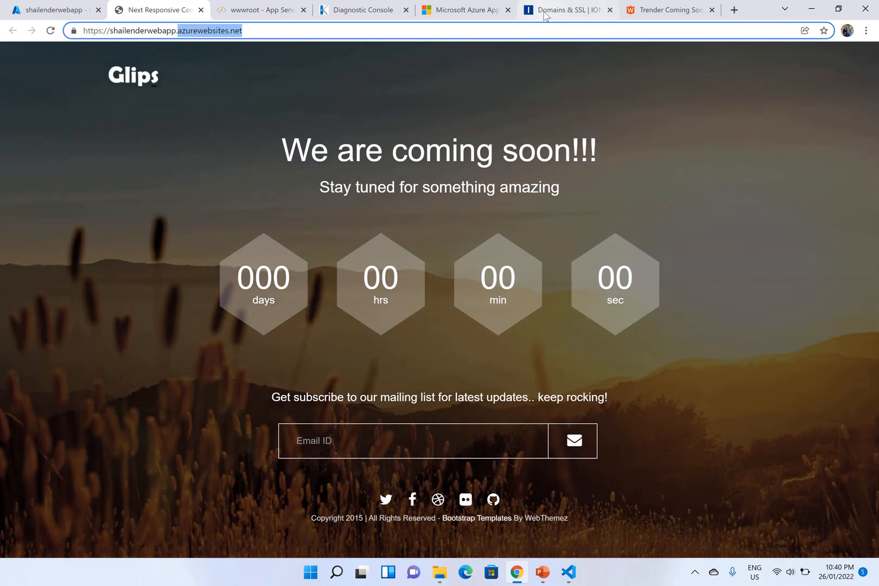
Step: Show the IONOS details page for mydevsecops.org and select the domain name for copying
left_click(566, 10)
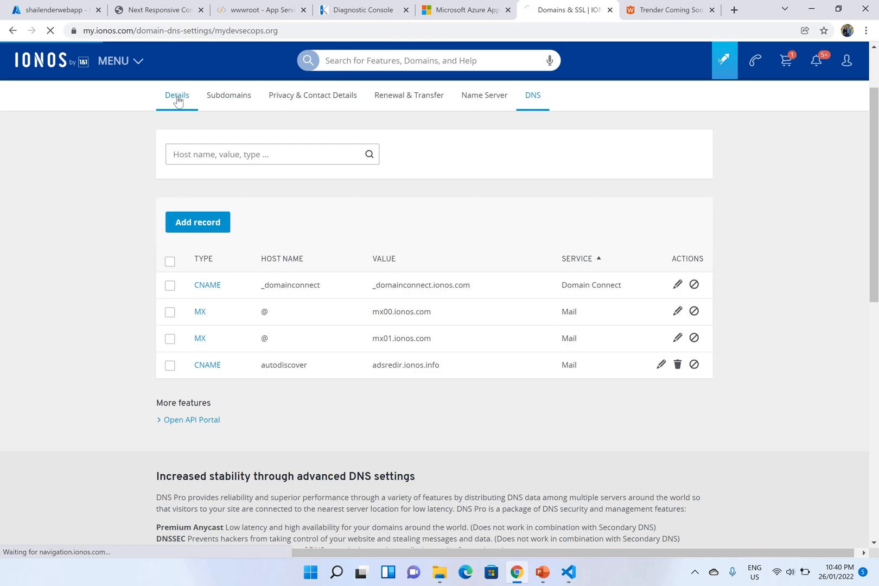
left_click(177, 94)
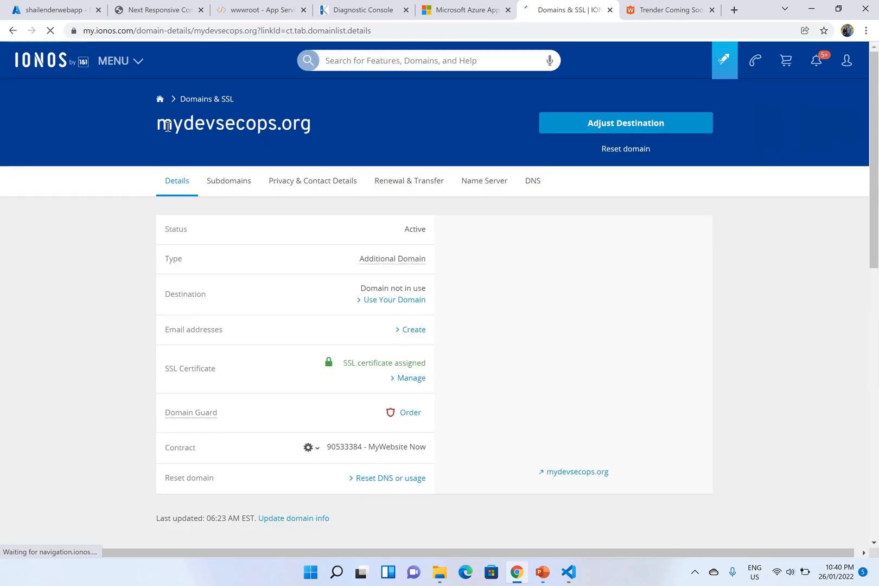
double_click(233, 123)
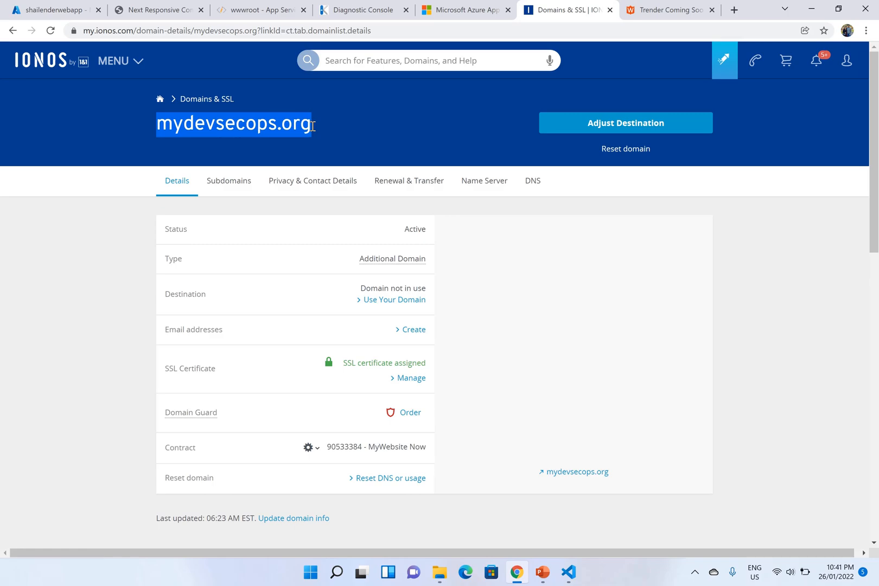
mouse_move(483, 168)
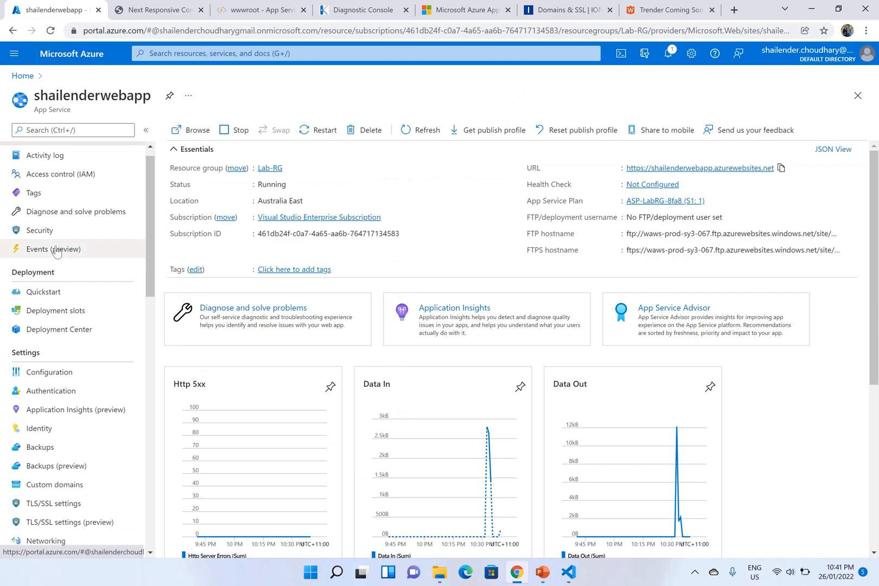
mouse_move(55, 484)
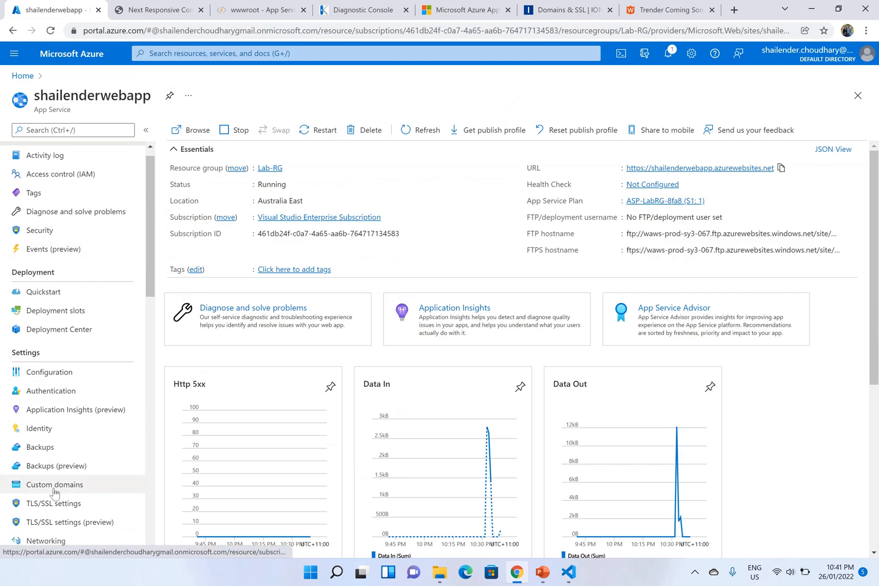
Step: Add mydevsecops.org as a custom domain and validate it, showing hostname available with TXT and A records pending
left_click(54, 484)
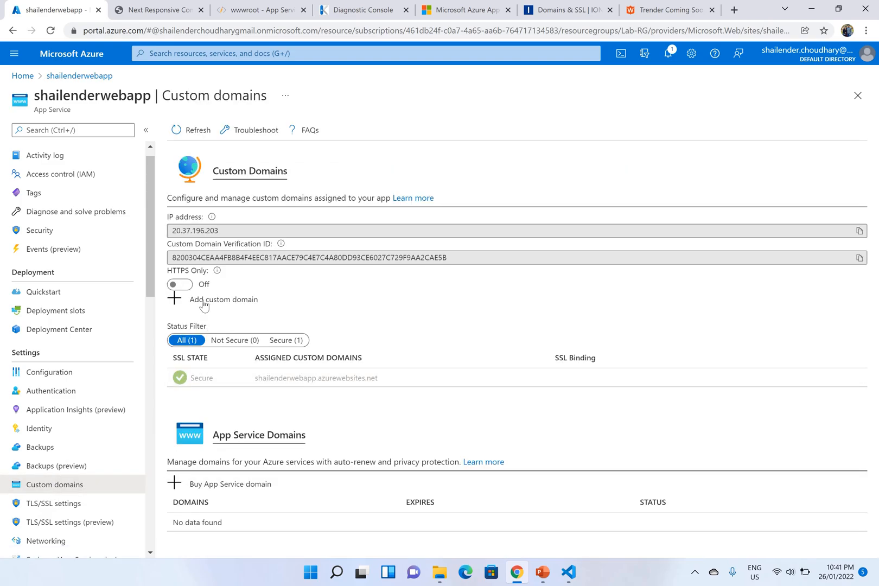
left_click(223, 300)
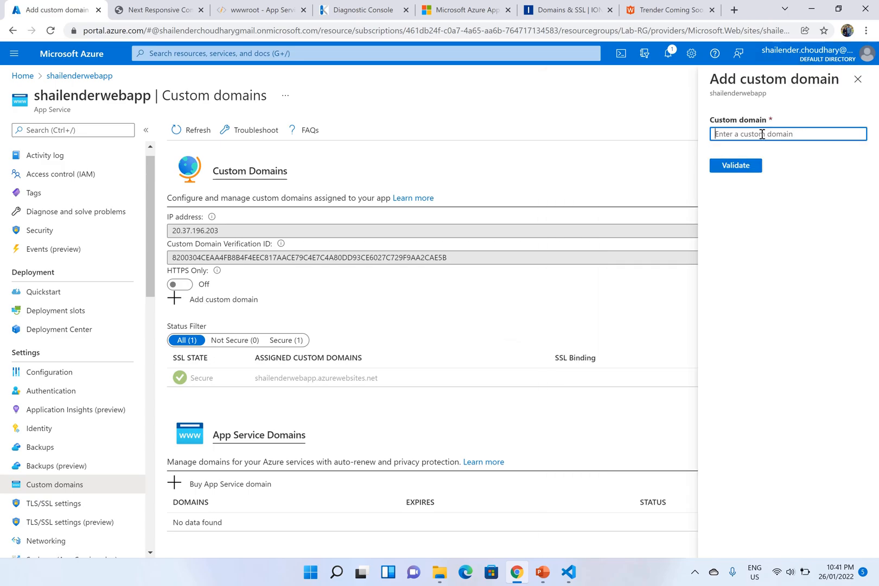
type("mydevsecops.org")
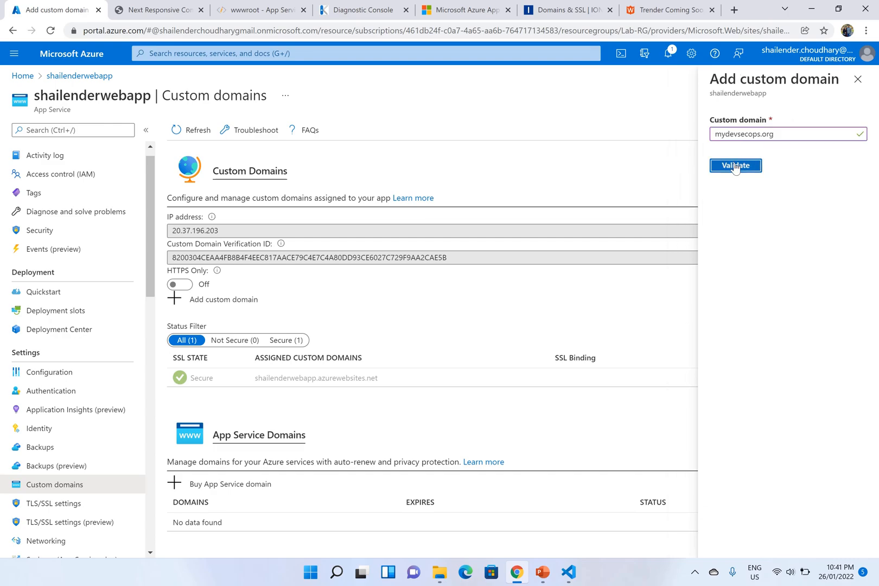
left_click(734, 165)
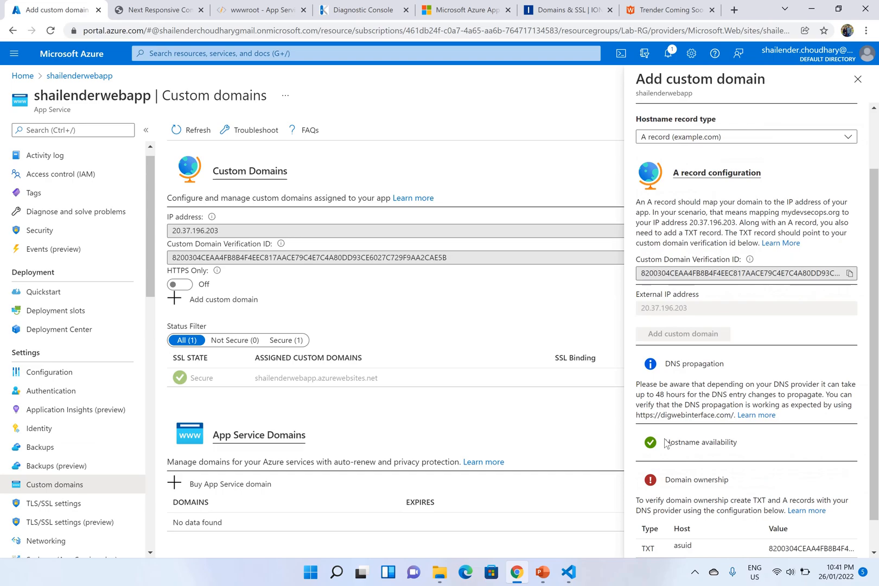
double_click(699, 443)
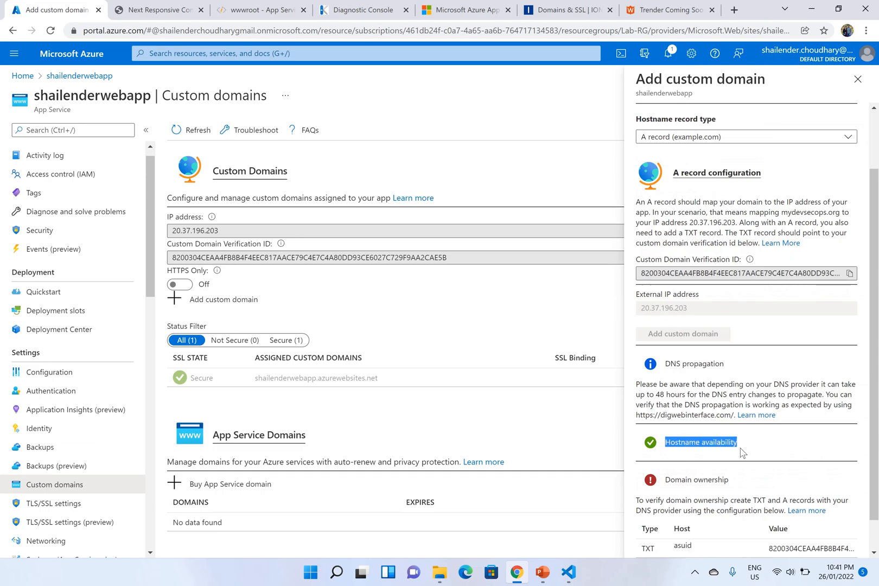
scroll("down", 3)
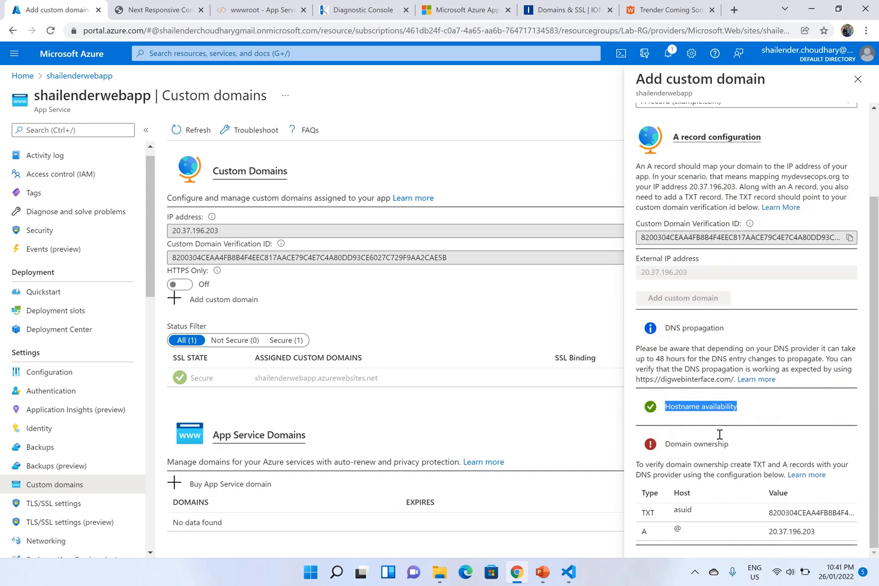
mouse_move(720, 437)
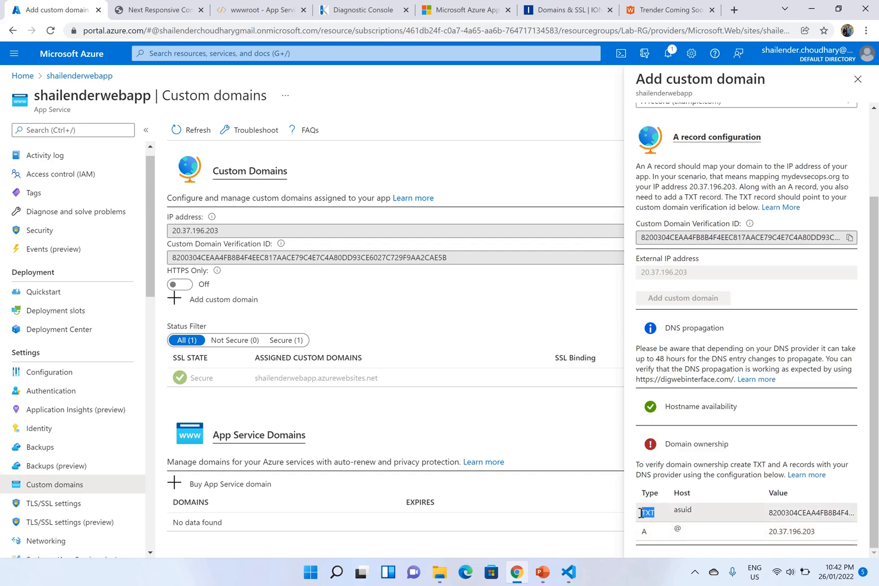
Step: Start a new A record in IONOS DNS and fetch the app's IP from Azure's domain details
left_click(565, 10)
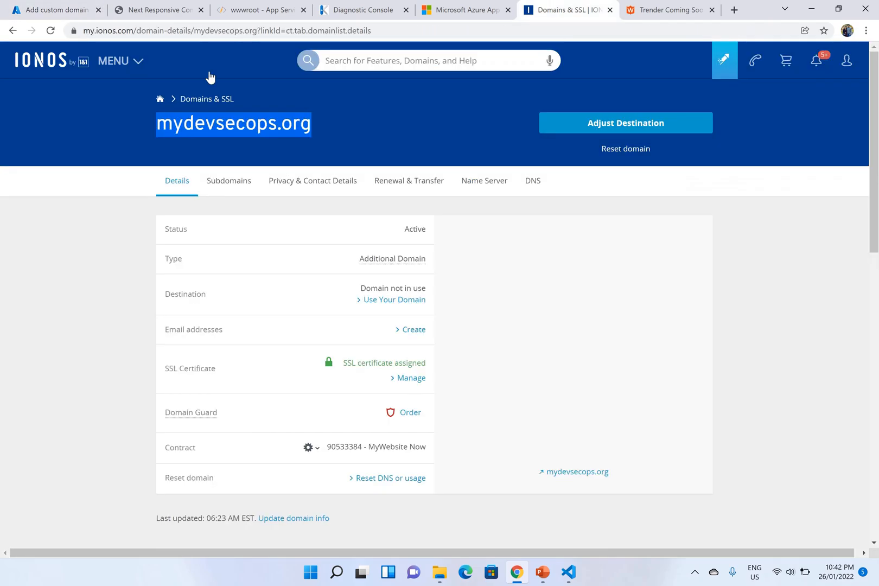
mouse_move(105, 109)
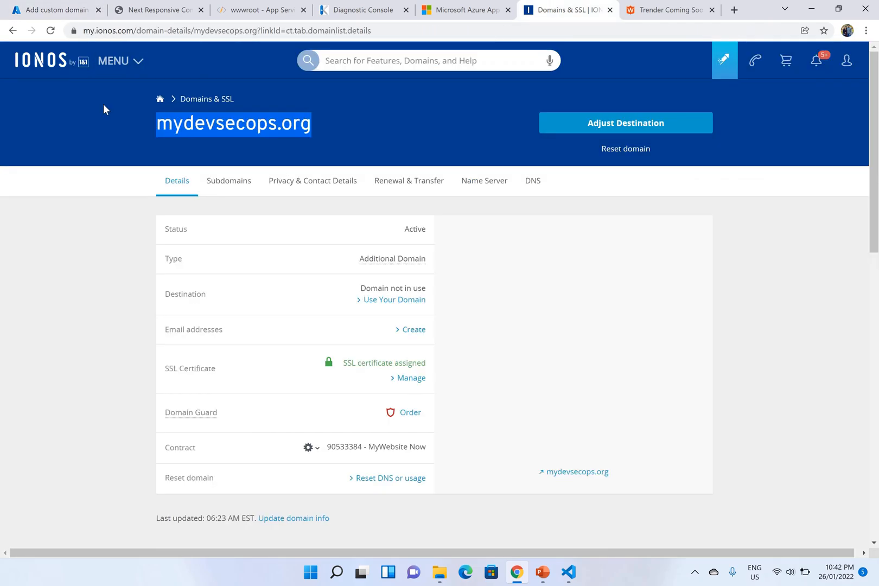
left_click(531, 180)
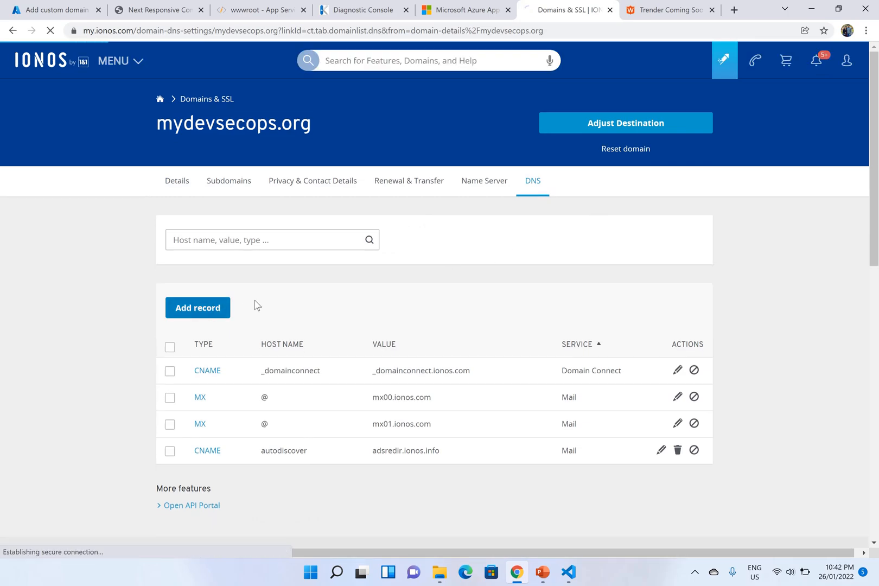
left_click(198, 307)
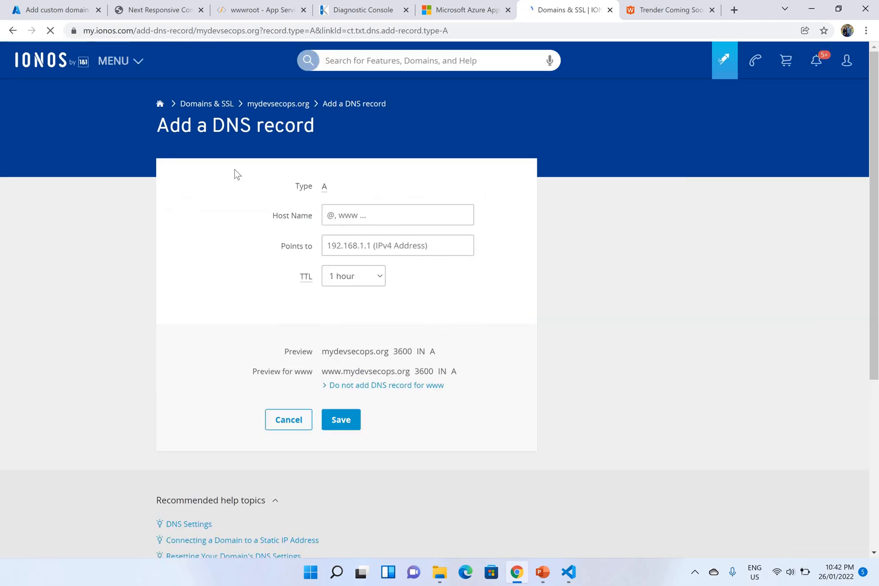
left_click(53, 10)
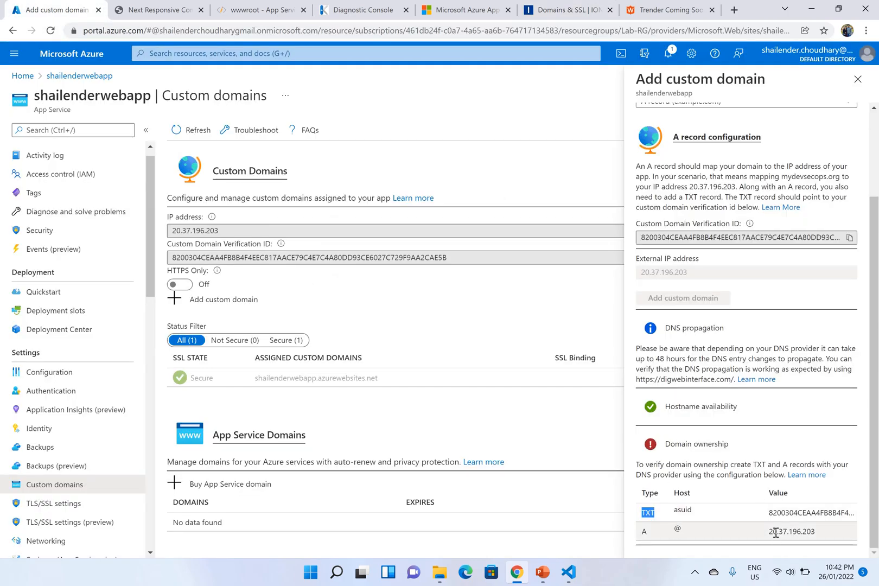
Step: Fill the A record with host @ pointing to 20.37.196.203 and save it
double_click(791, 532)
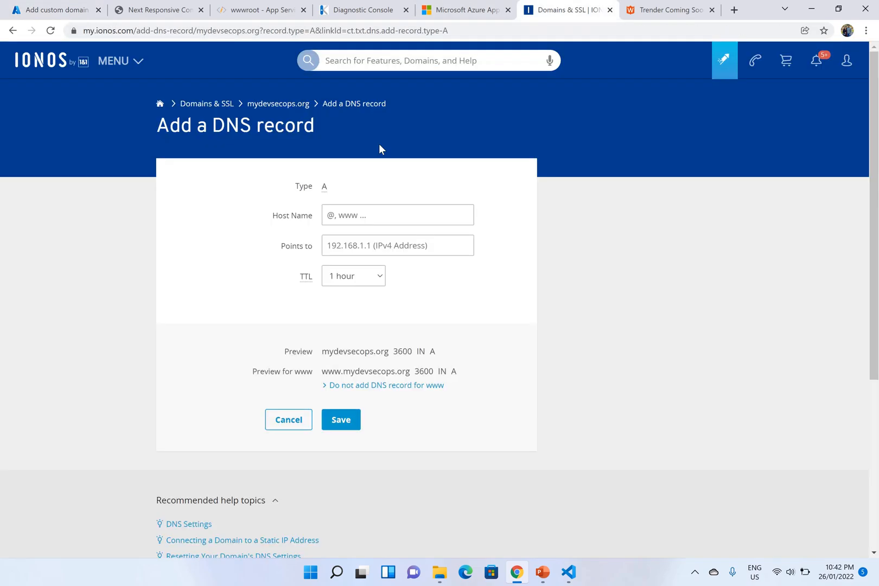
left_click(397, 215)
type("20.37.196.203")
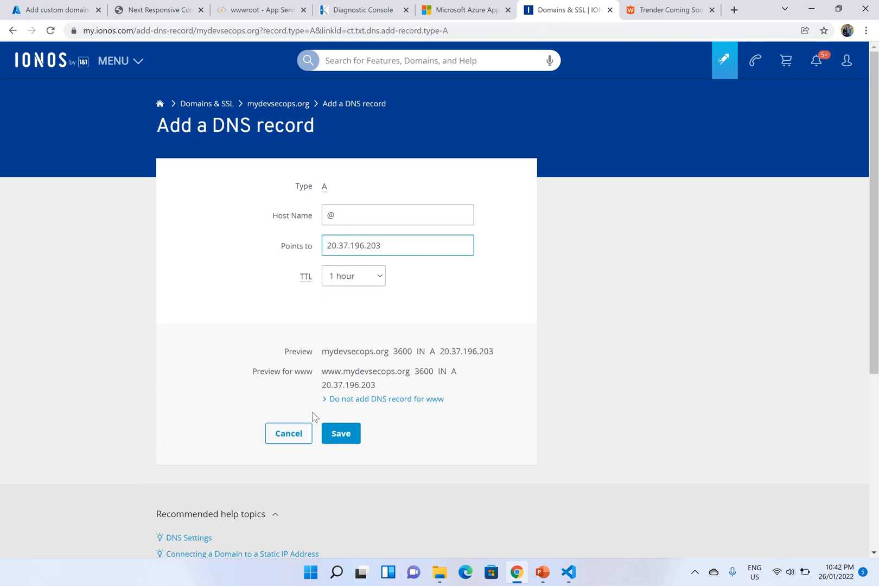
left_click(50, 10)
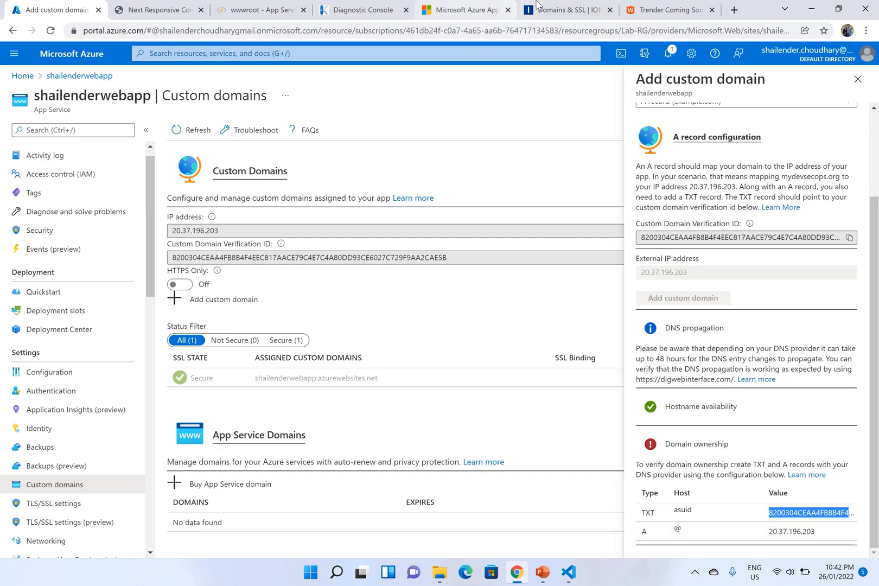
Step: Create a TXT record with host asuid holding verification ID C4A80DD93CE6027C729F9AA2CAE5B and save it
left_click(568, 10)
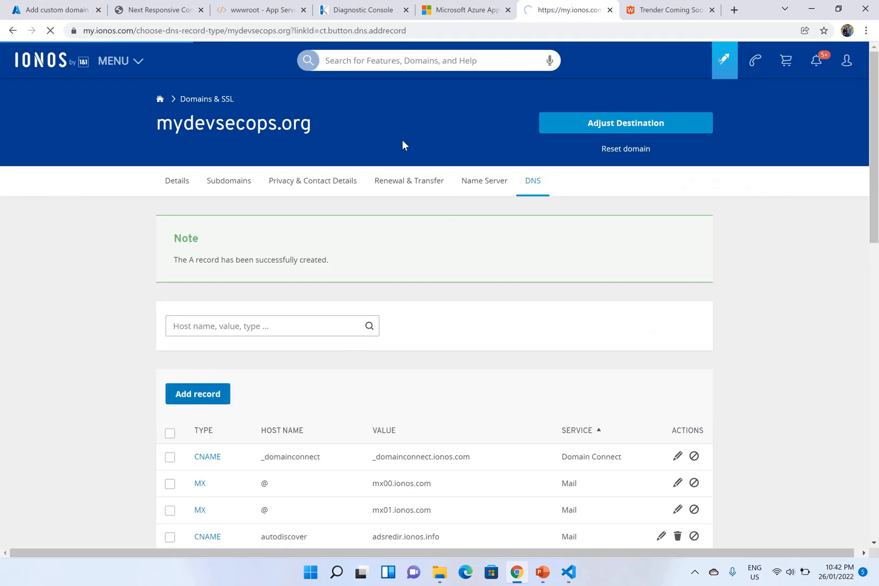
left_click(197, 393)
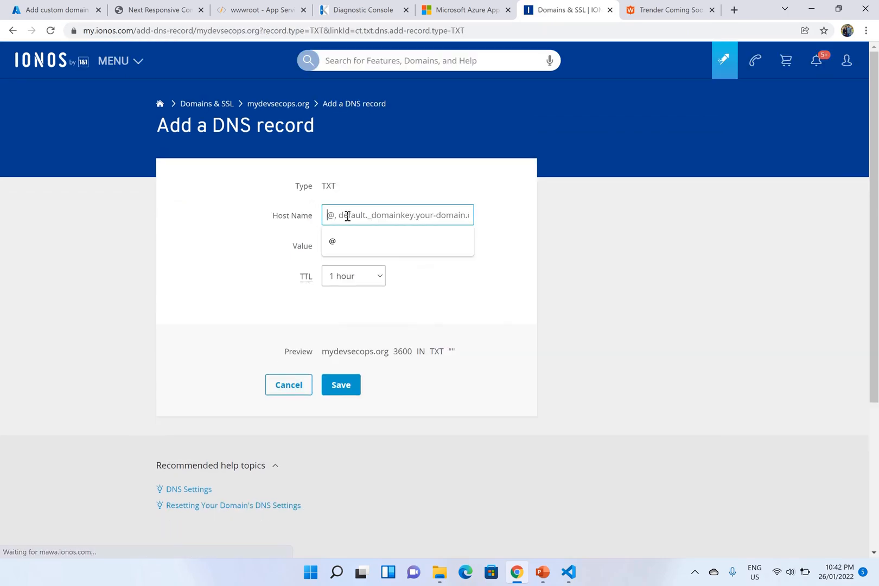
type("asuid")
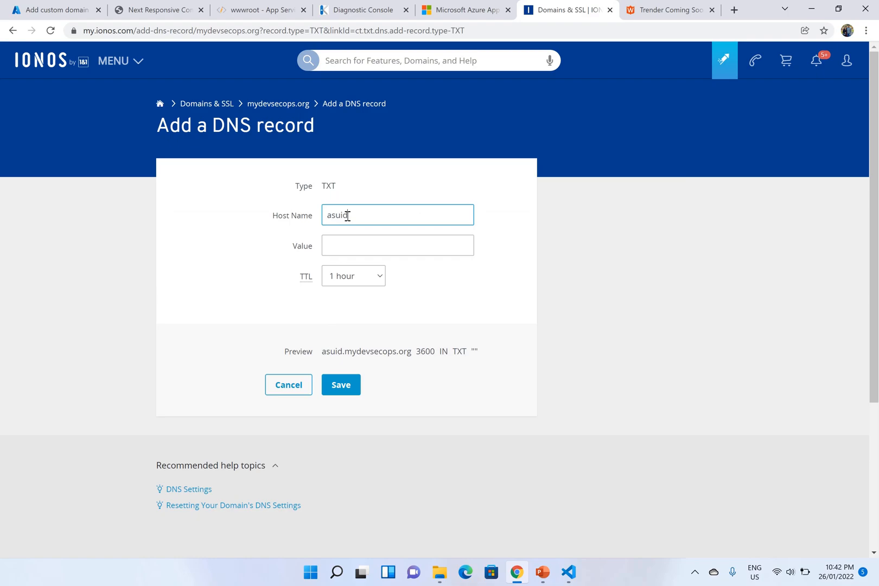
type("C4A80DD93CE6027C729F9AA2CAE5B")
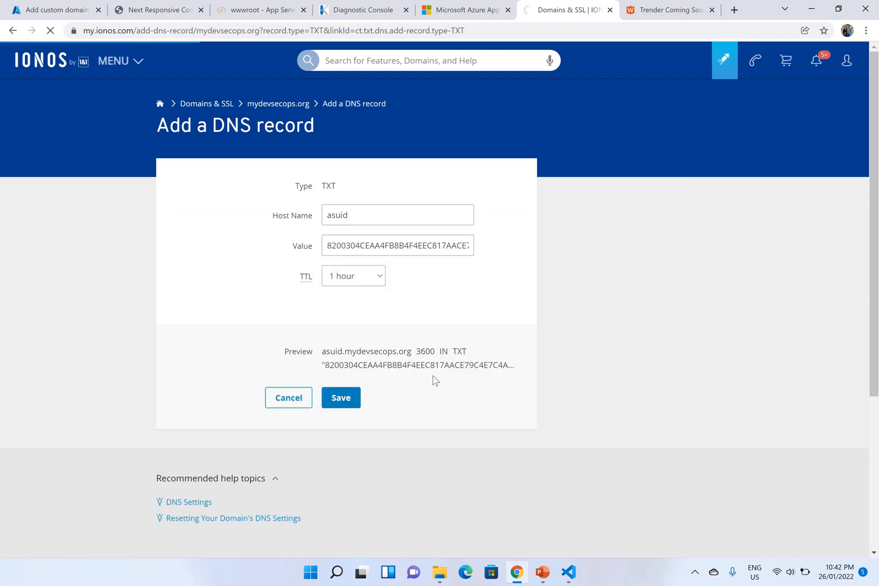
left_click(341, 397)
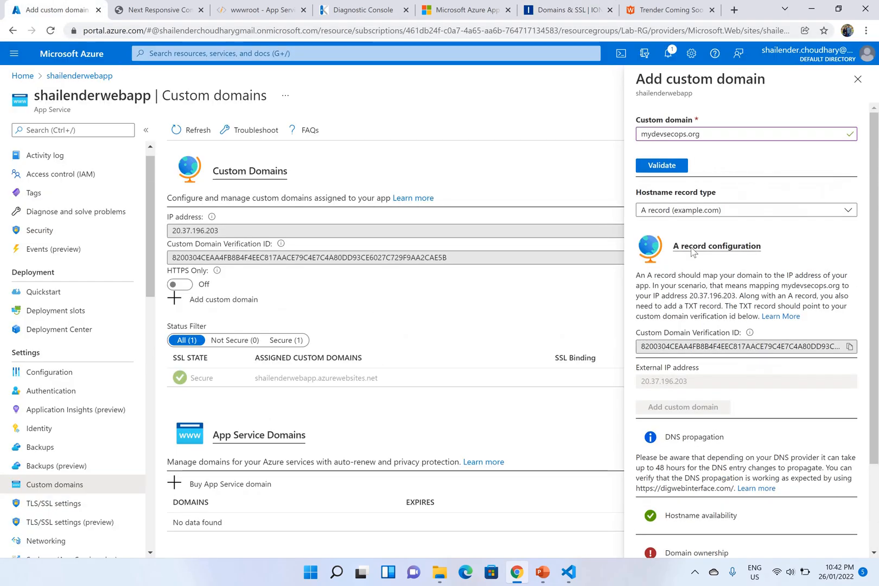
Step: Re-validate mydevsecops.org until both checks pass and add it to the web app
left_click(662, 165)
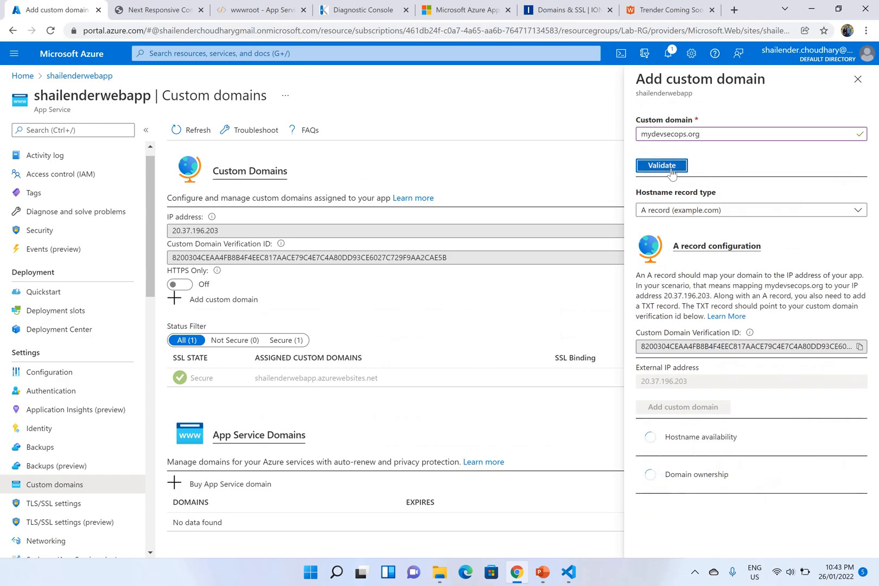
left_click(662, 164)
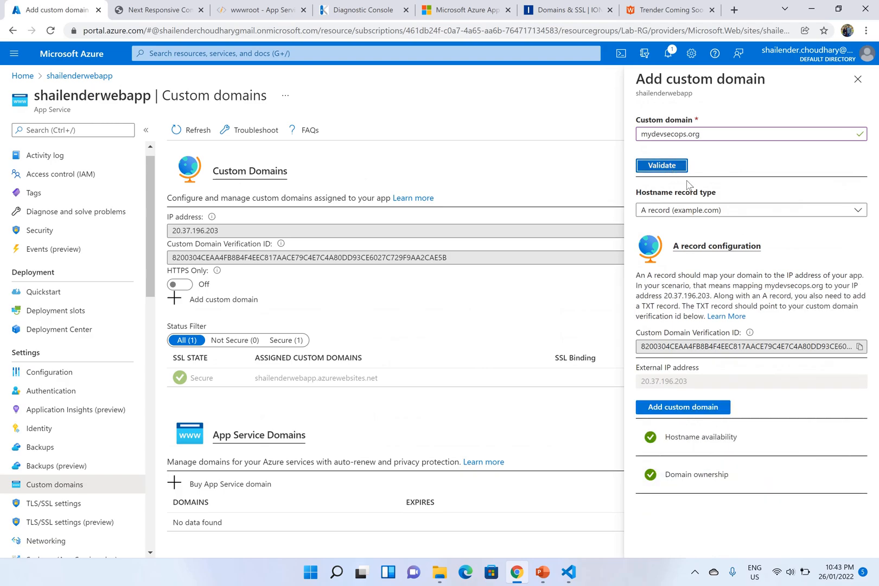
double_click(692, 437)
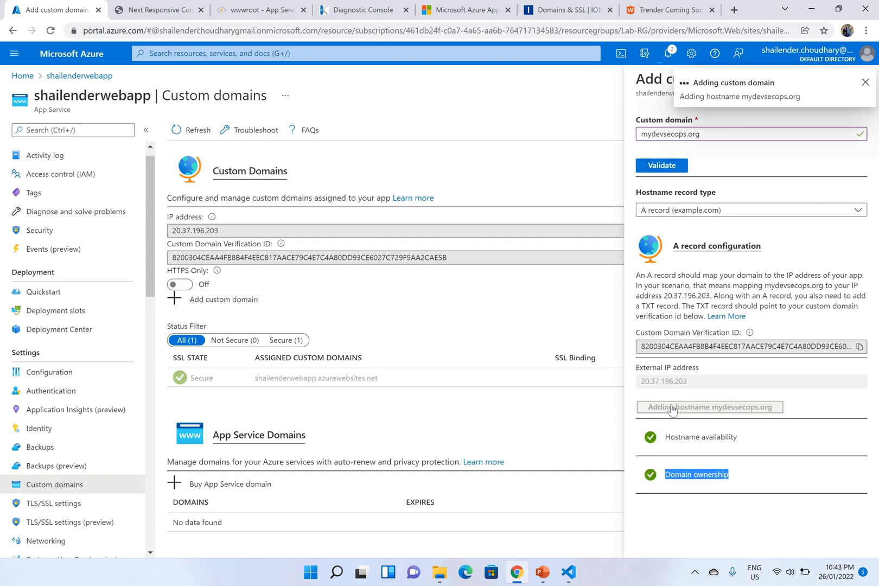
mouse_move(672, 409)
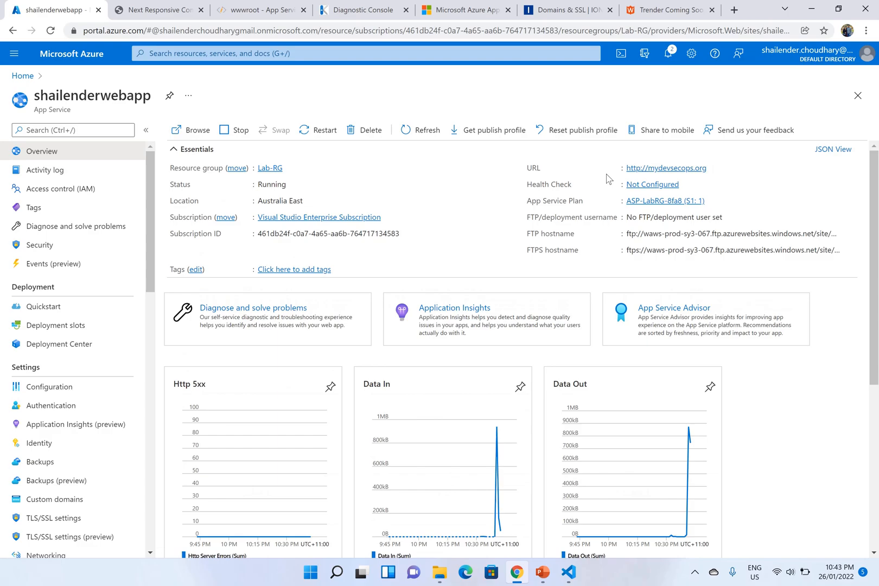
mouse_move(615, 177)
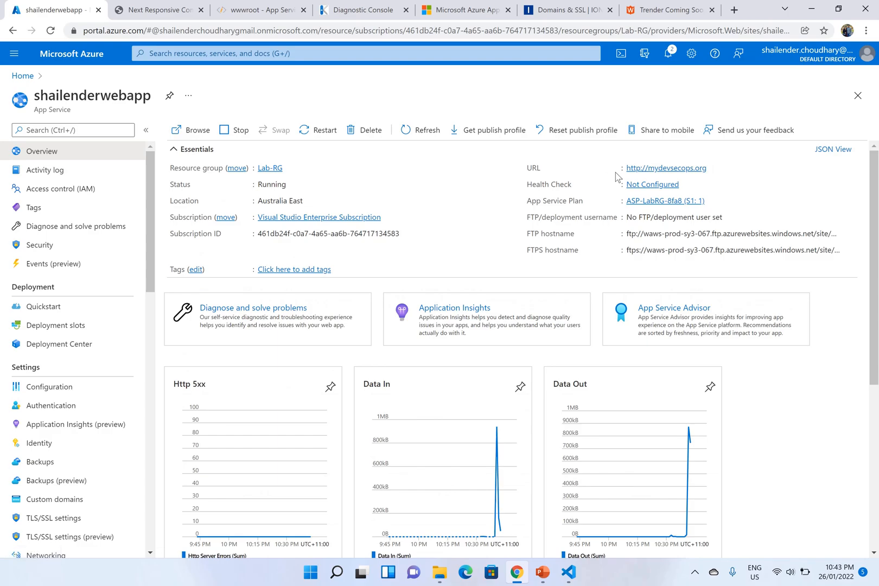
mouse_move(666, 168)
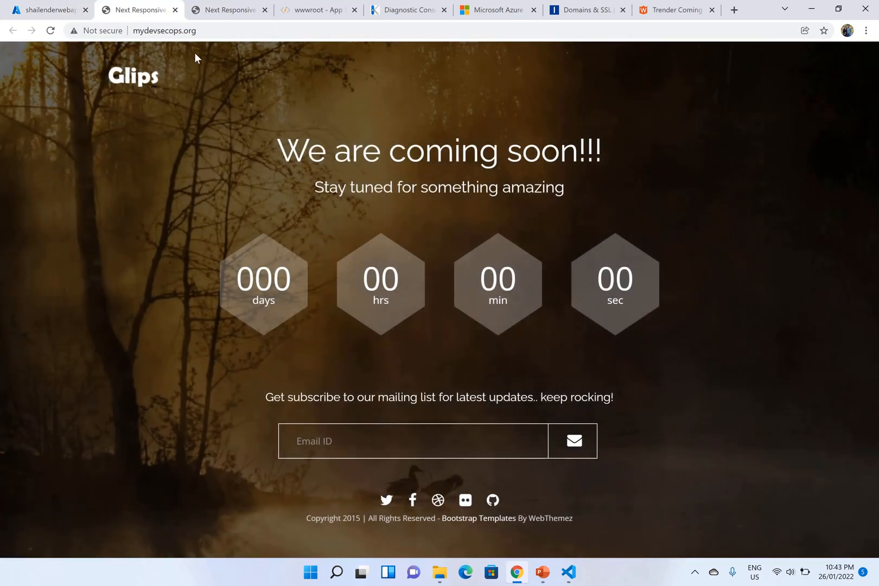
left_click(163, 30)
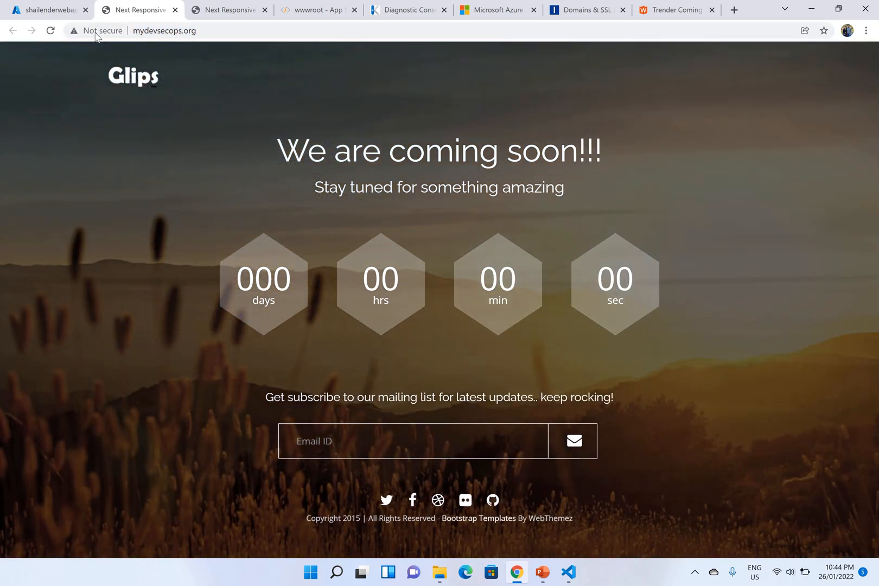
mouse_move(95, 31)
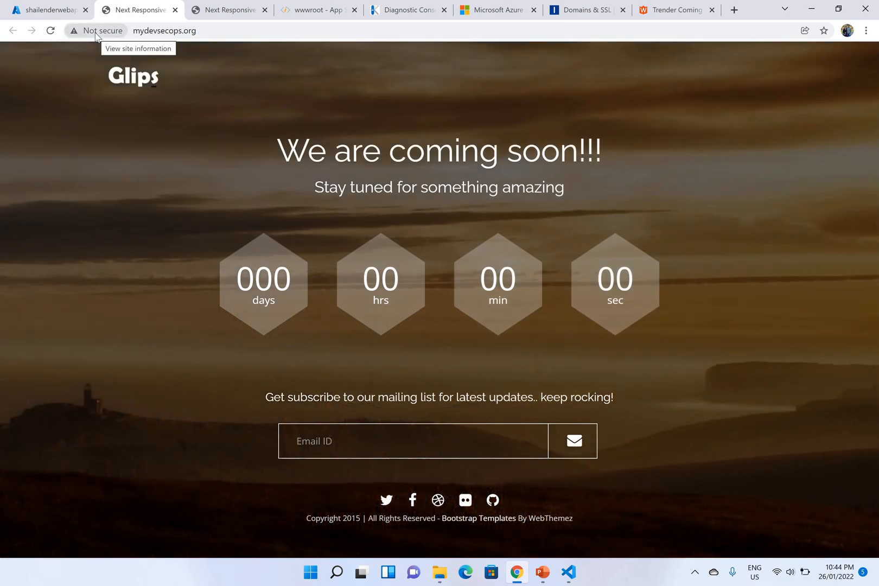
left_click(48, 10)
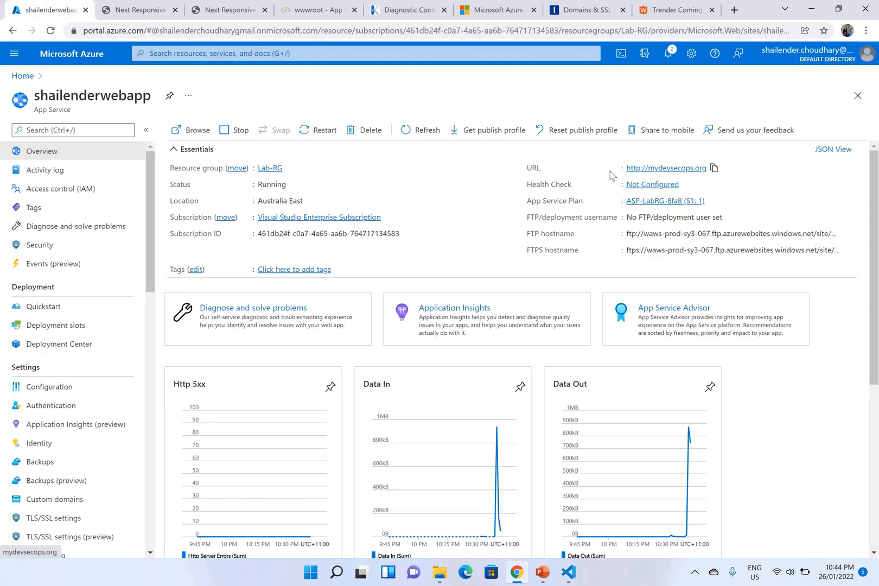
mouse_move(580, 175)
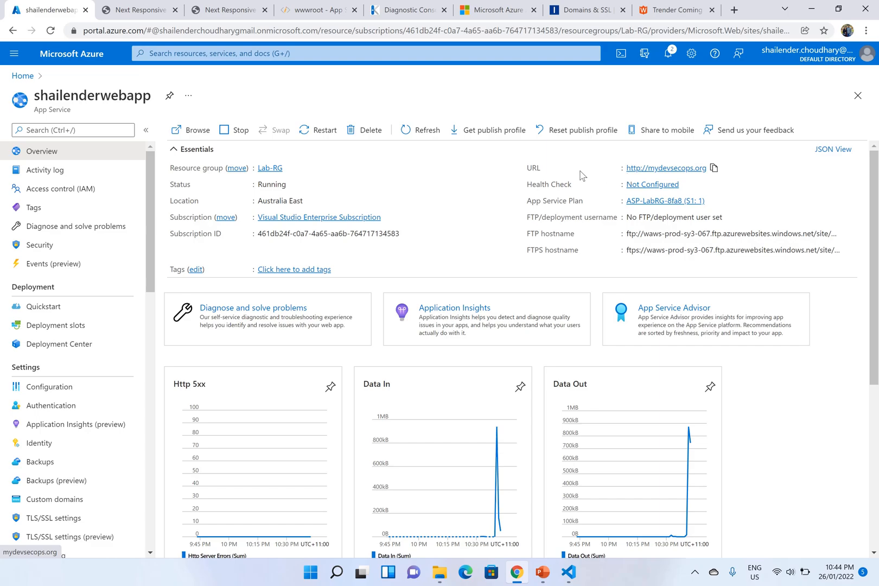
Step: Switch HTTPS Only to On in TLS/SSL settings and return to the overview showing an https address
left_click(54, 517)
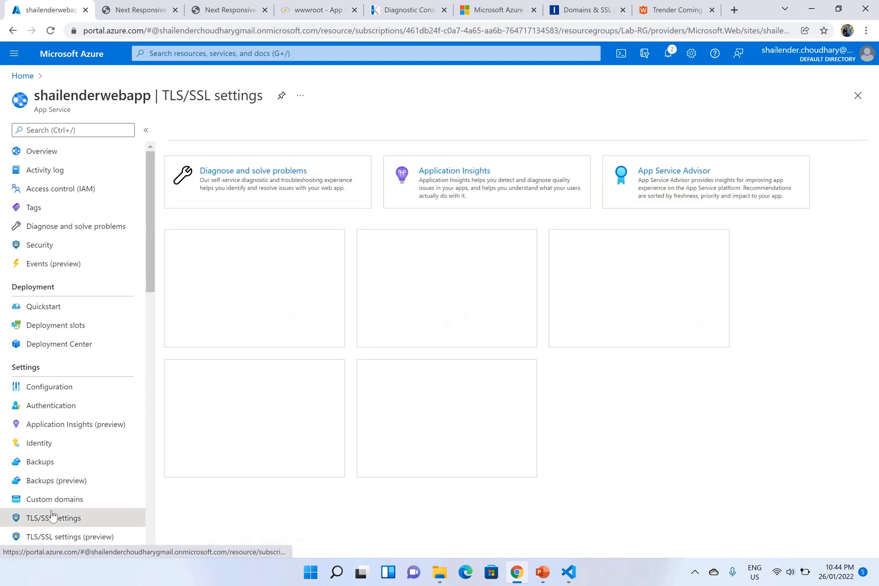
left_click(55, 518)
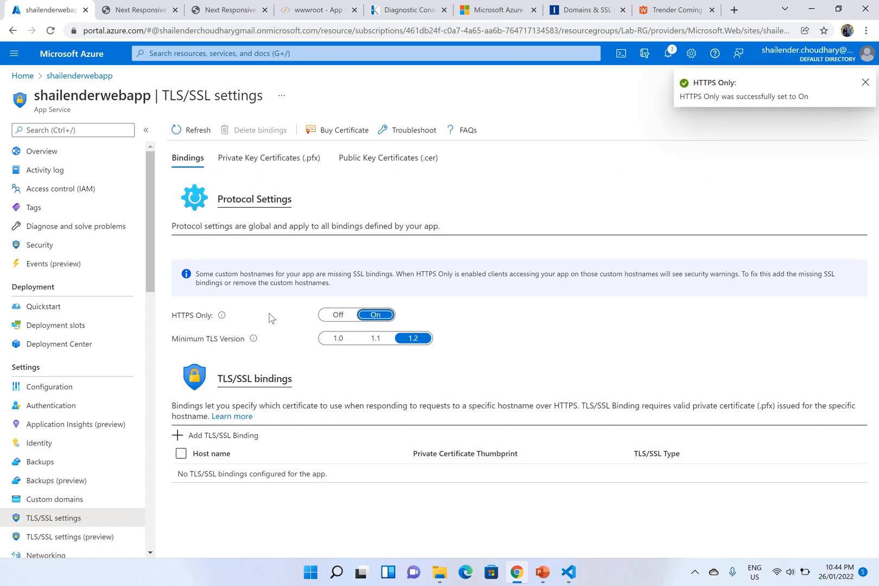
left_click(41, 151)
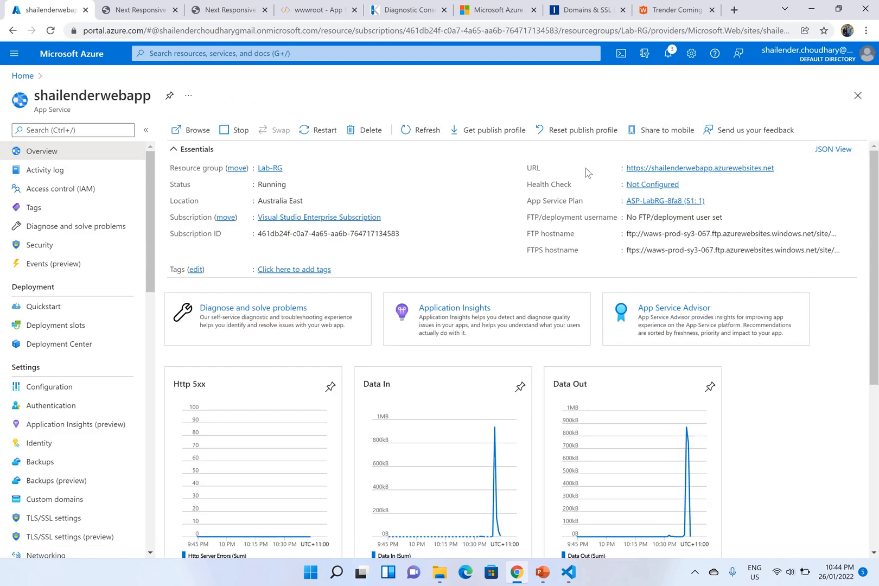
mouse_move(599, 173)
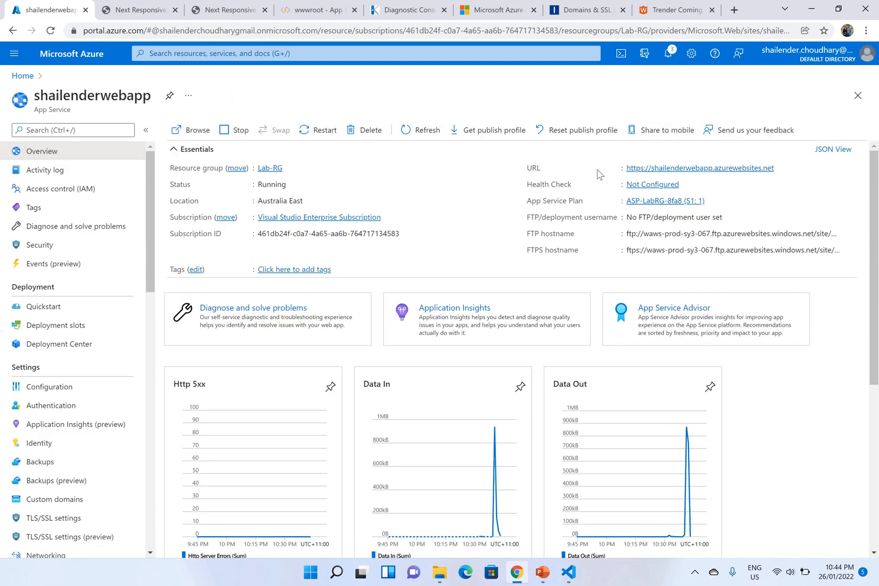
mouse_move(614, 171)
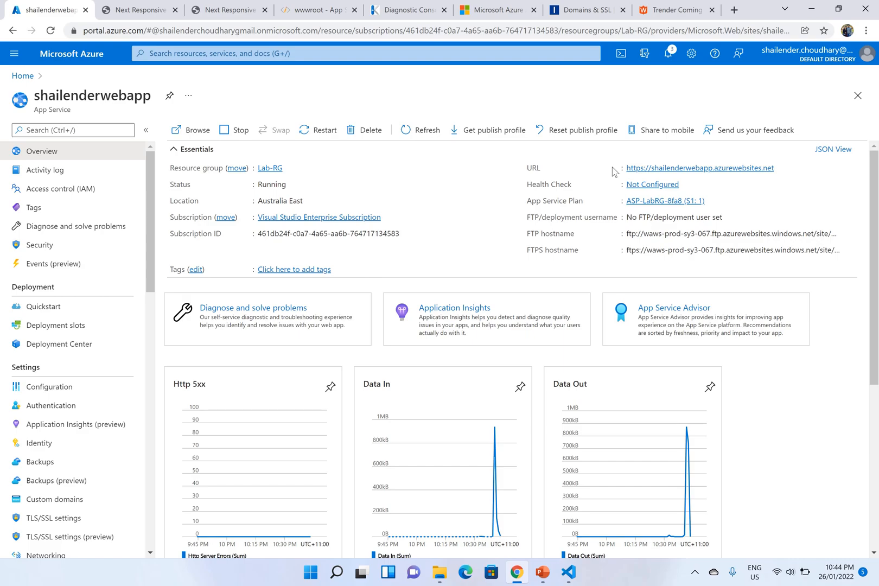
mouse_move(592, 172)
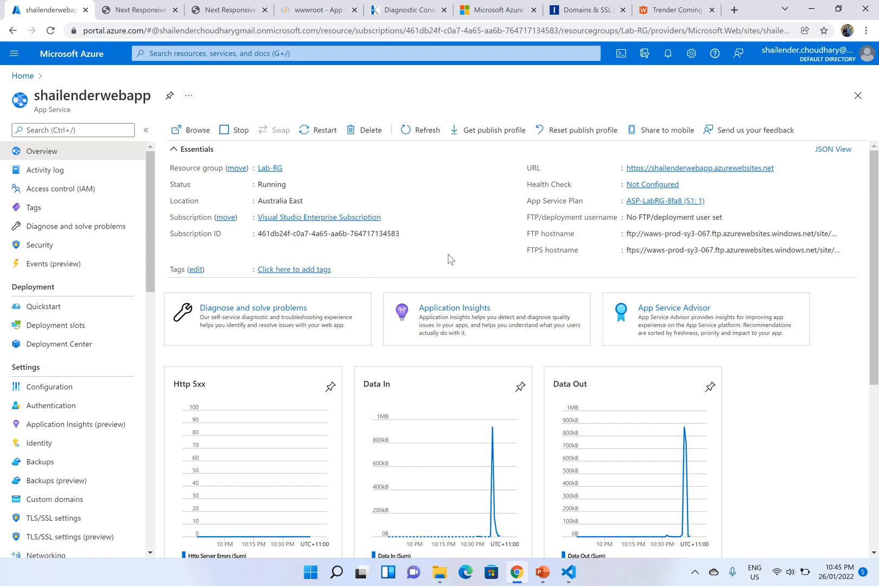
Step: Show the app's Custom domains list, where mydevsecops.org appears as not secure
left_click(53, 503)
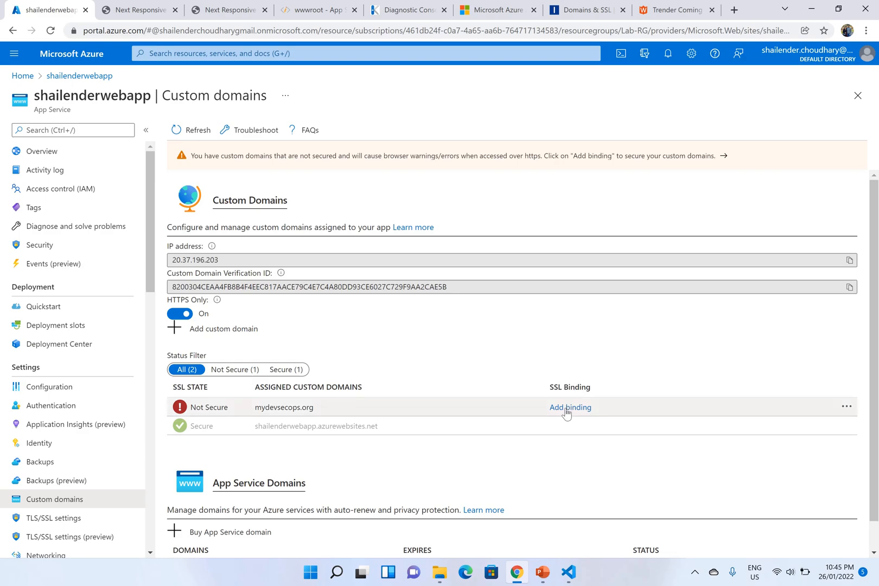
Step: Attempt a binding for mydevsecops.org and find no existing App Service certificate to import
left_click(570, 407)
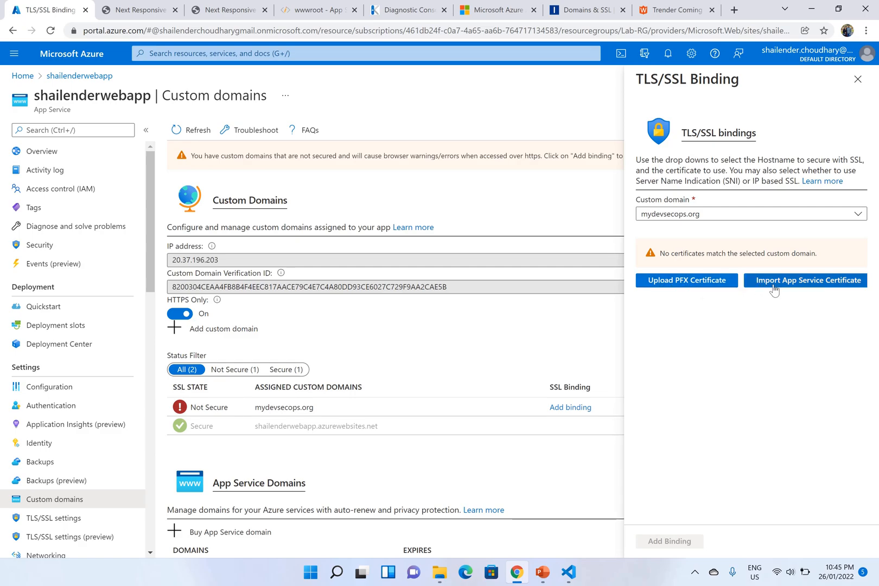
left_click(804, 280)
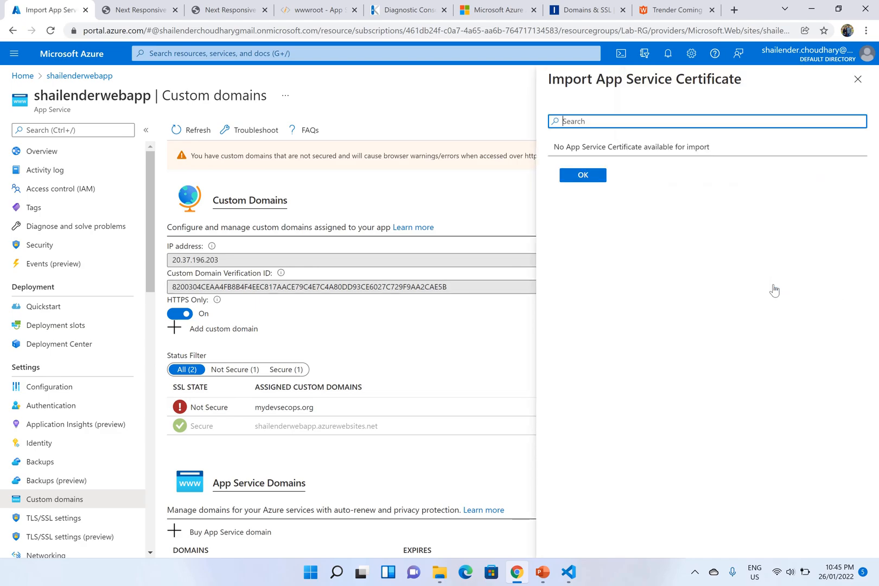
mouse_move(758, 108)
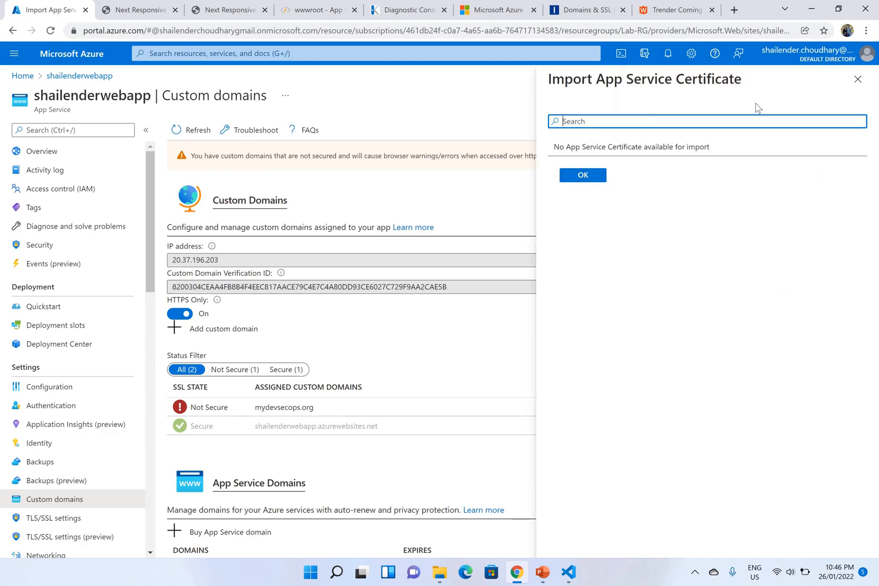
left_click(582, 174)
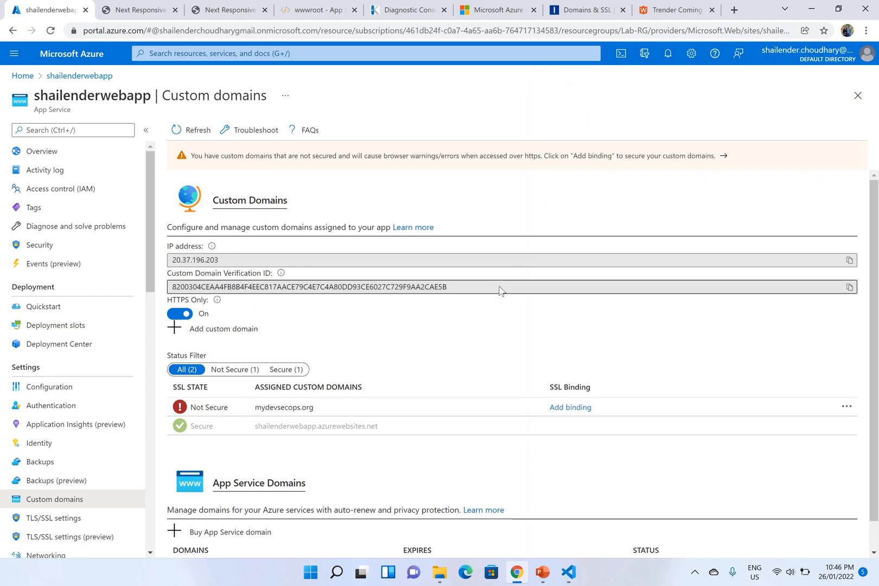
mouse_move(429, 344)
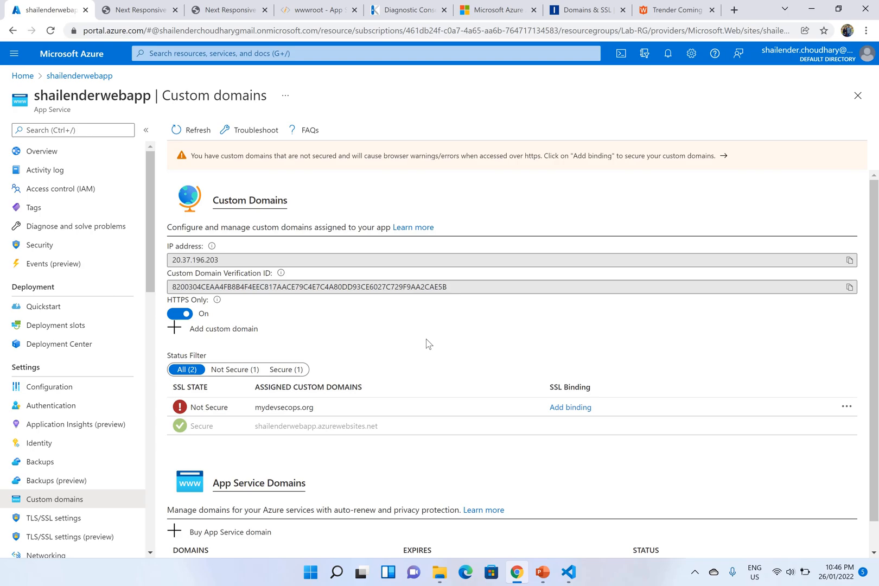
mouse_move(346, 377)
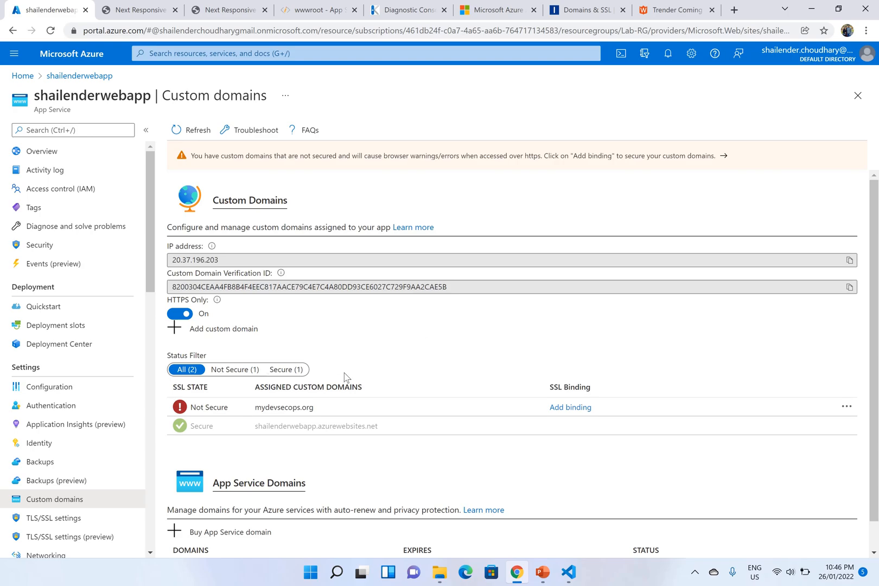
mouse_move(353, 371)
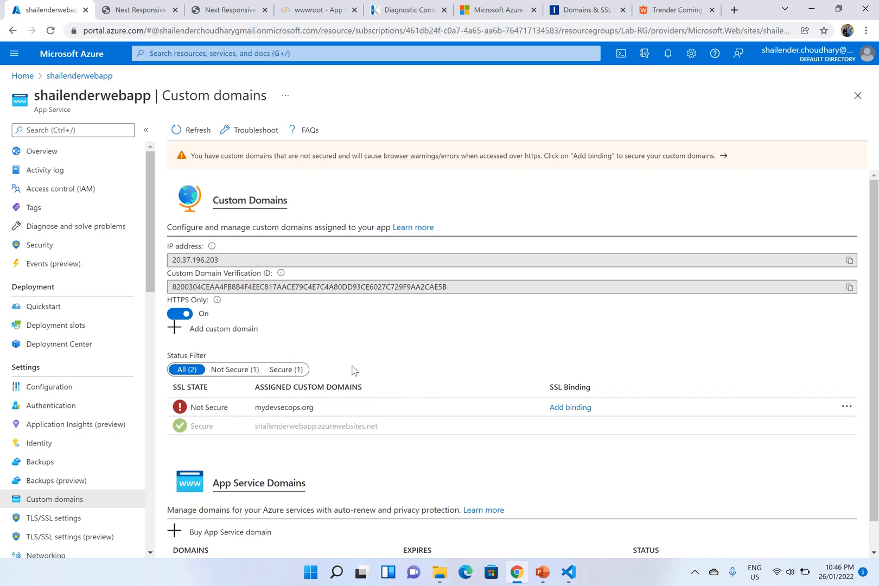
mouse_move(54, 518)
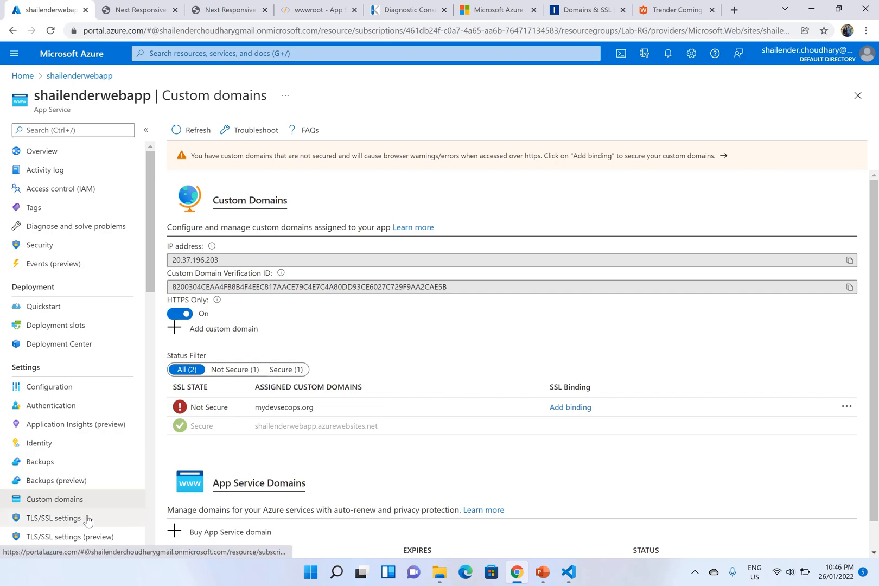
Step: Create a free App Service Managed Certificate for mydevsecops.org under Private Key Certificates
left_click(53, 517)
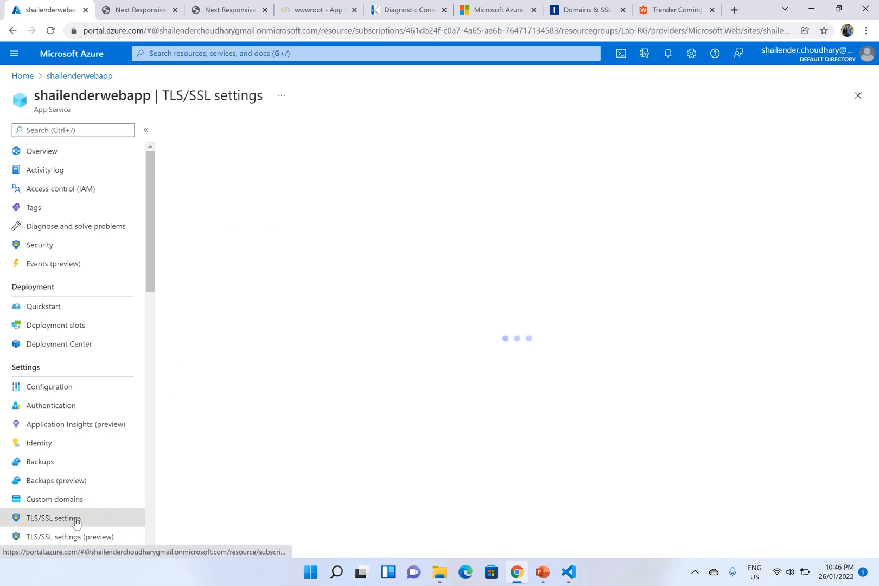
left_click(53, 518)
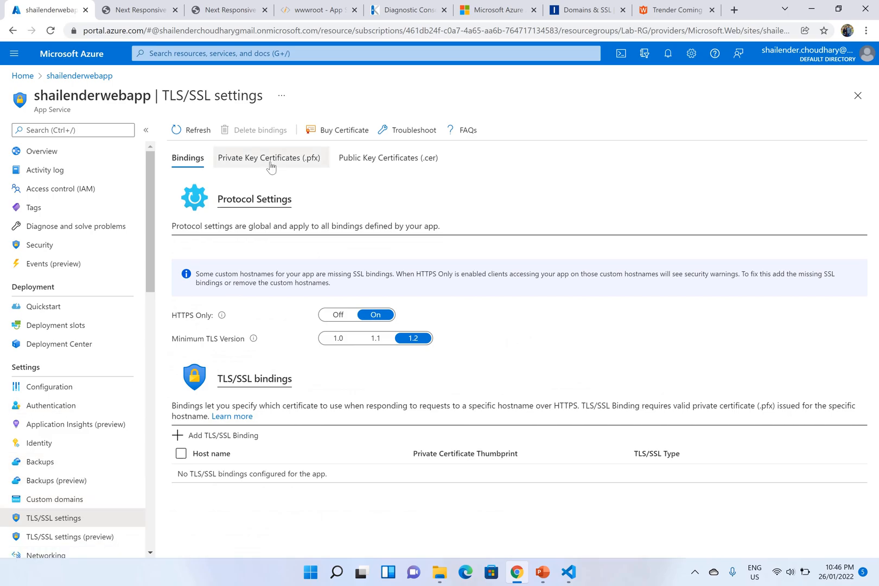
left_click(270, 157)
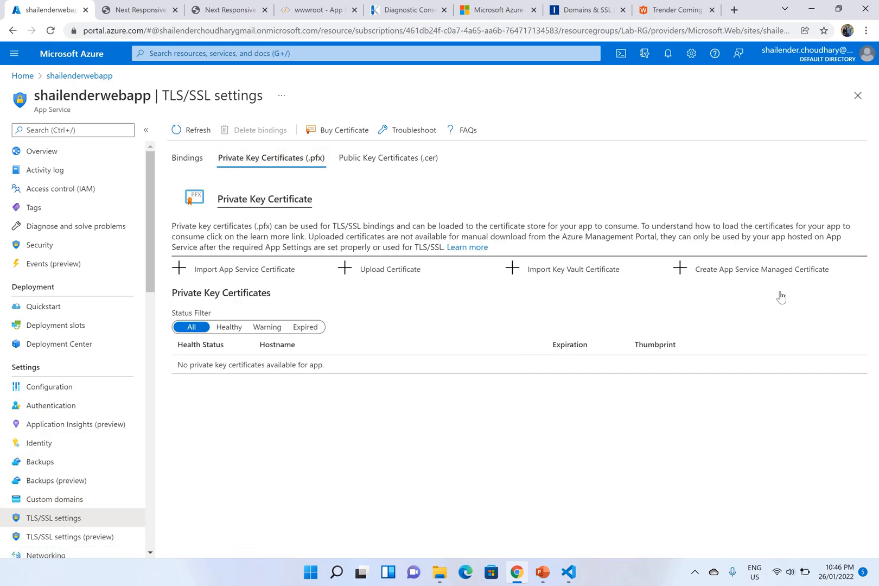
left_click(759, 269)
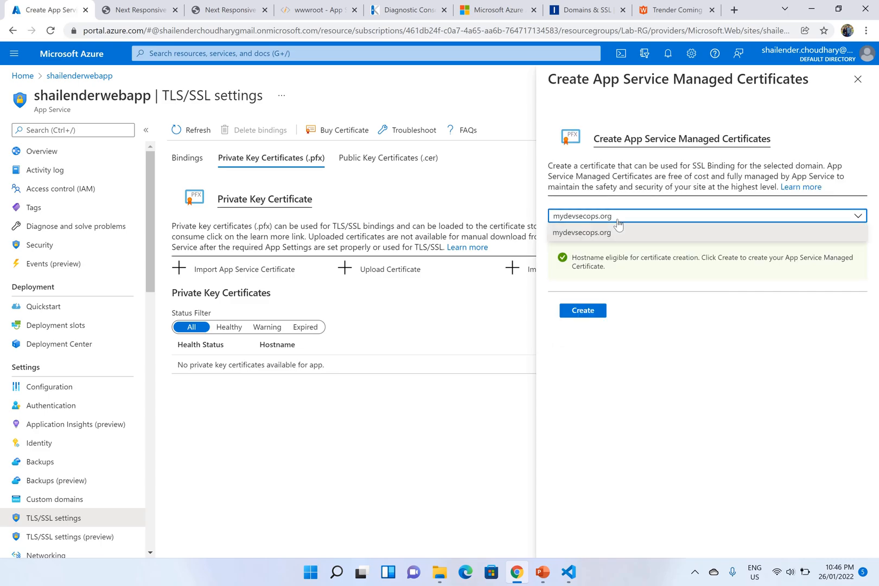
left_click(581, 310)
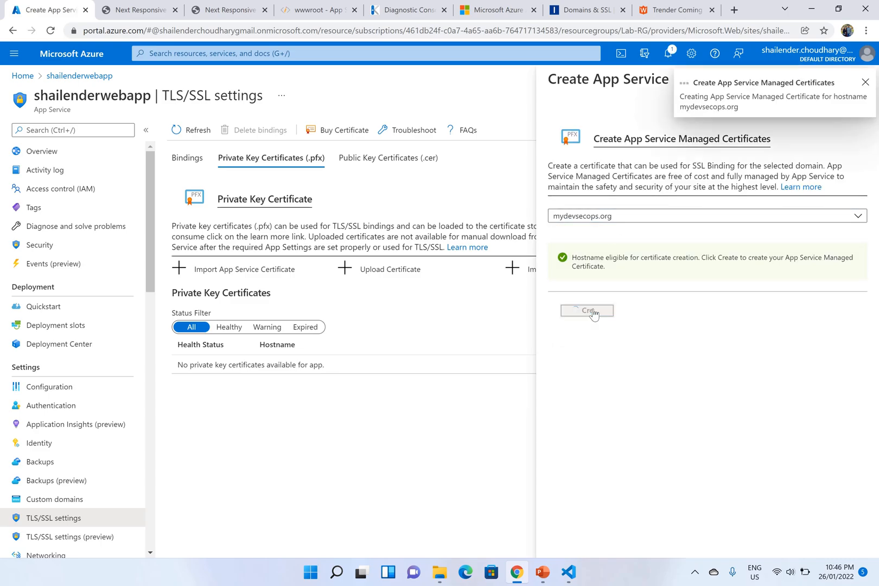
left_click(586, 312)
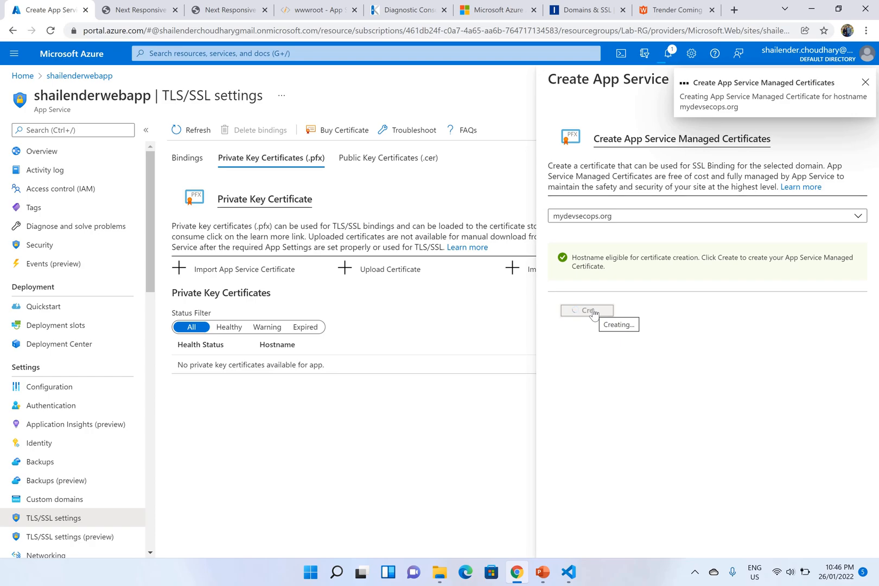
Step: Refresh the certificate list to confirm mydevsecops.org is healthy, then return to Custom domains
left_click(865, 81)
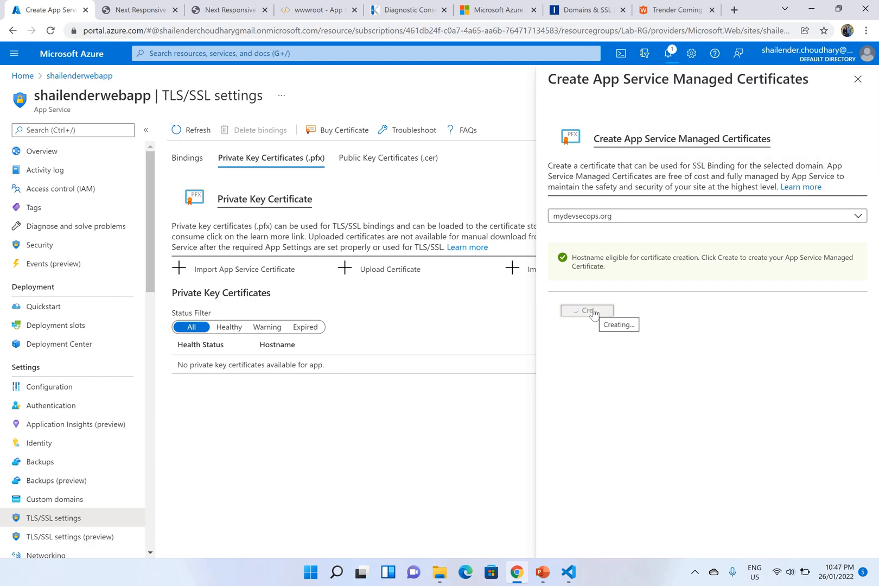
left_click(668, 53)
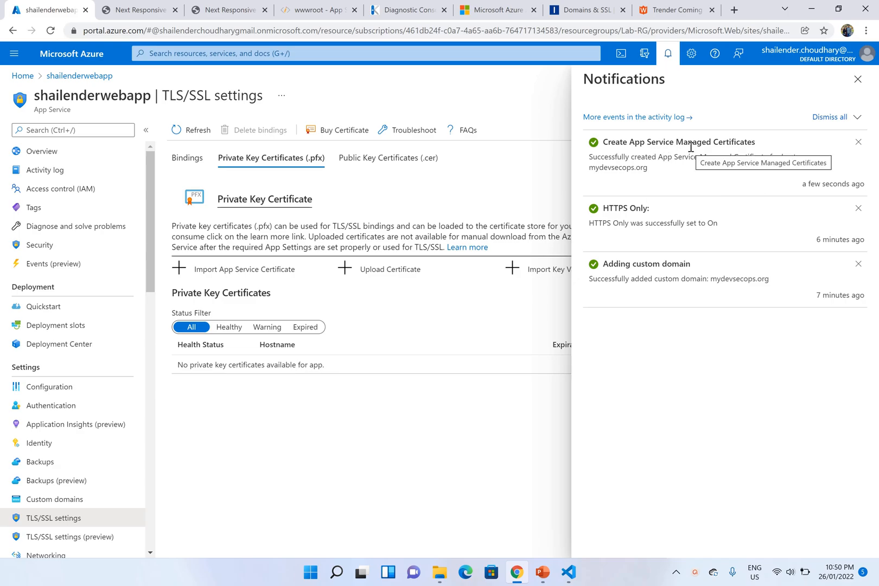
left_click(190, 129)
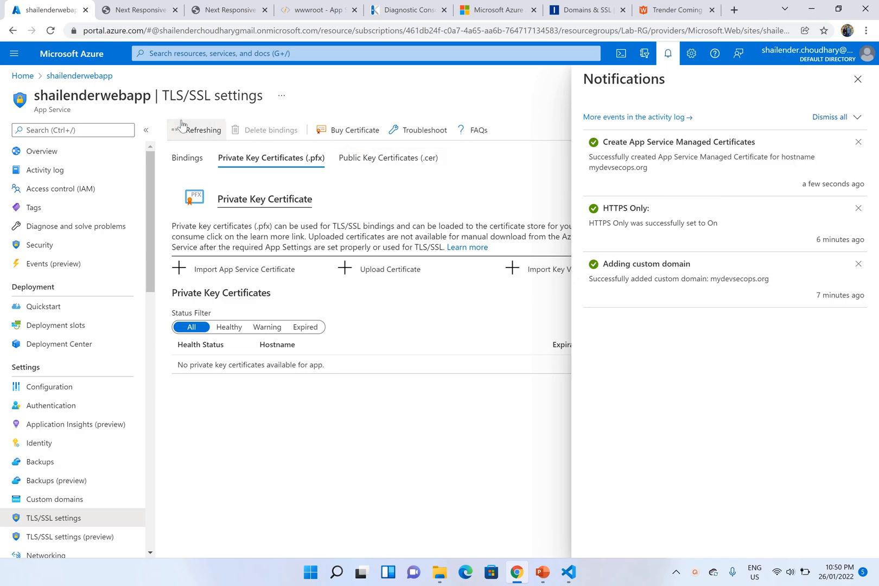
left_click(858, 78)
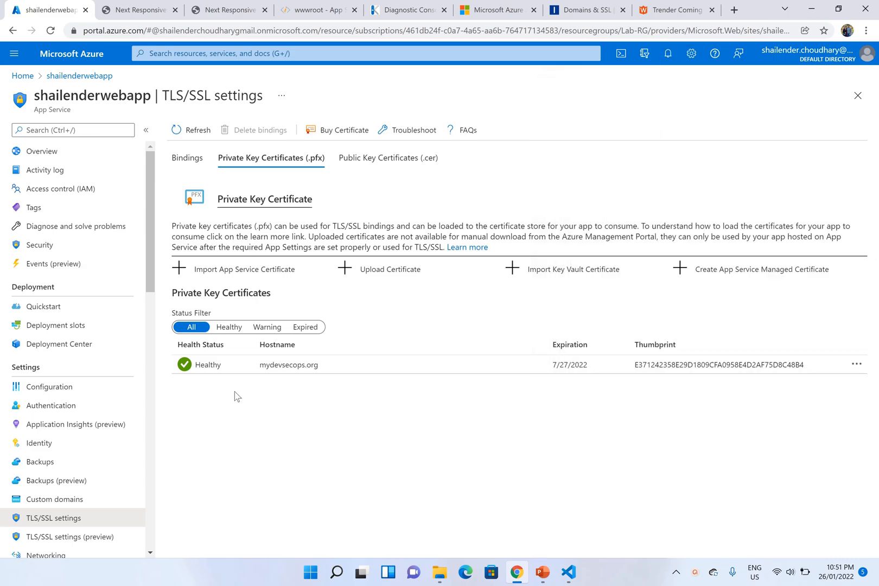
mouse_move(220, 404)
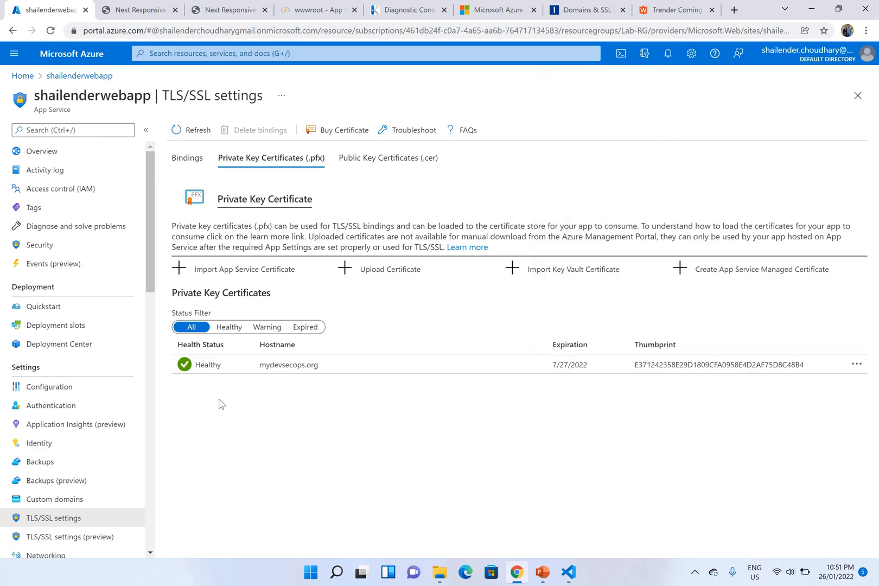
left_click(52, 499)
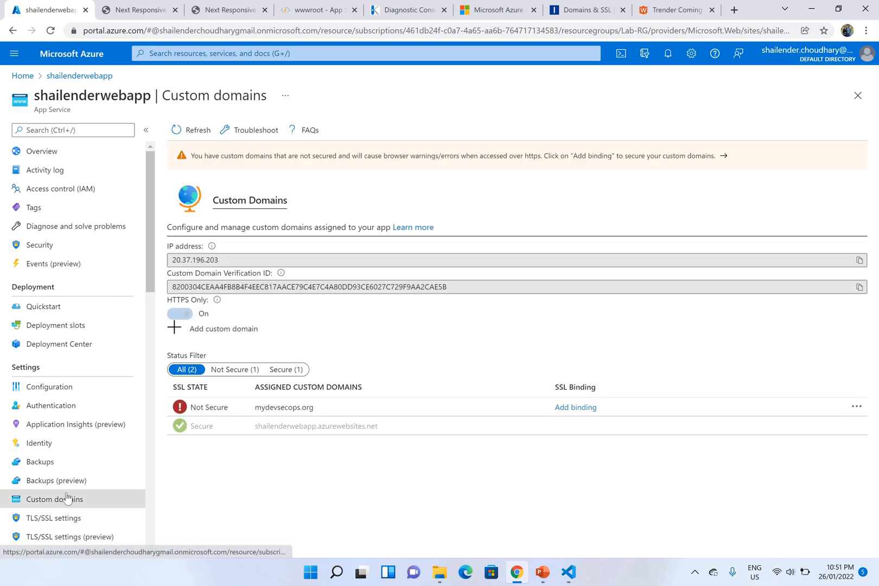
Step: Add an SNI SSL binding for mydevsecops.org using its managed certificate so it shows Secure
left_click(570, 406)
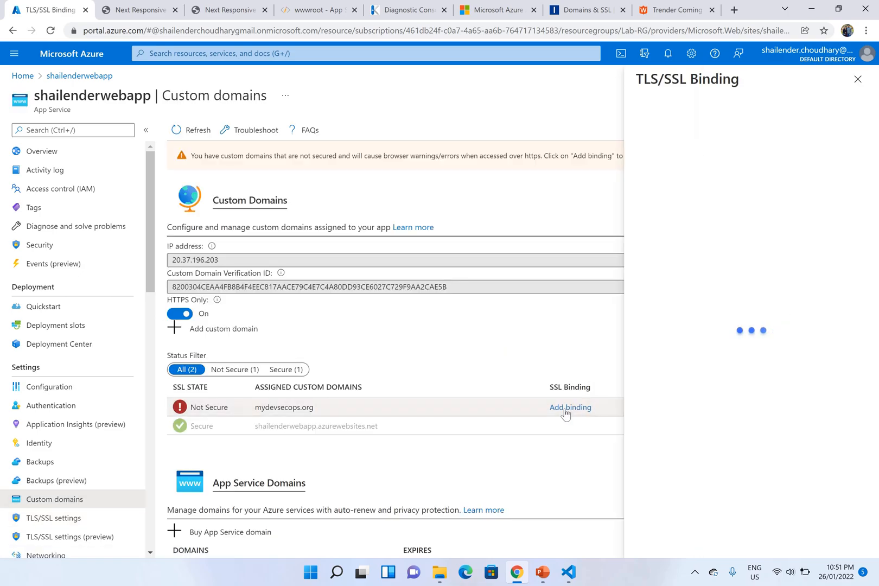
left_click(749, 252)
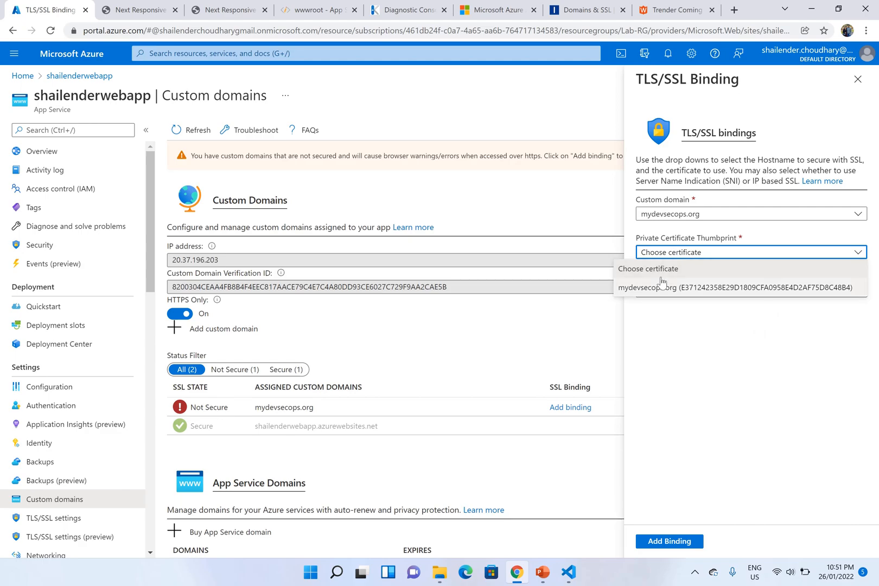
left_click(738, 287)
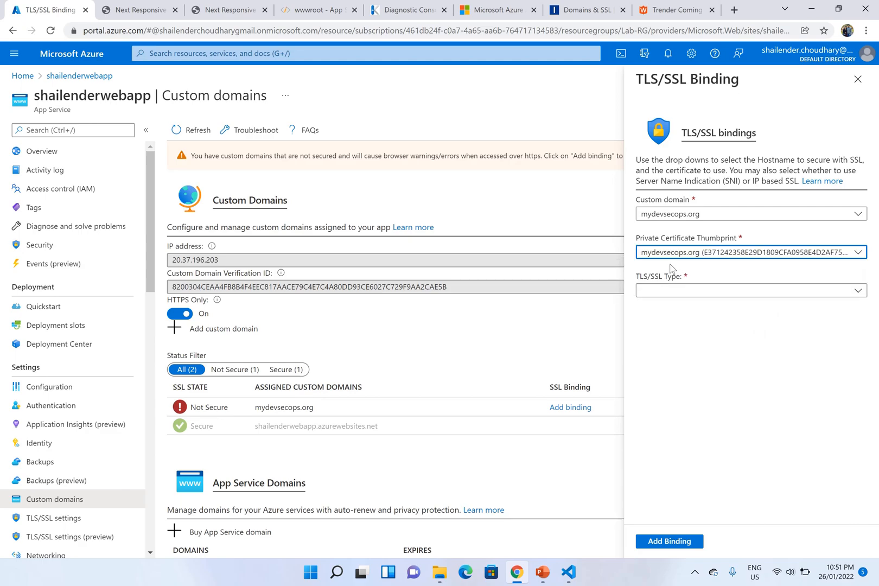
left_click(749, 290)
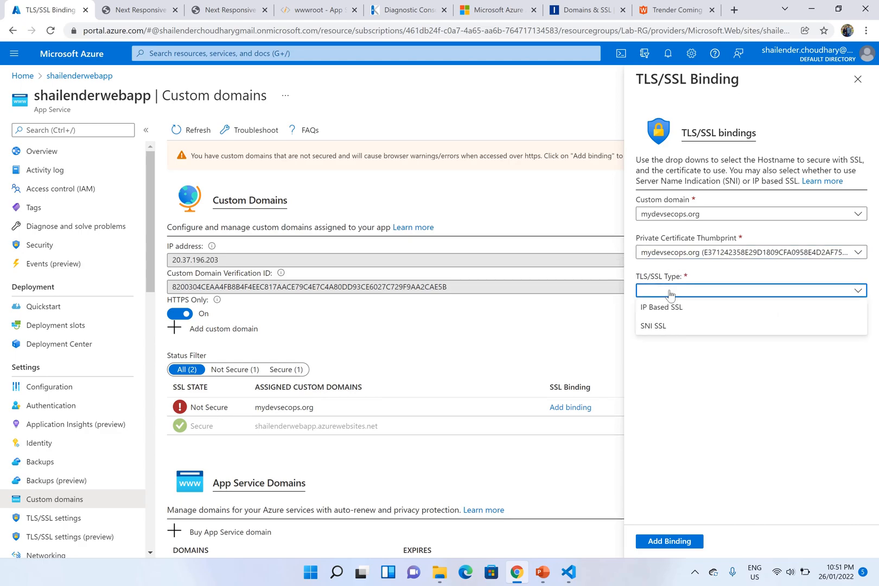
left_click(652, 325)
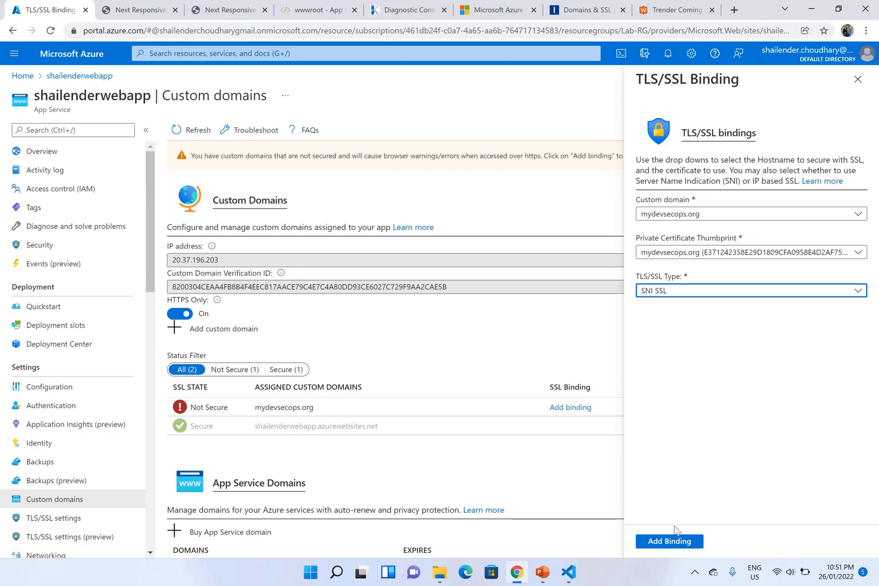
left_click(668, 541)
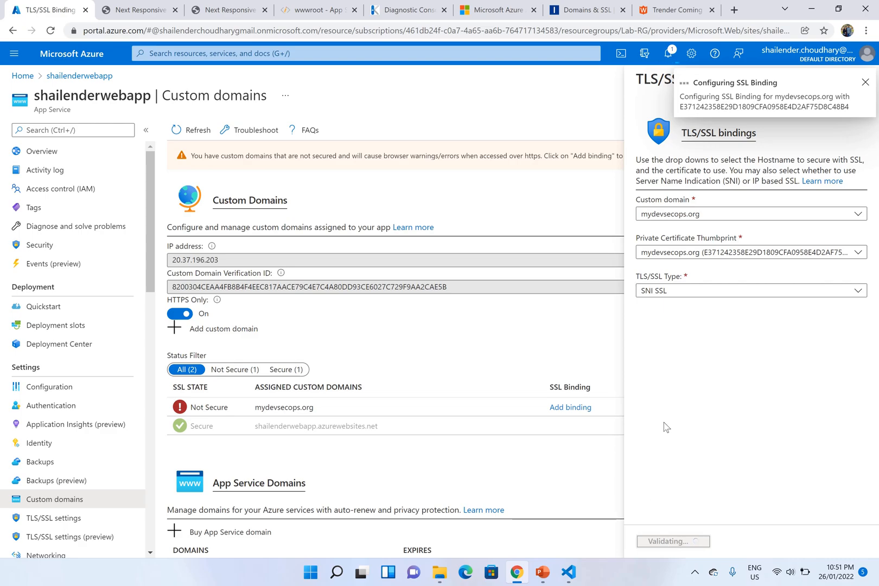
left_click(865, 81)
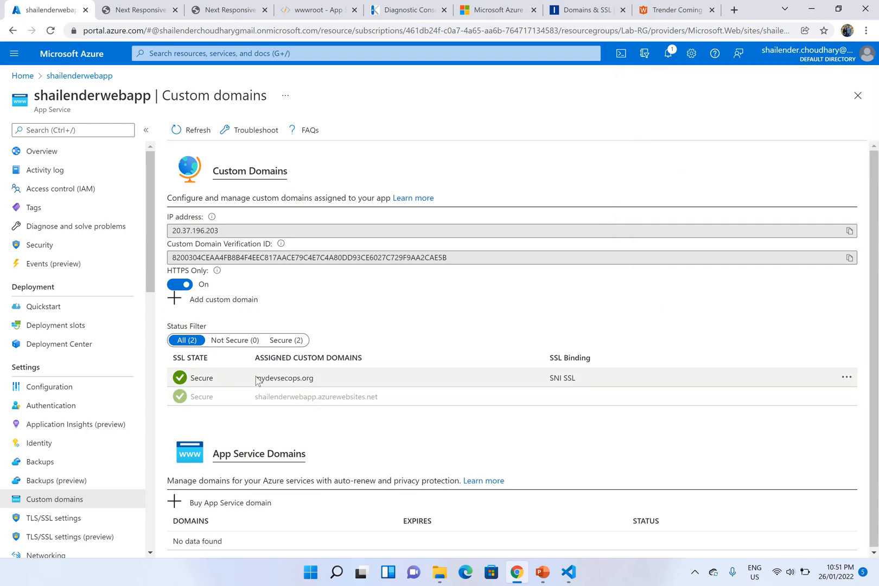
double_click(283, 377)
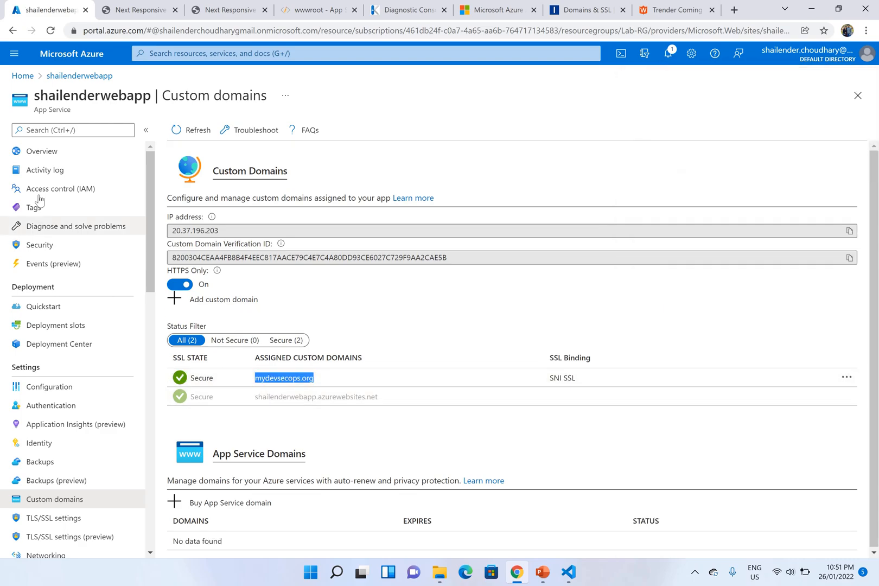
left_click(41, 151)
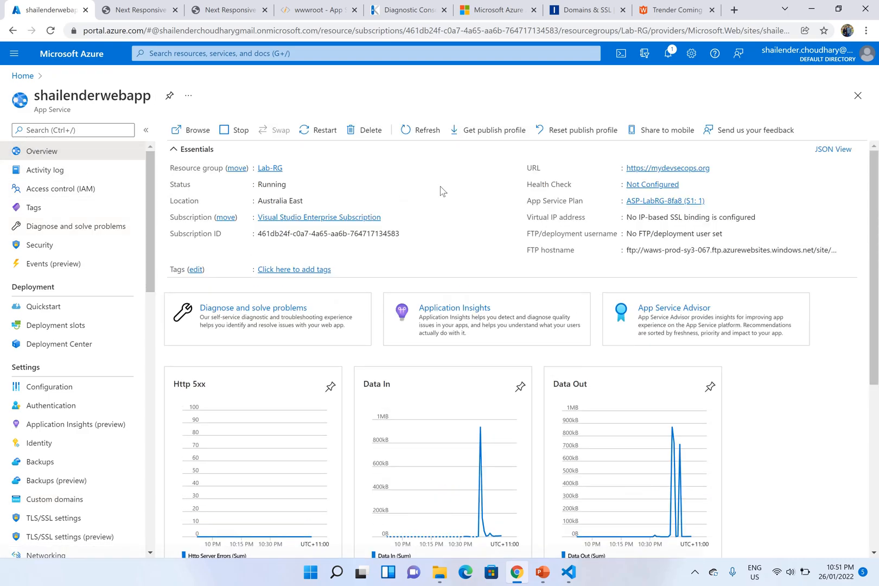
mouse_move(670, 179)
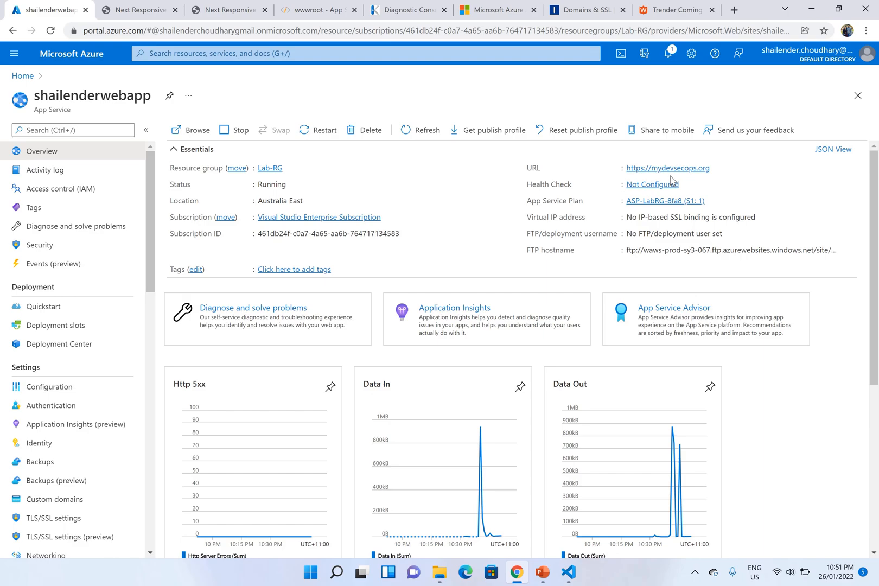
mouse_move(667, 168)
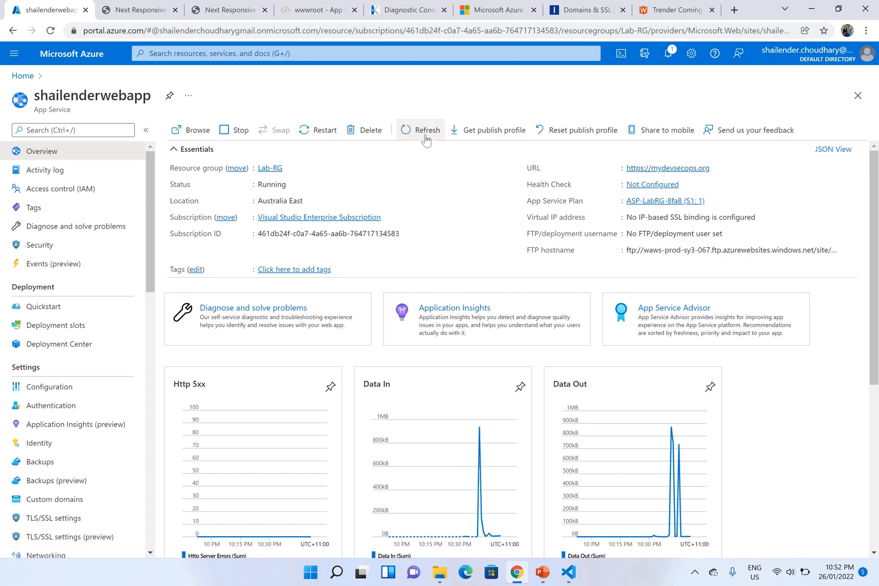
mouse_move(427, 129)
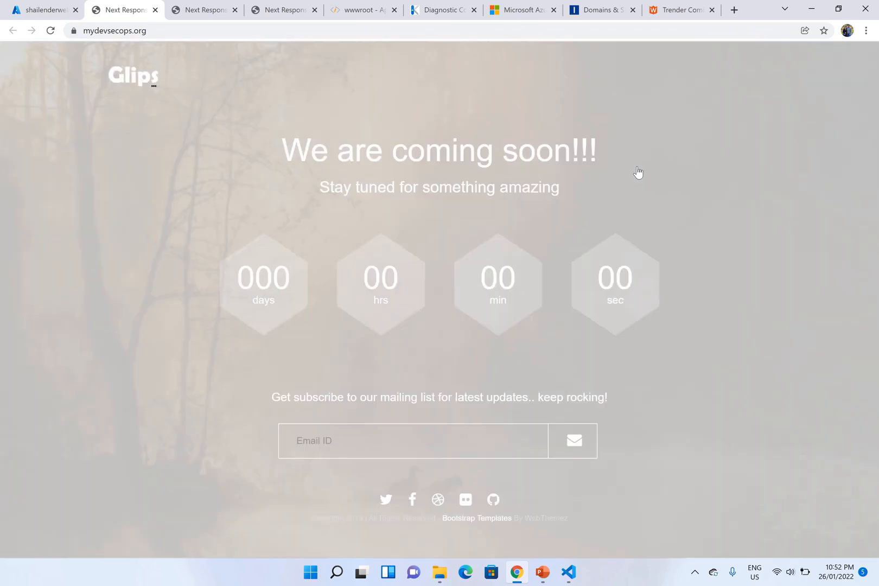
mouse_move(74, 30)
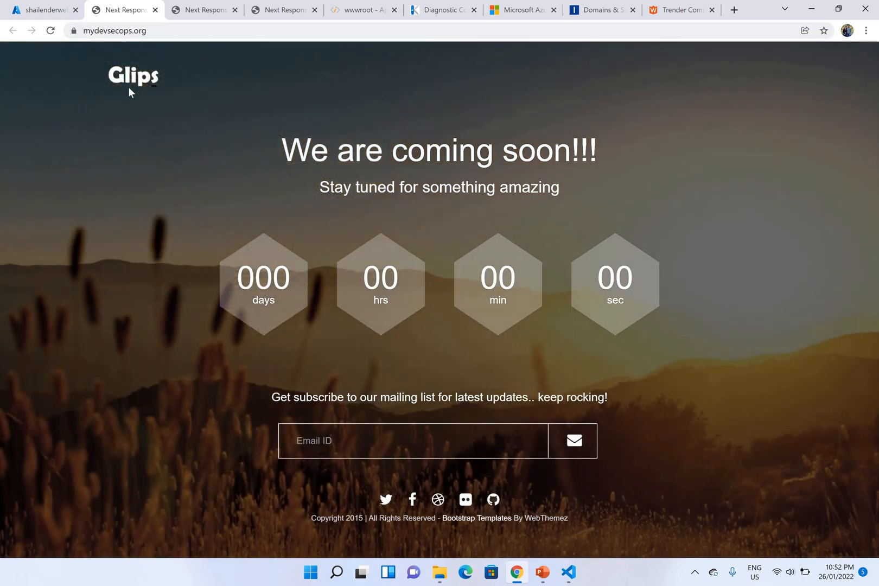
mouse_move(230, 151)
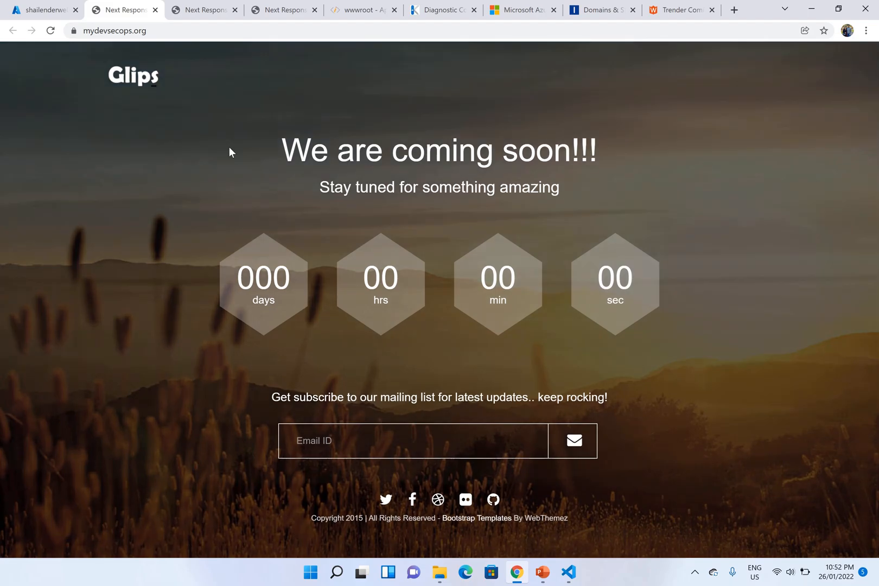